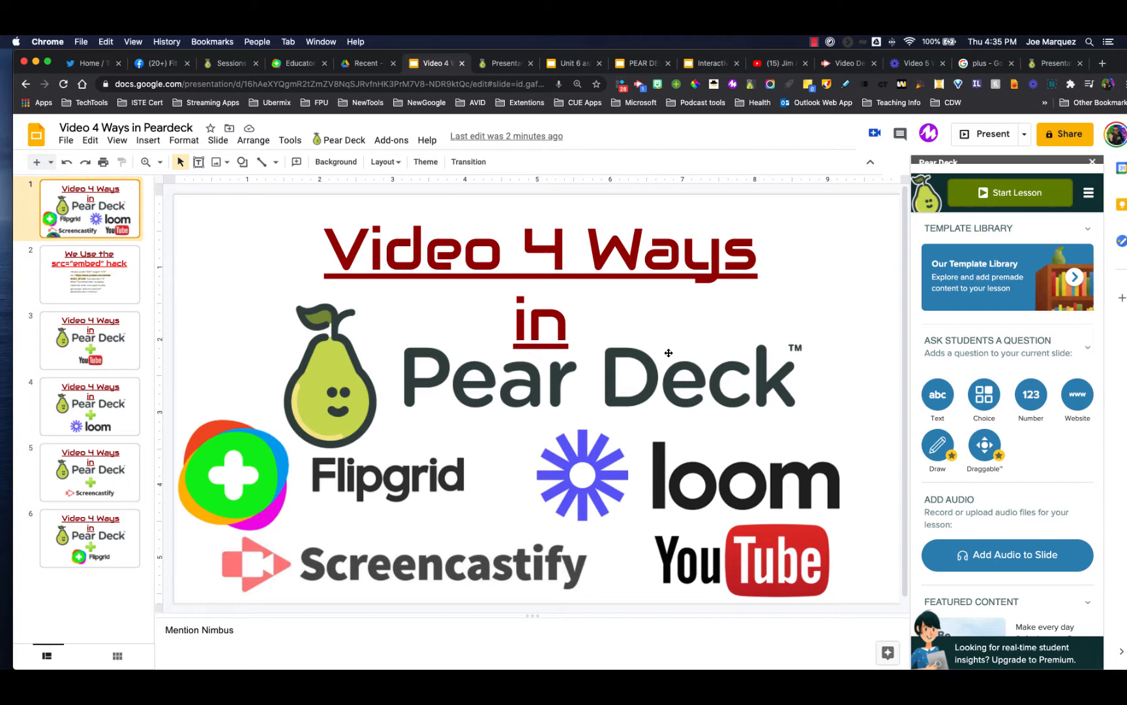
mouse_move(121, 289)
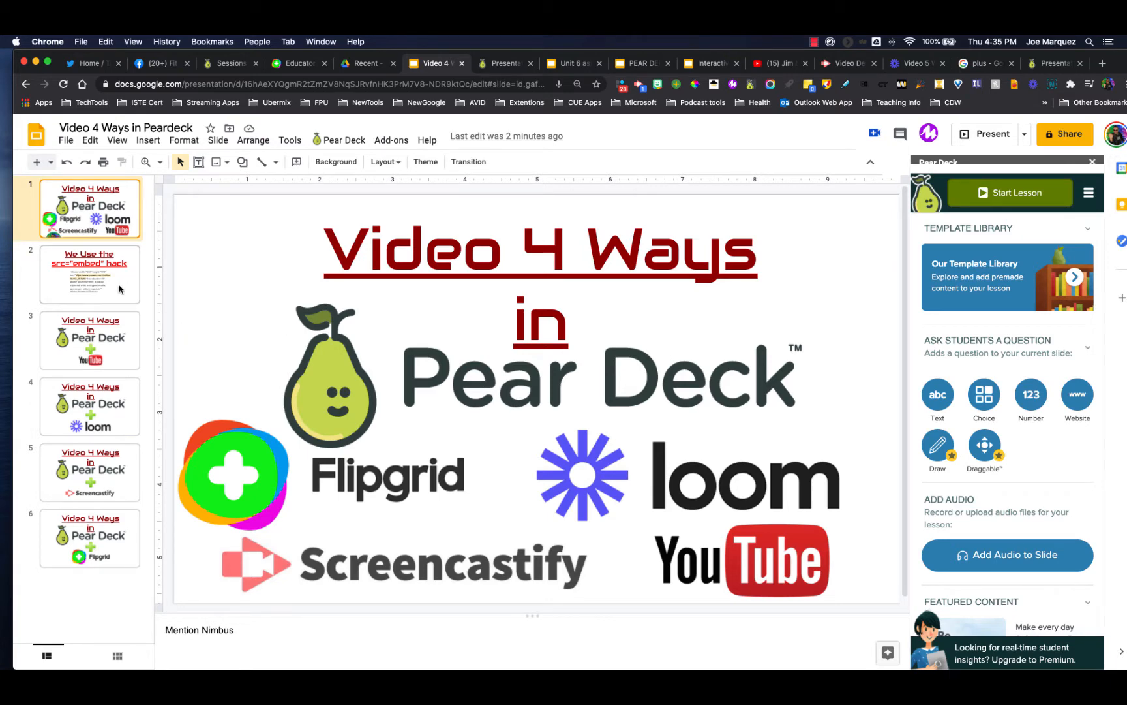
Show slide 2 on the src="embed" hack and check YouTube's Share options for the video.
click(88, 272)
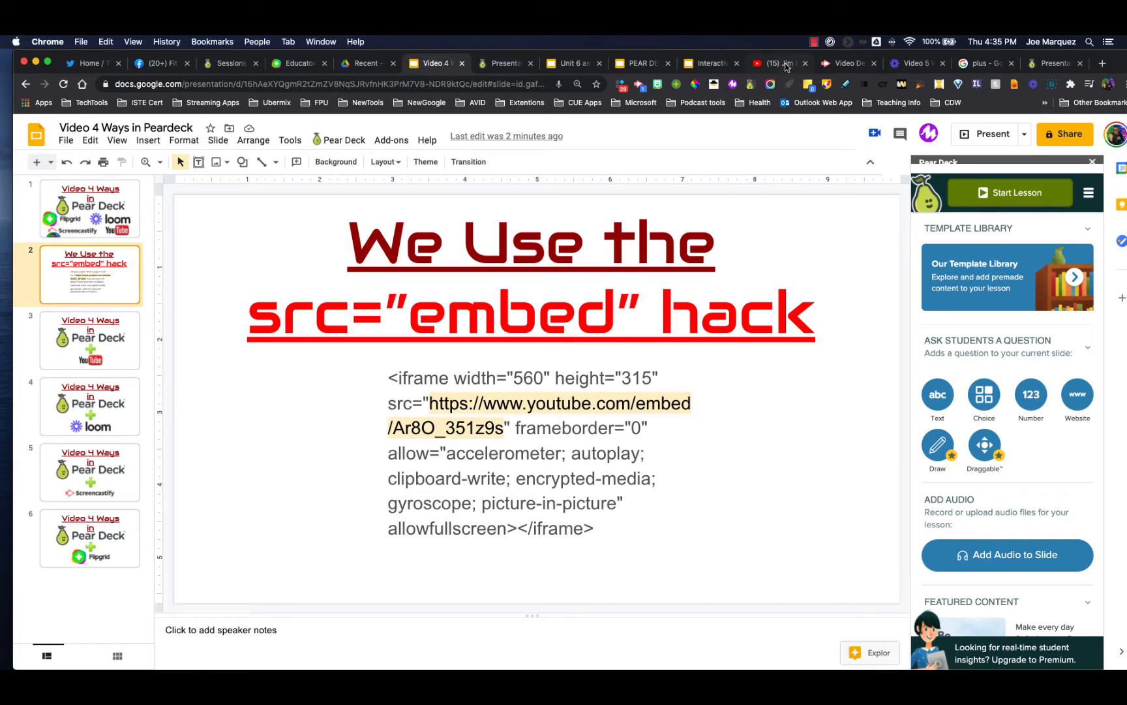
click(780, 63)
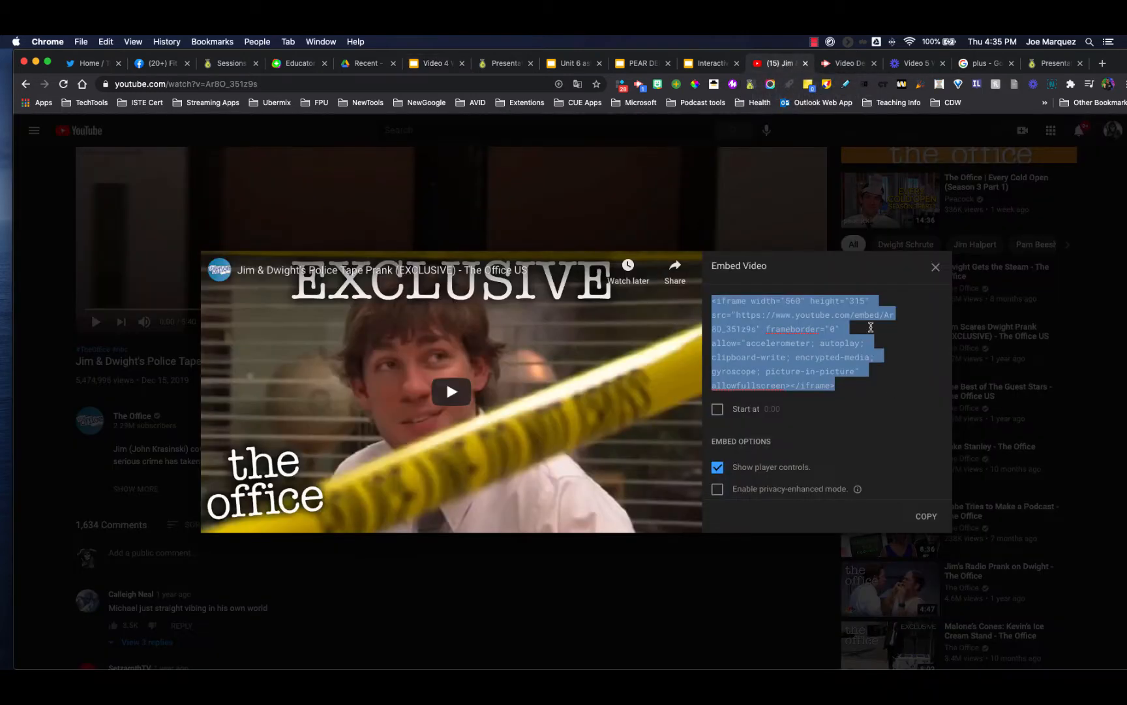
click(935, 266)
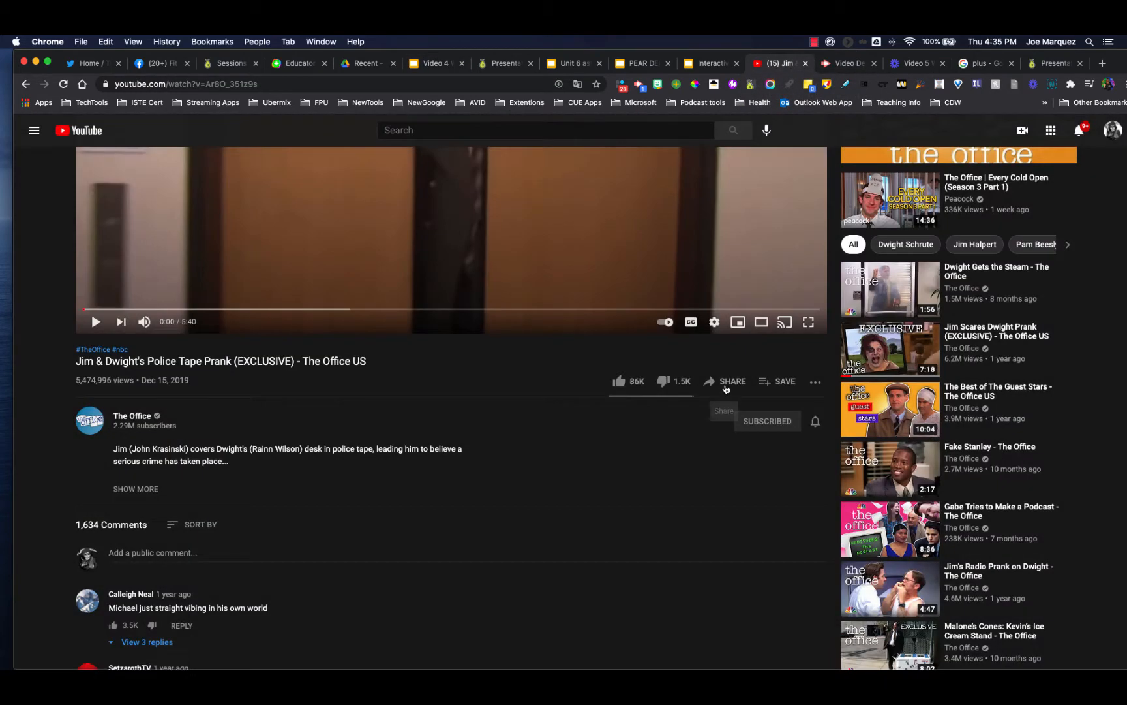
click(732, 381)
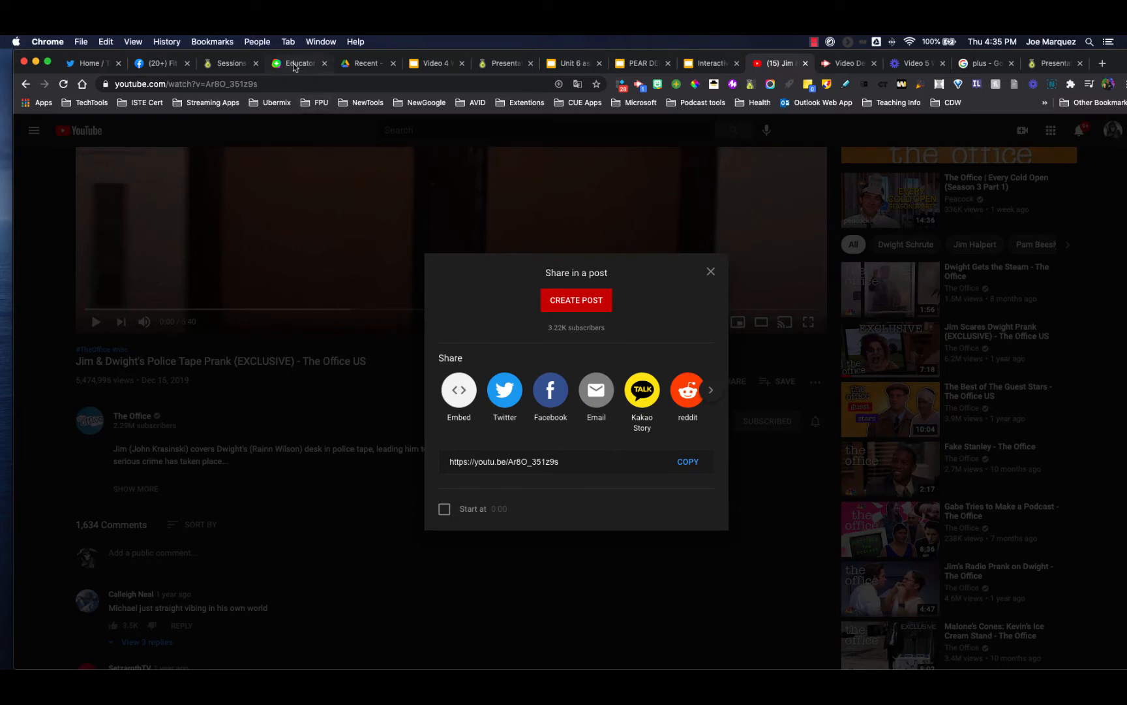
click(434, 62)
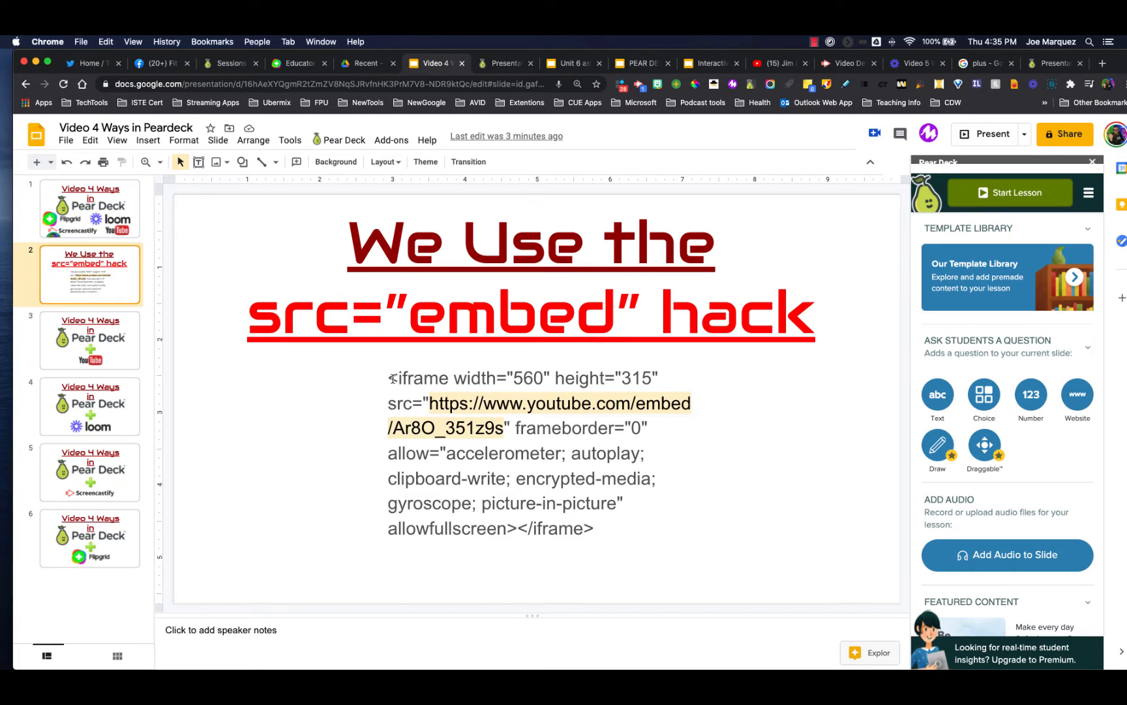
mouse_move(446, 485)
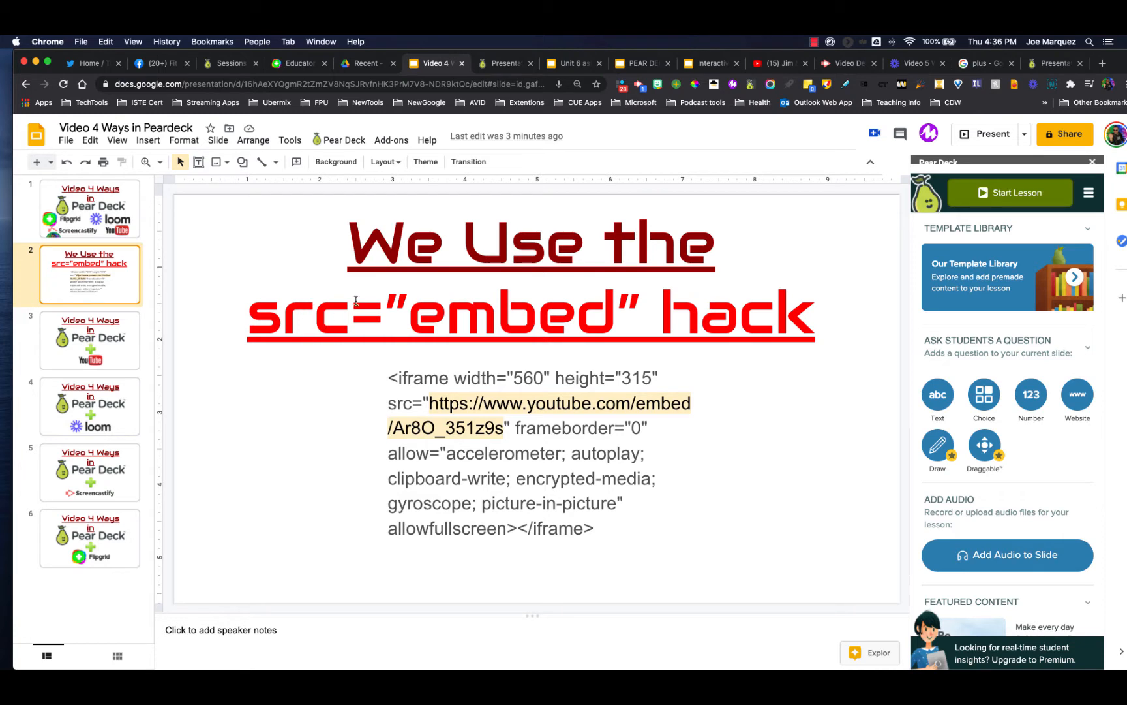
mouse_move(608, 304)
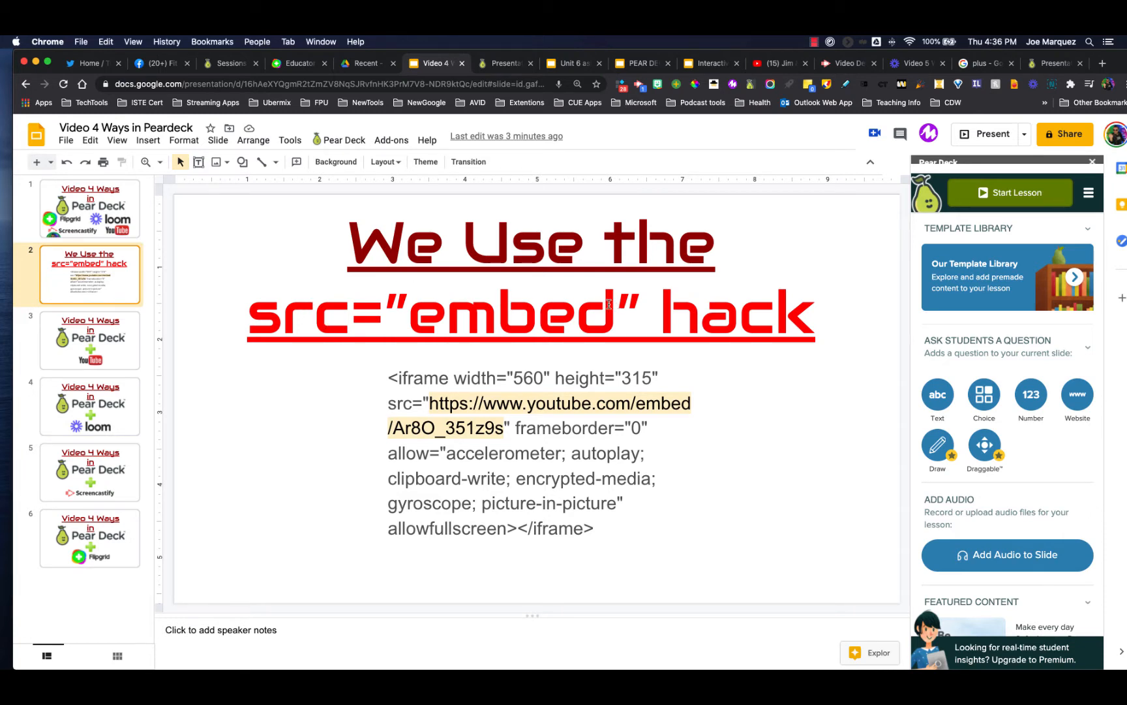
mouse_move(618, 308)
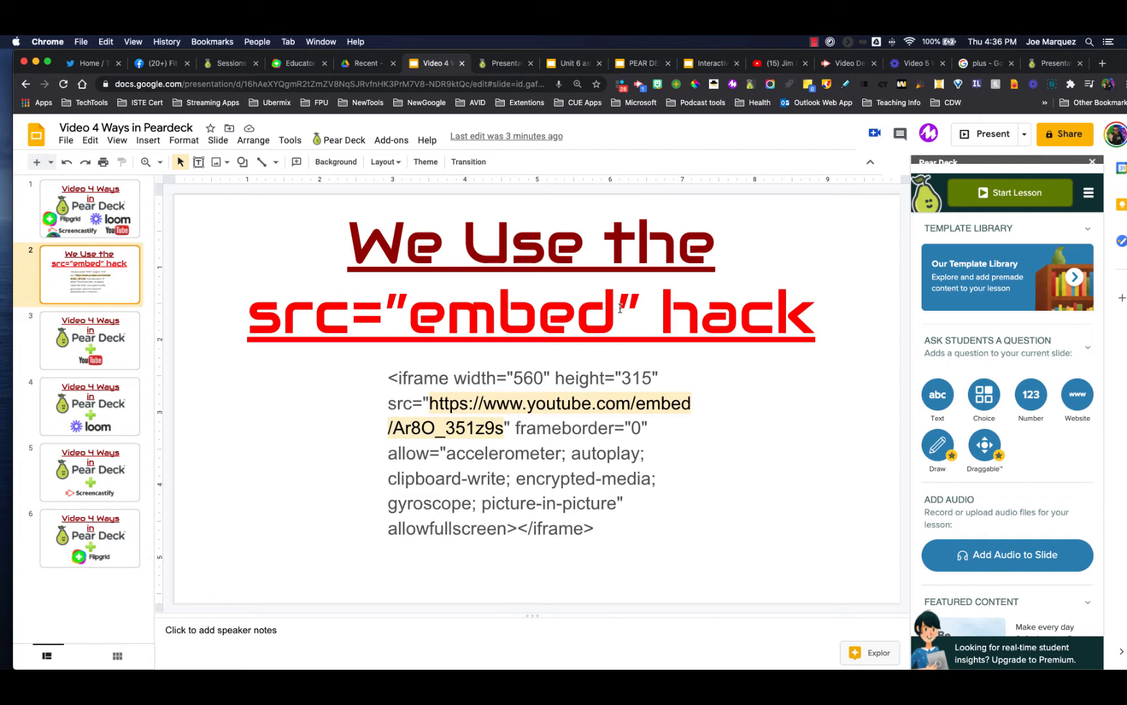
Add a Pear Deck Website question to slide 3 using the youtu.be share link, which fails to preview.
click(89, 339)
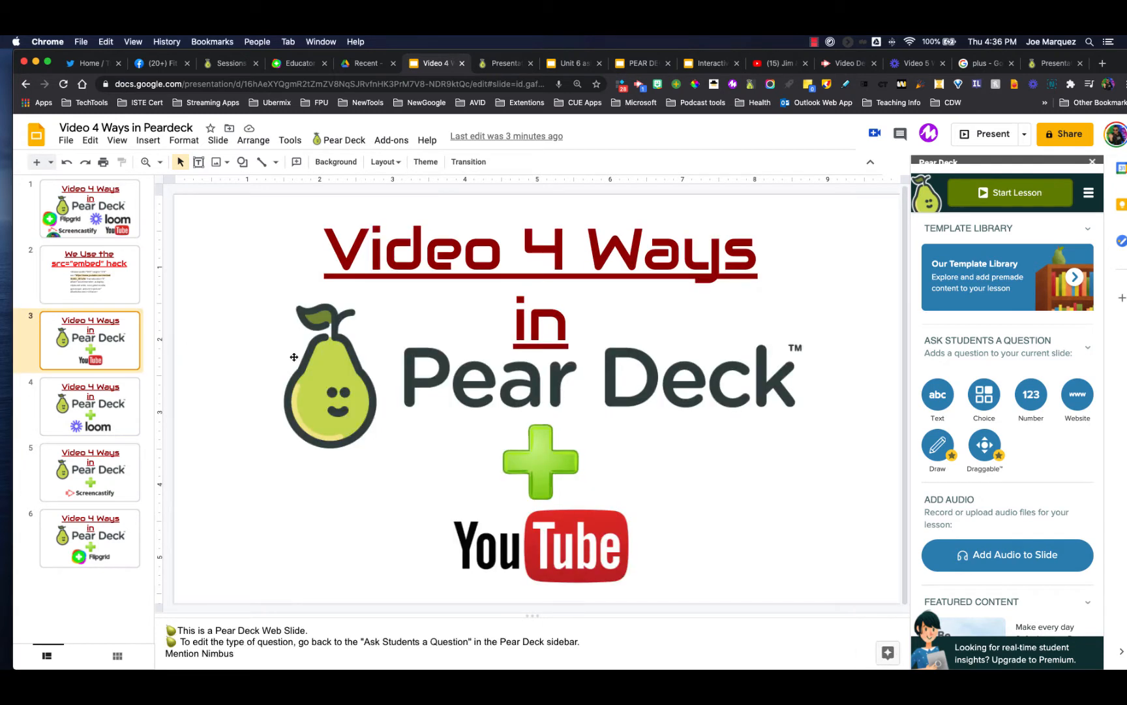
mouse_move(668, 394)
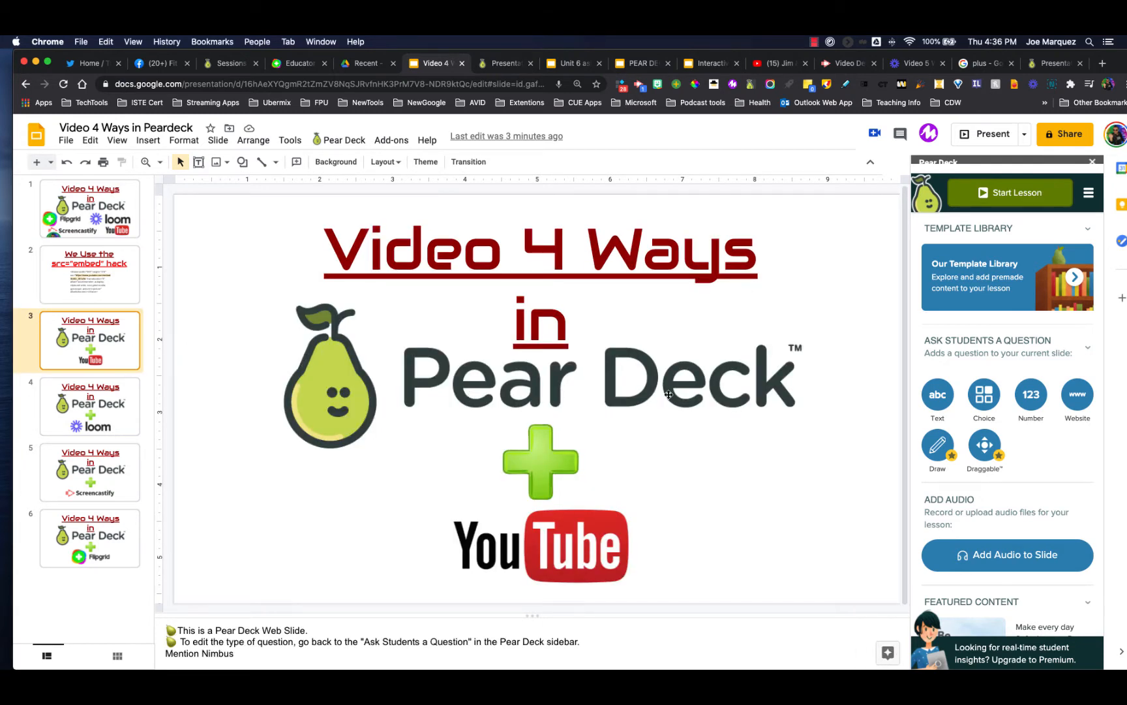
mouse_move(865, 380)
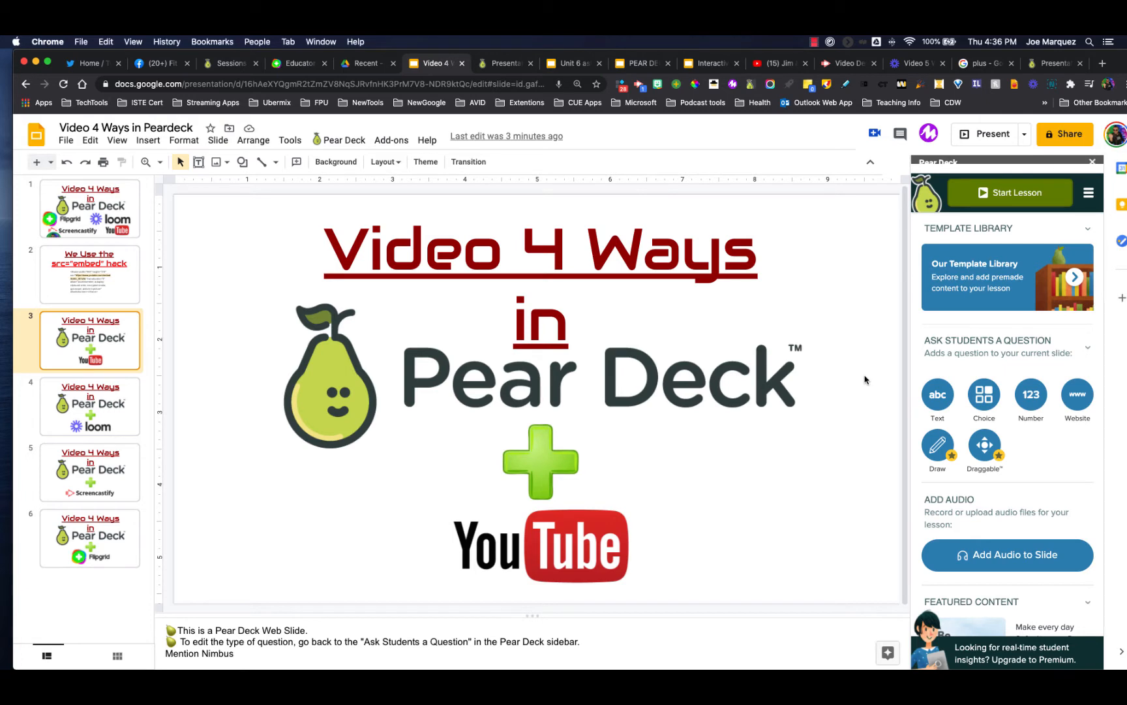
mouse_move(1076, 395)
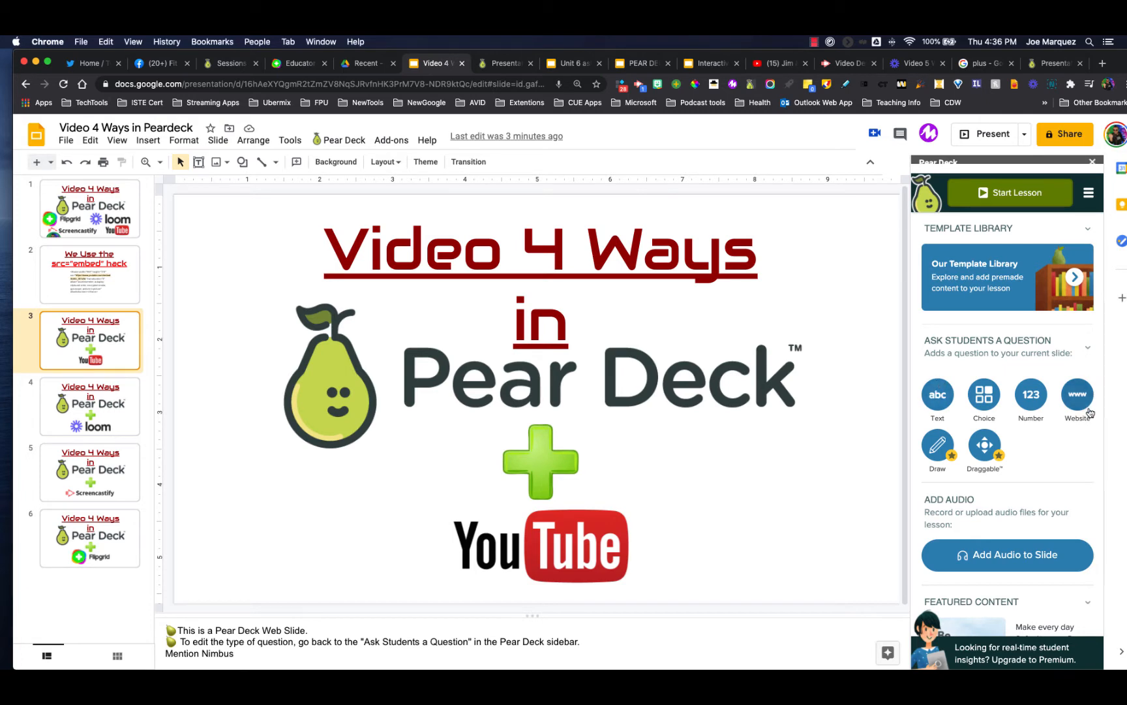
click(1076, 396)
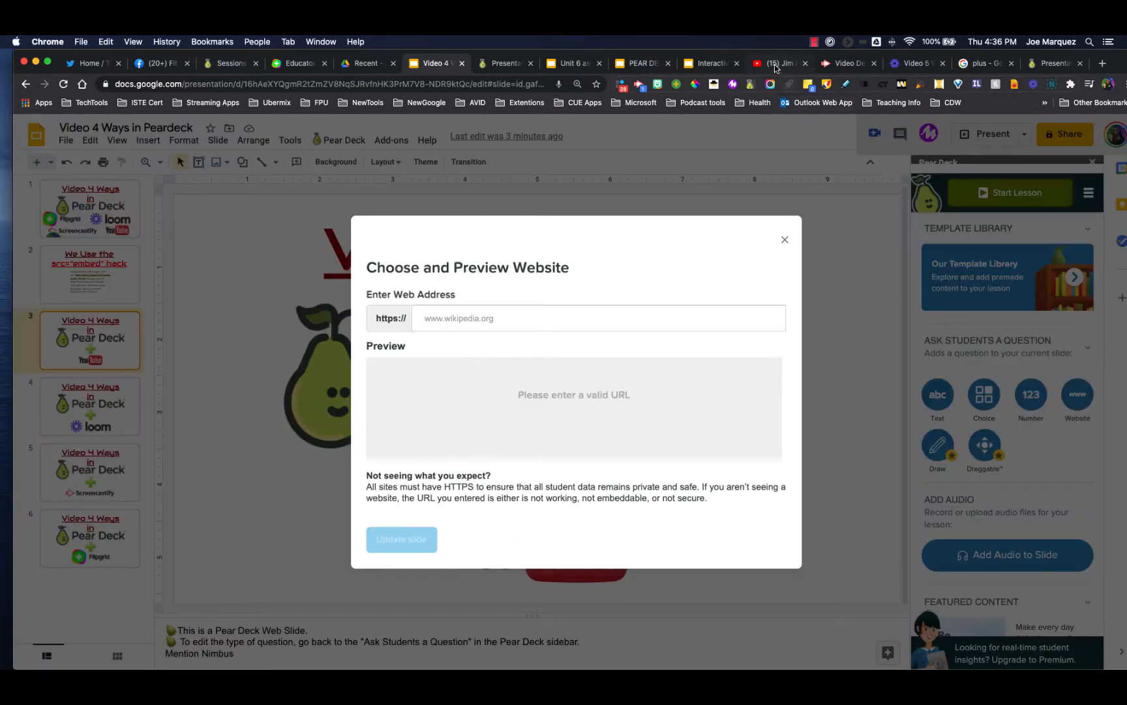
click(778, 63)
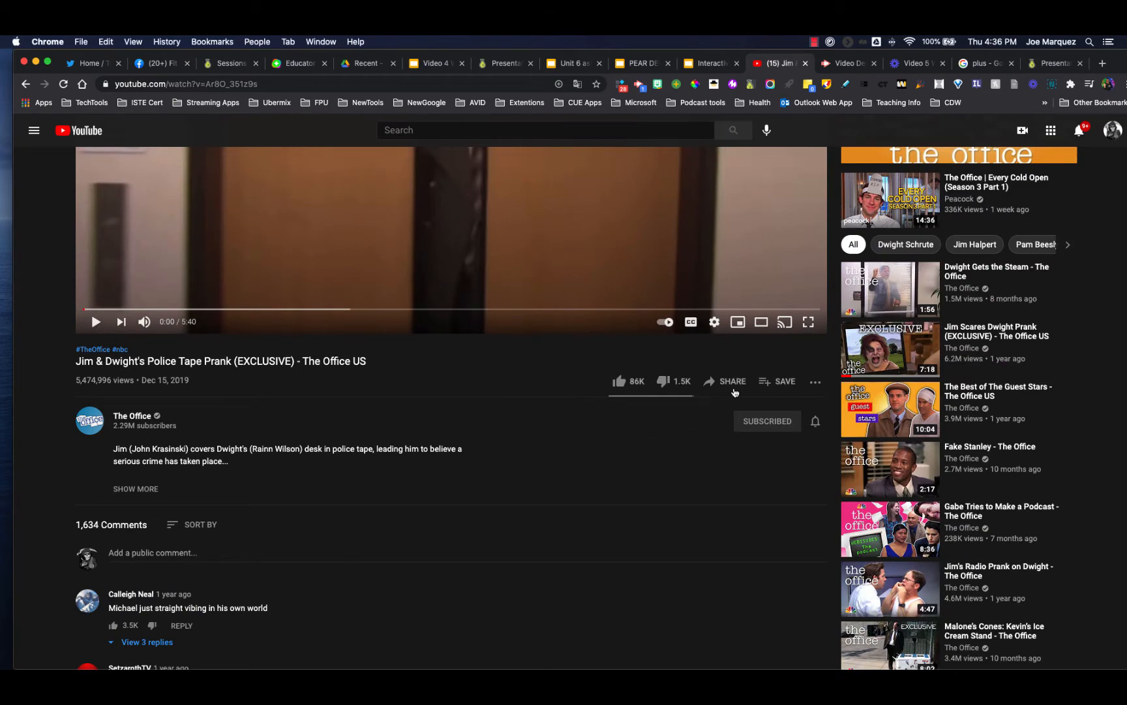
click(726, 381)
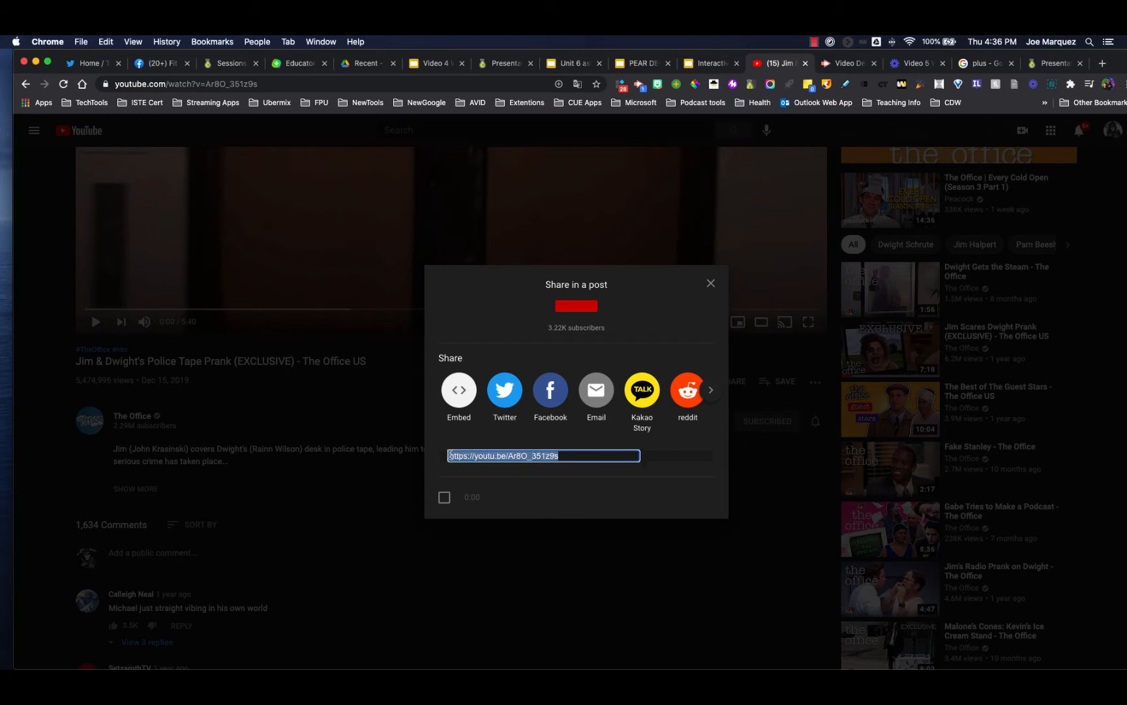
mouse_move(625, 60)
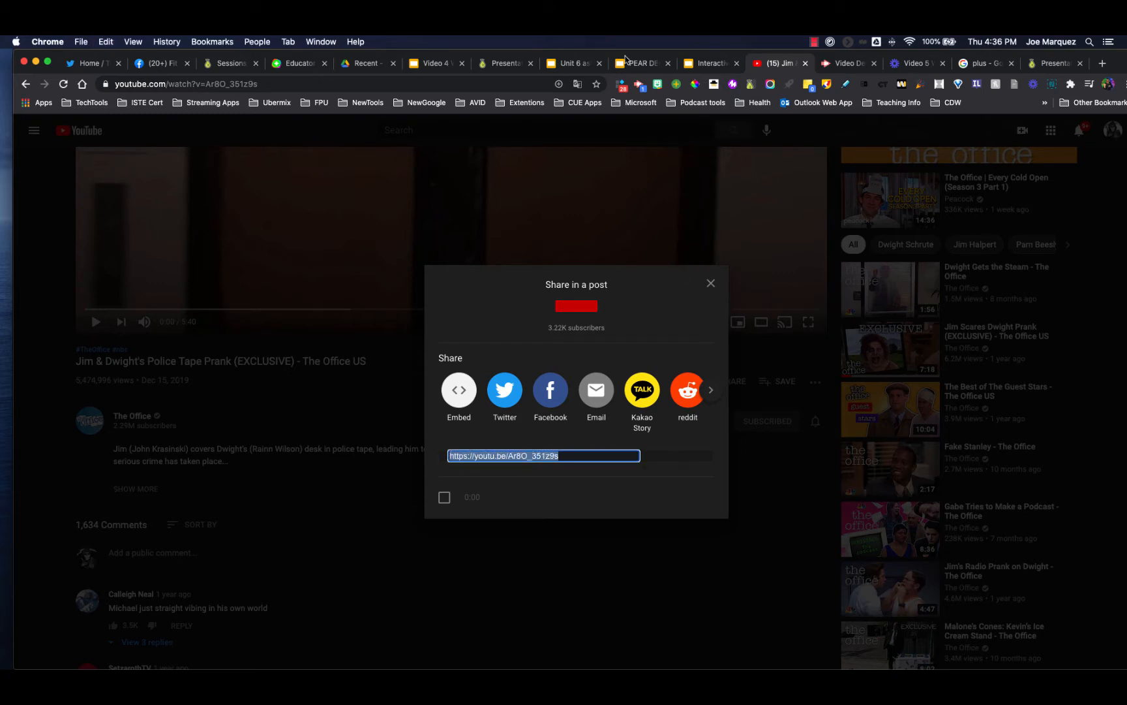
click(433, 63)
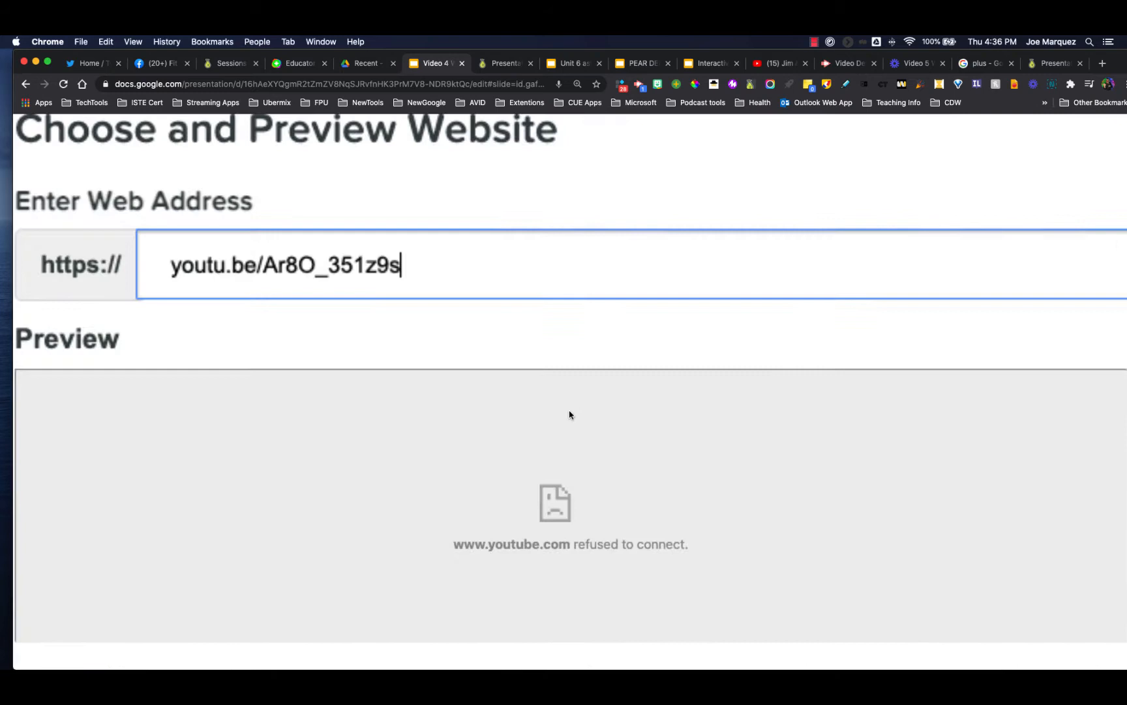
mouse_move(555, 504)
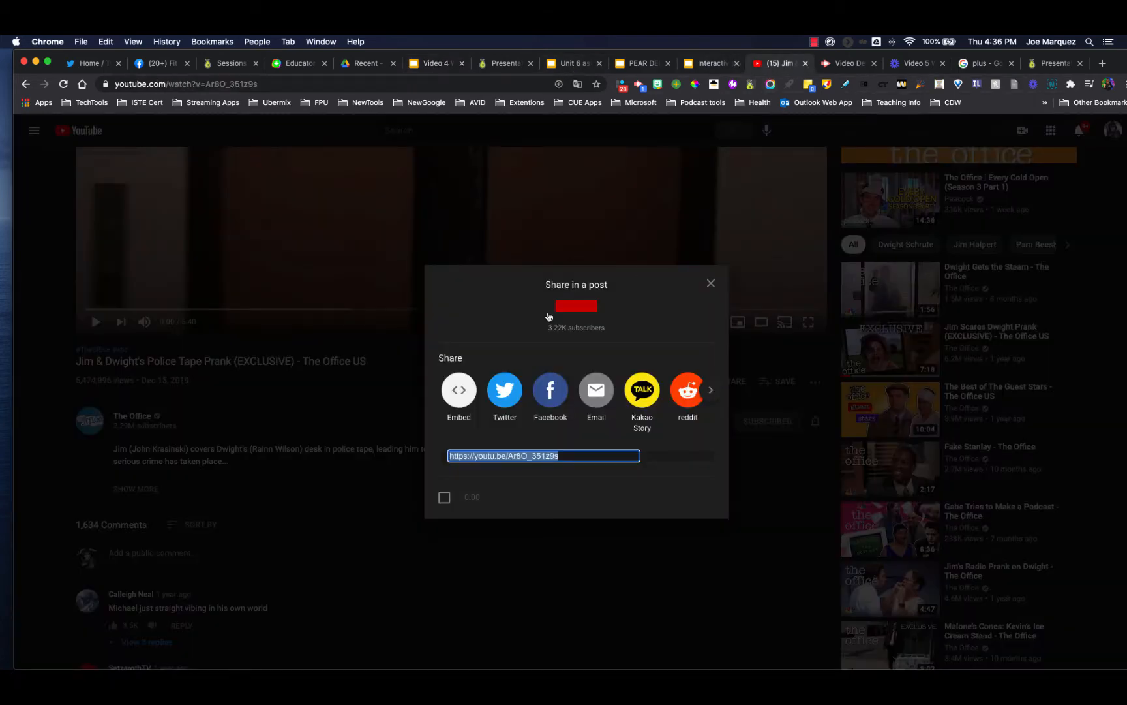
Use the iframe's embed address youtube.com/embed/Ar8O_351z9s as the website and update the slide.
click(458, 390)
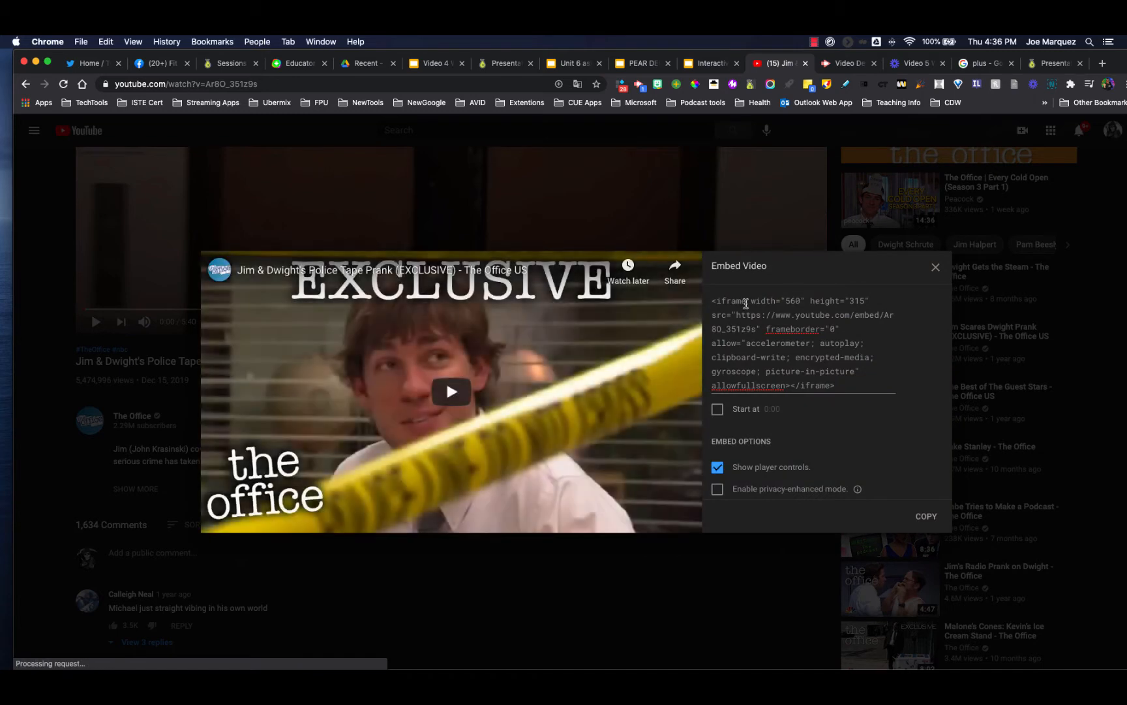
mouse_move(843, 367)
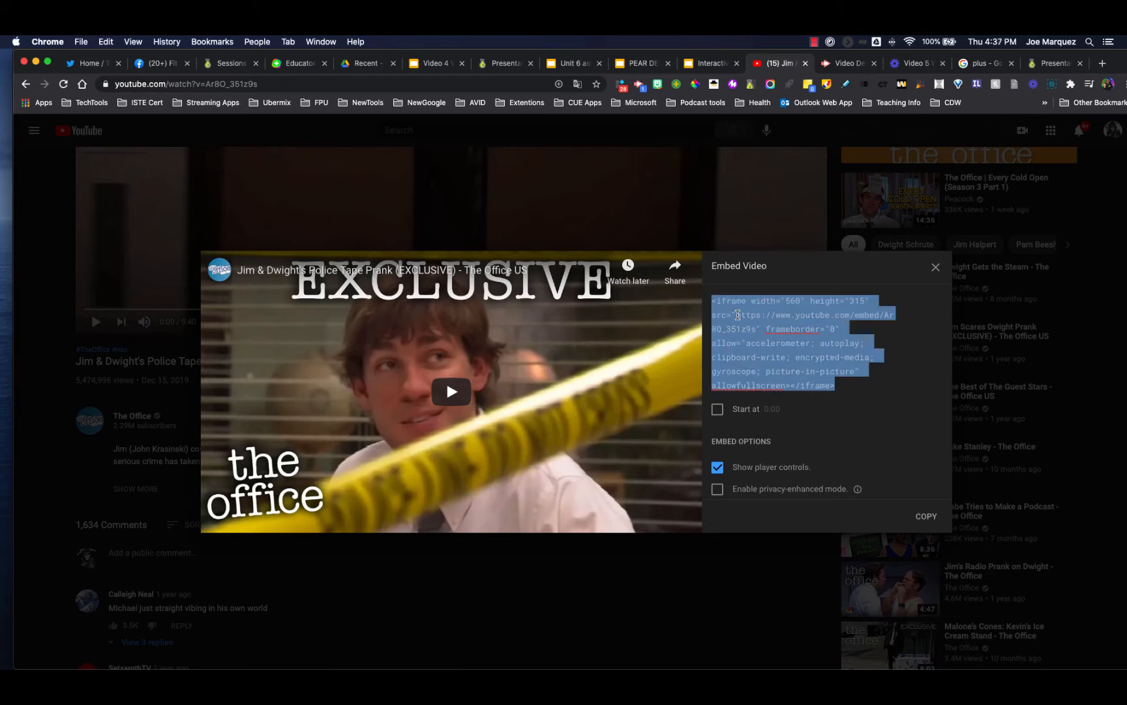
right_click(791, 342)
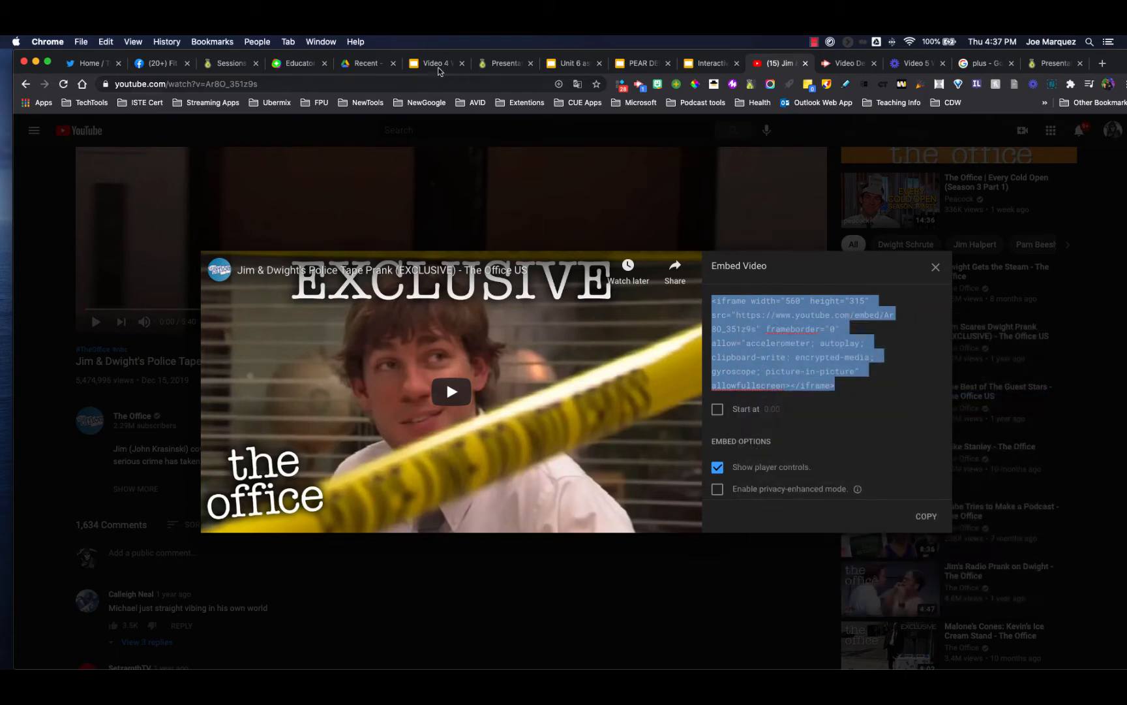
click(434, 62)
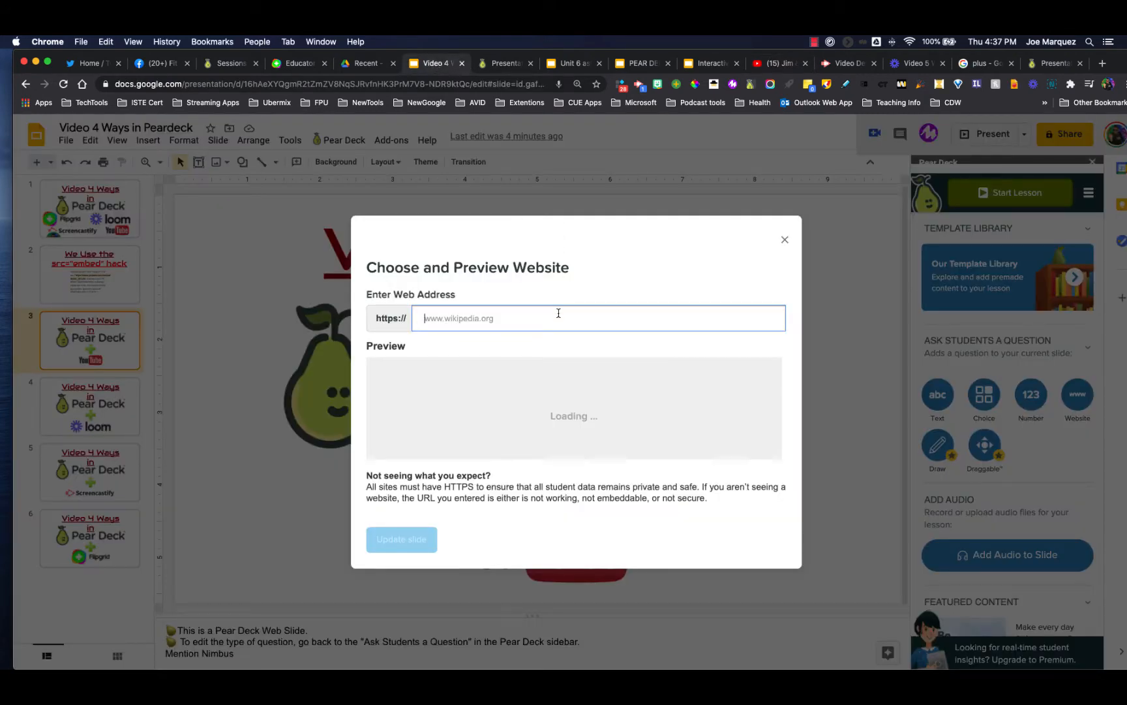
text(<iframe width="560" height="315" src="https://www.youtube.com/embed/Ar8O_351z9s" frame)
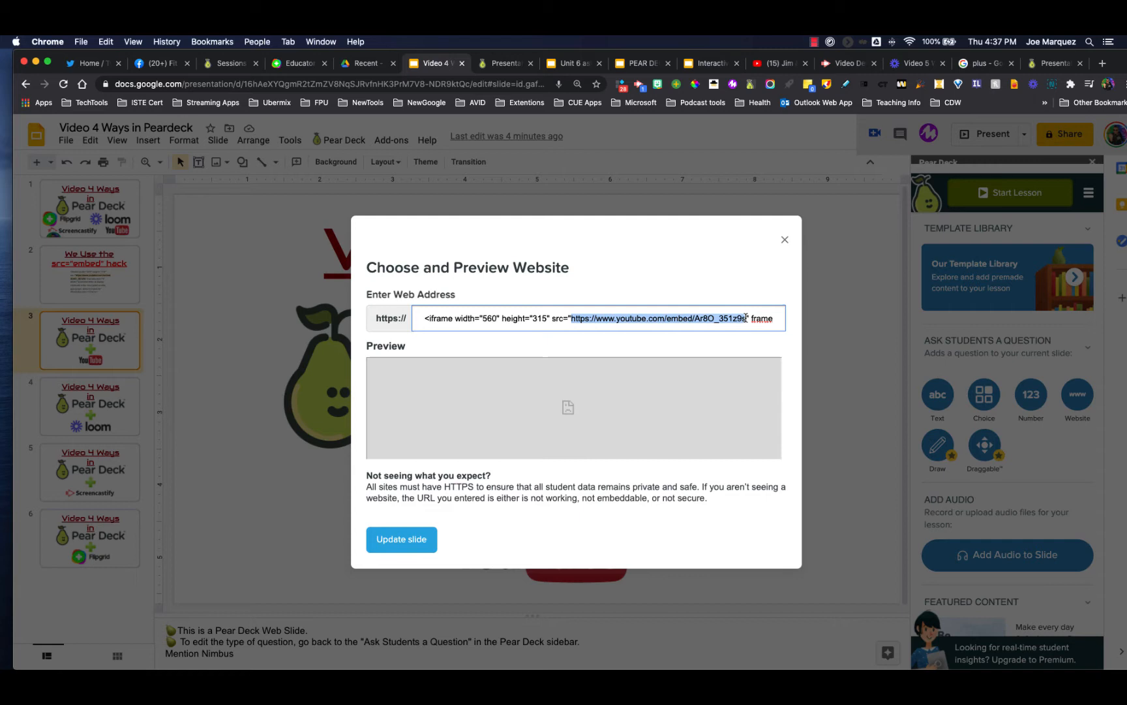
mouse_move(761, 352)
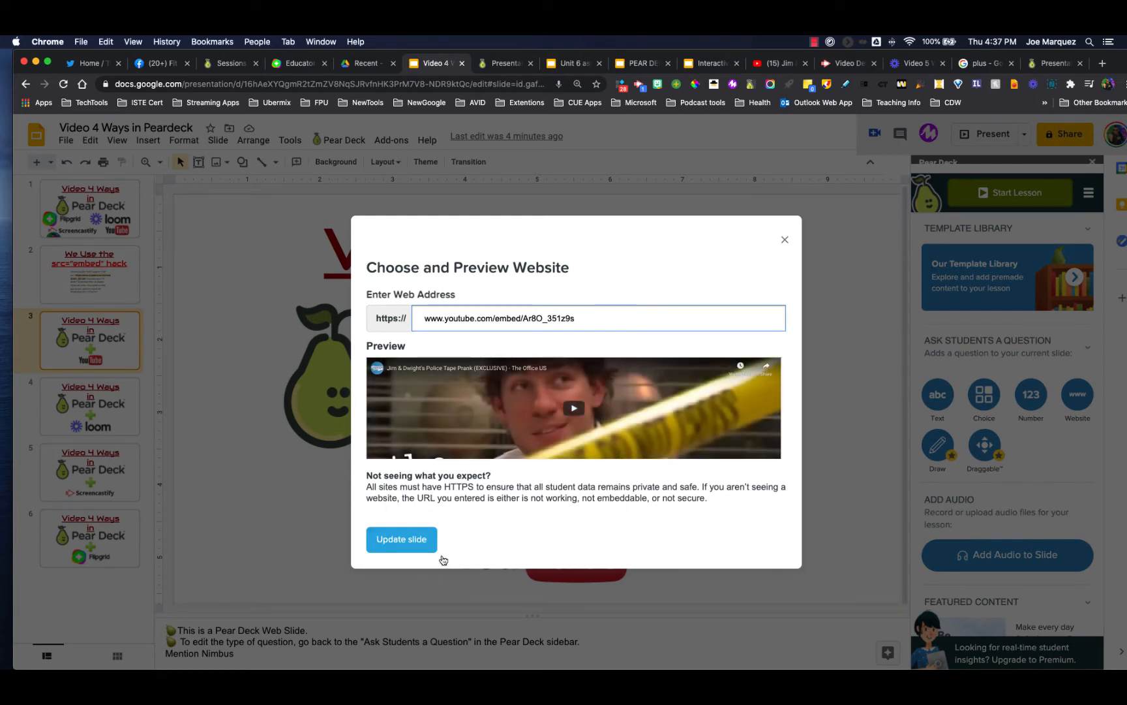
click(401, 539)
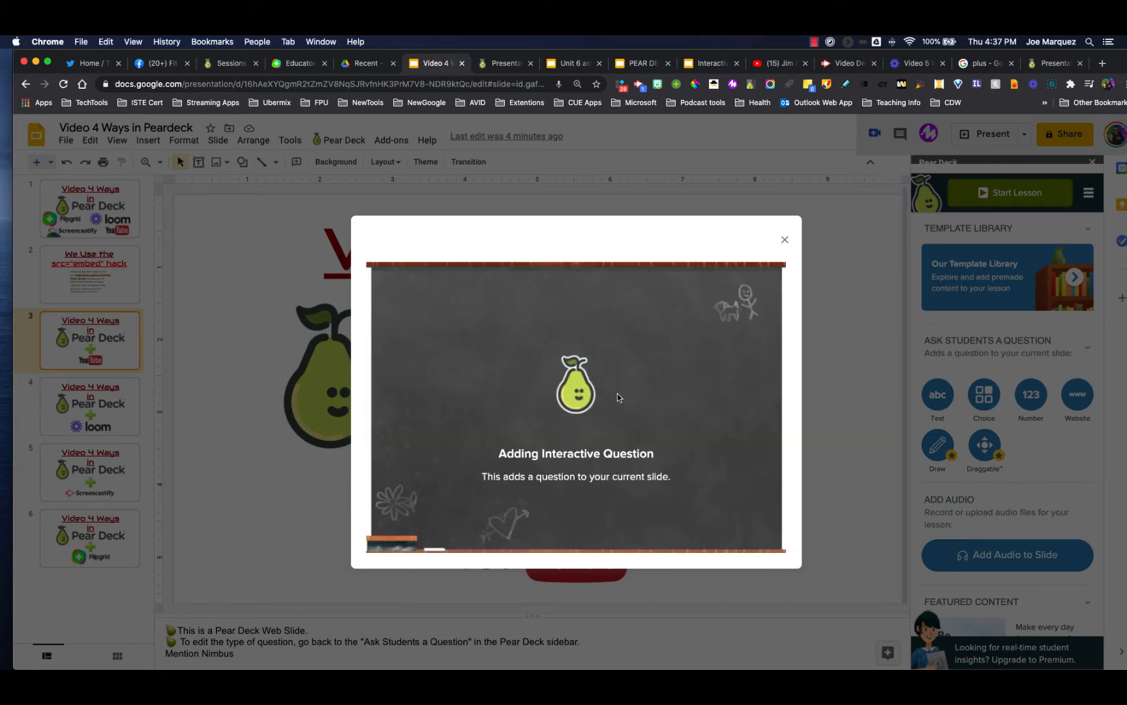
click(783, 239)
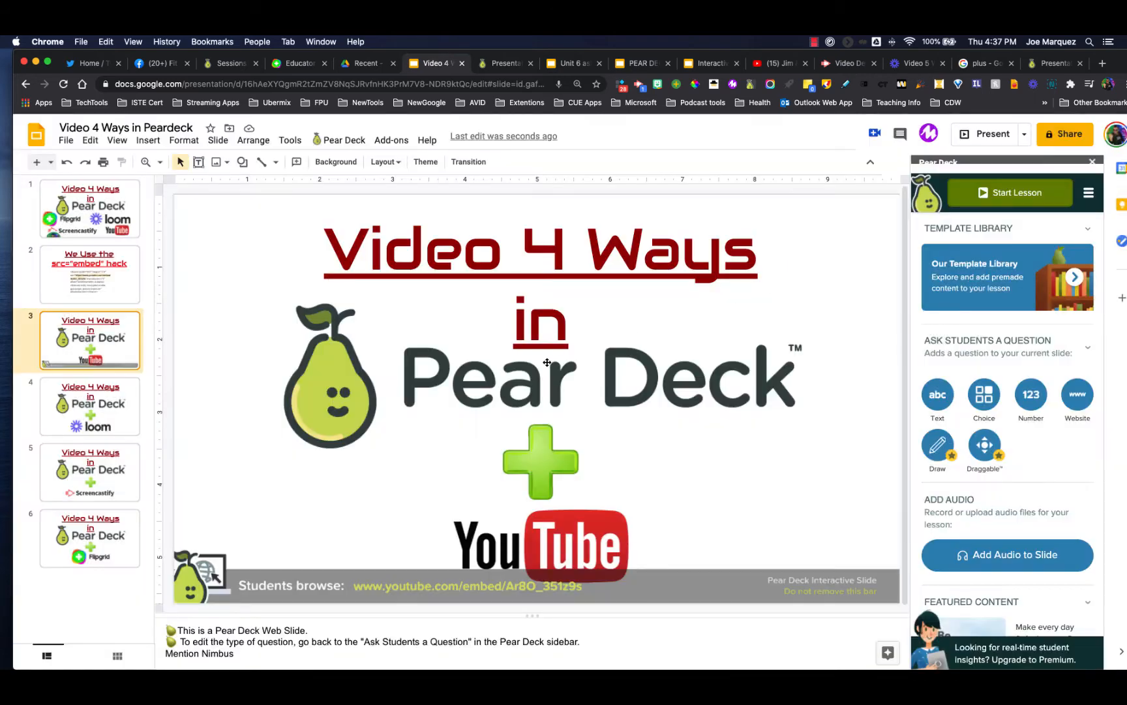
mouse_move(505, 480)
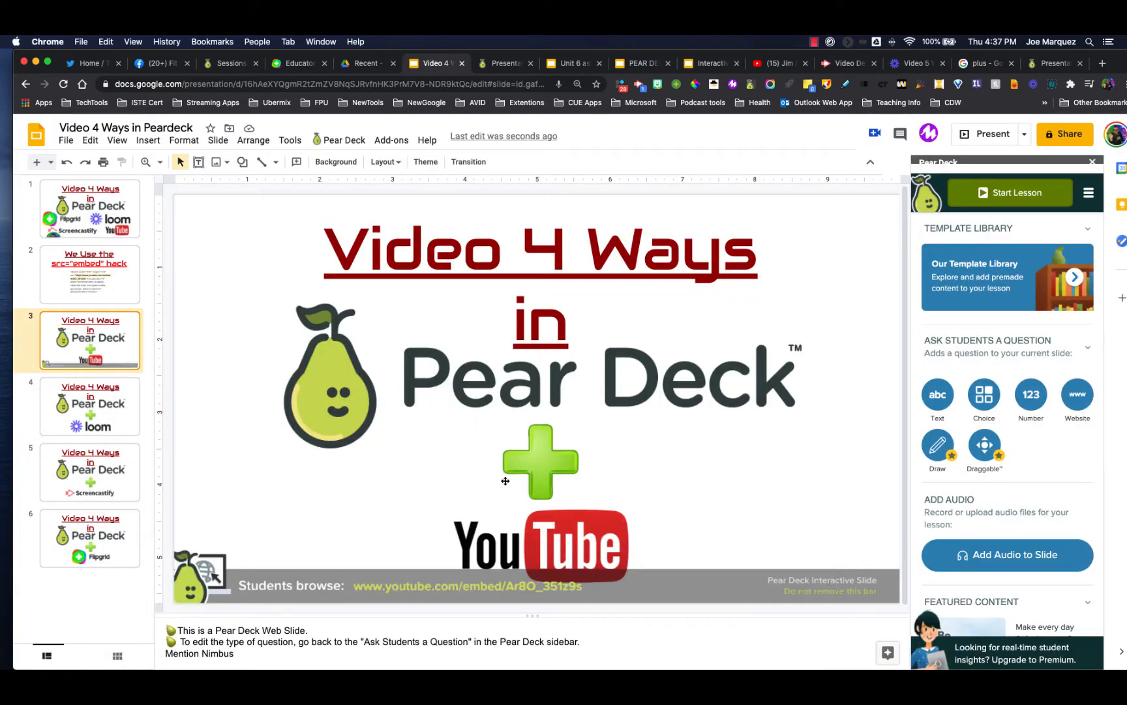
Move to the Pear Deck plus Loom slide and switch to the recorded Loom video 'Video 5 Ways'.
click(89, 406)
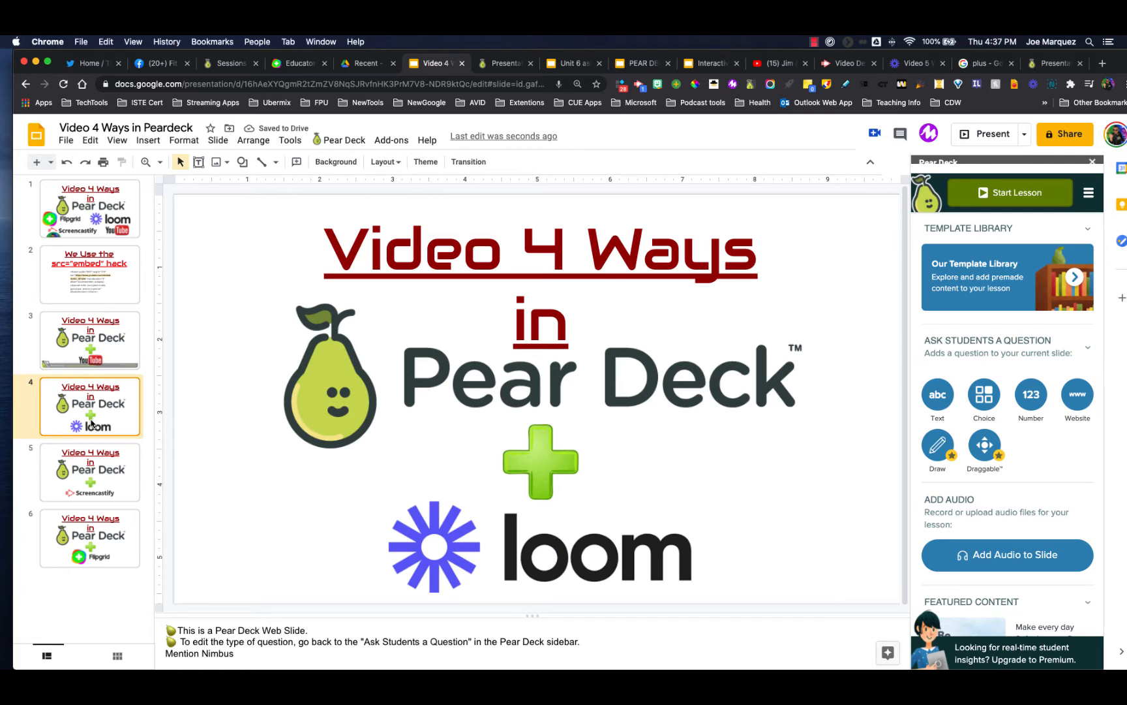
mouse_move(391, 292)
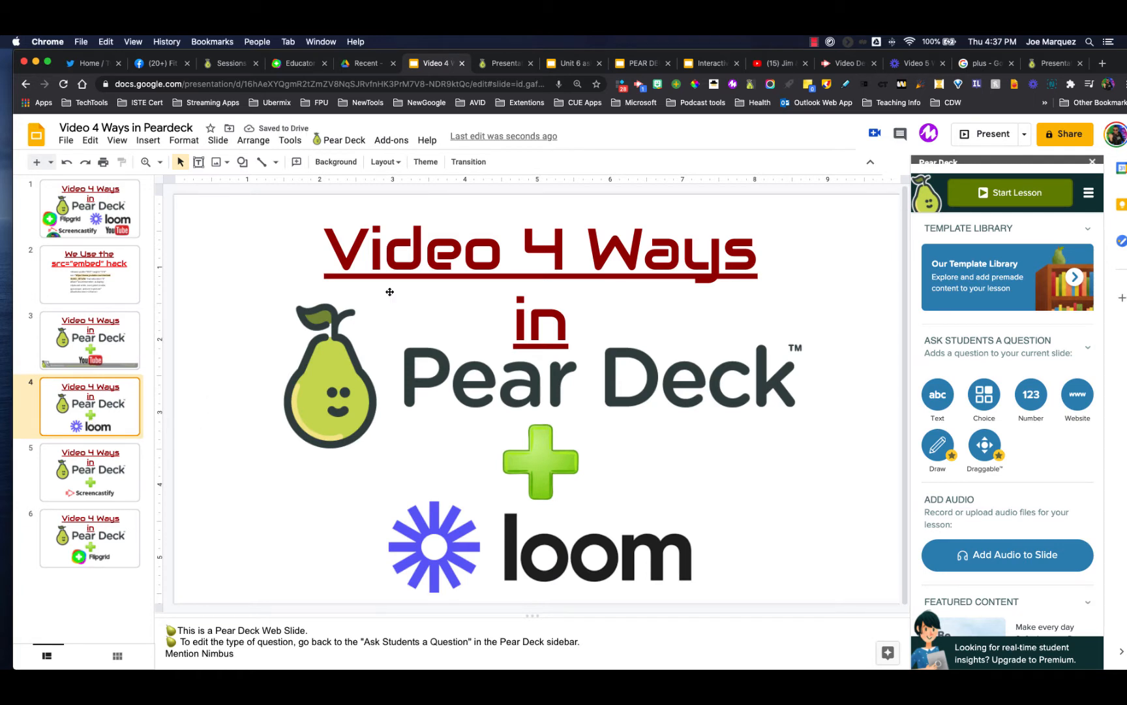
mouse_move(629, 209)
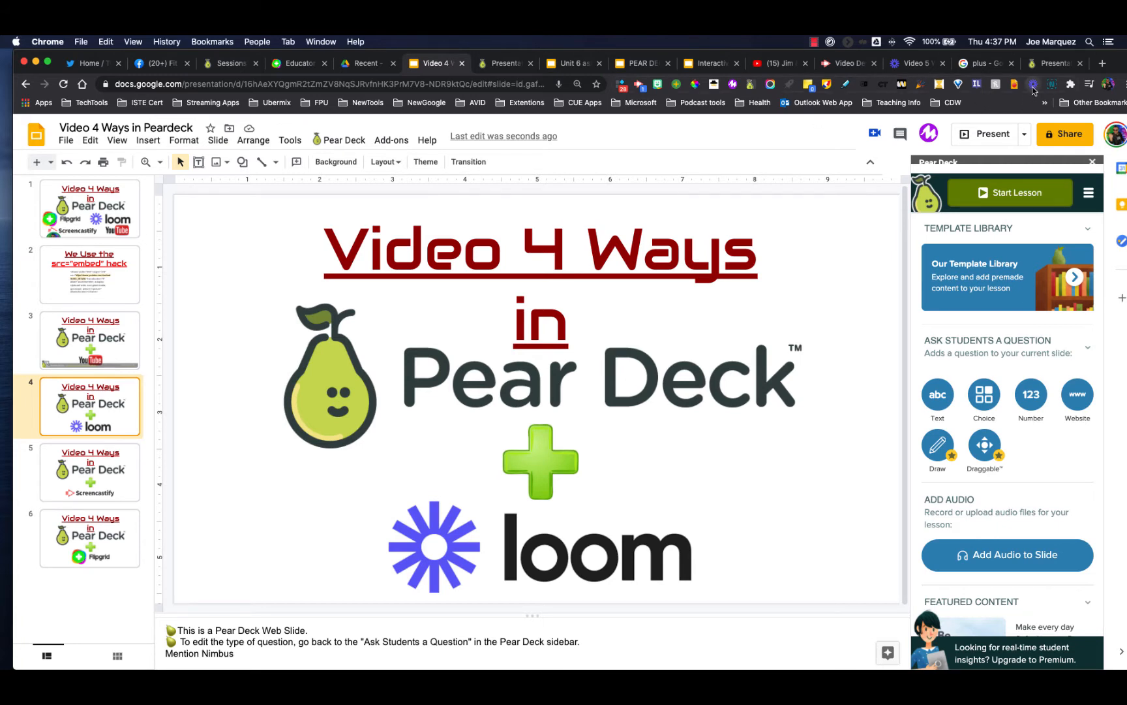
mouse_move(1034, 83)
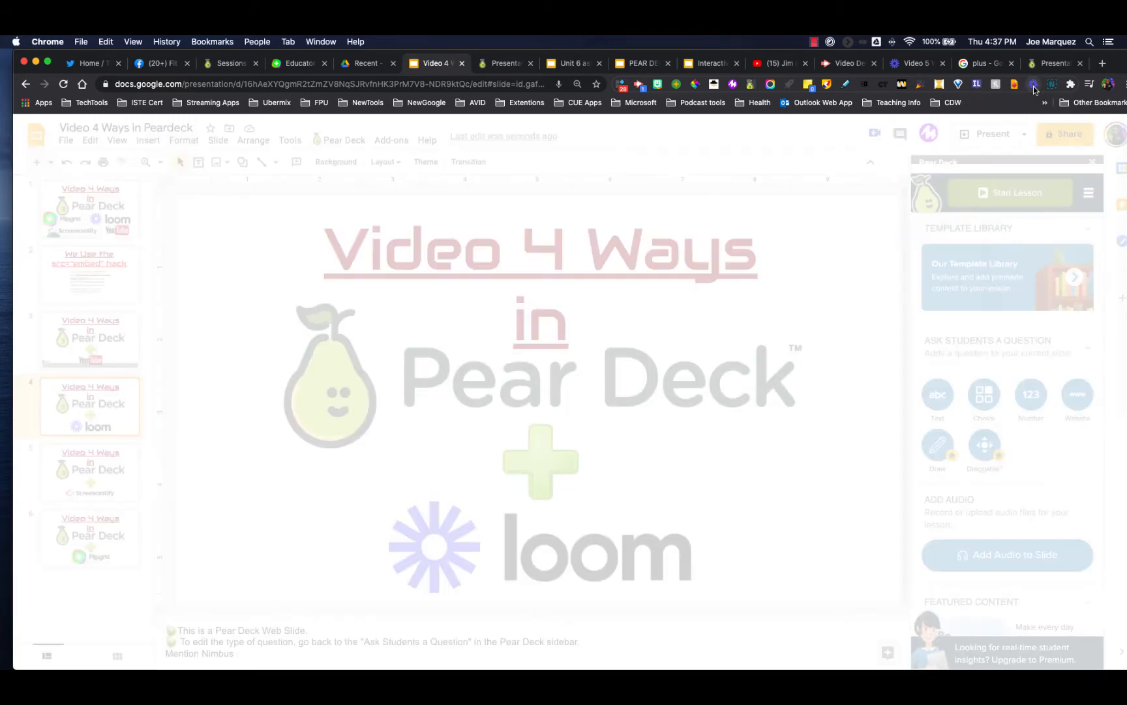
click(1033, 83)
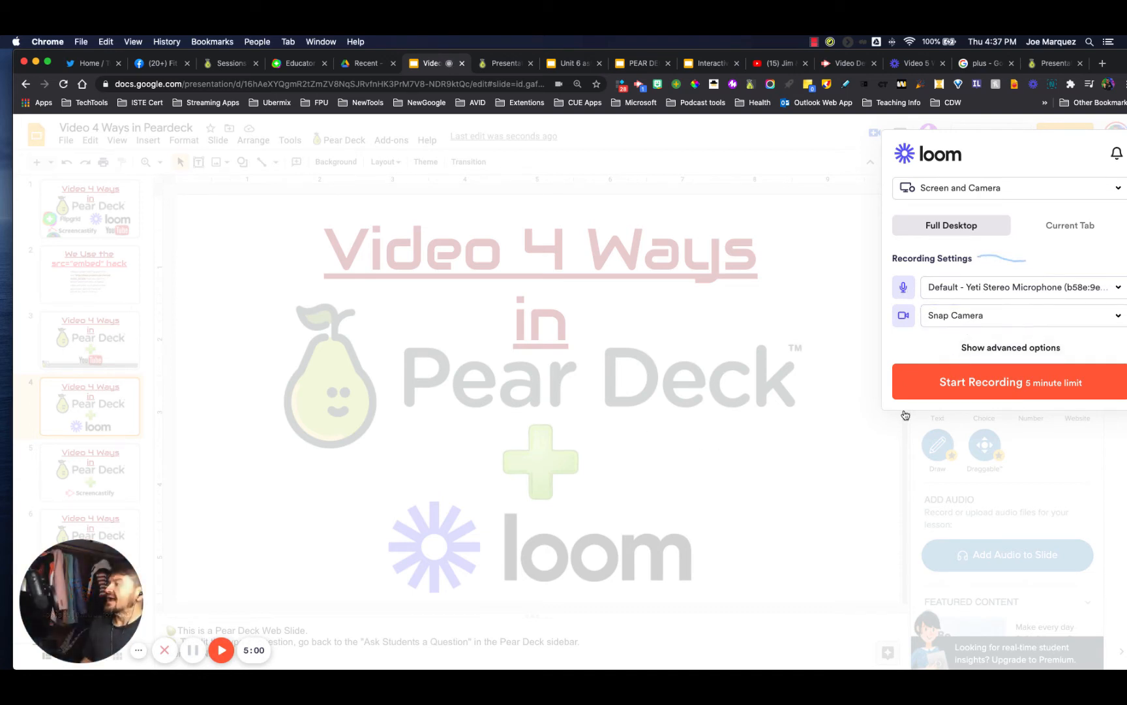
mouse_move(653, 463)
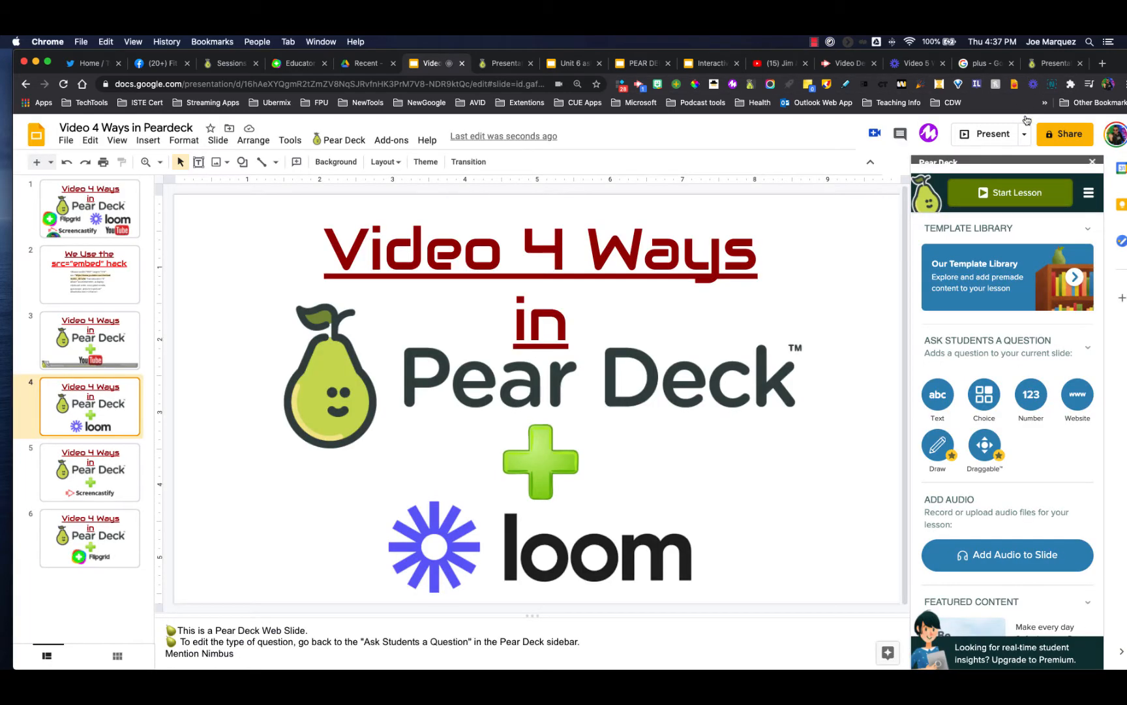
click(914, 63)
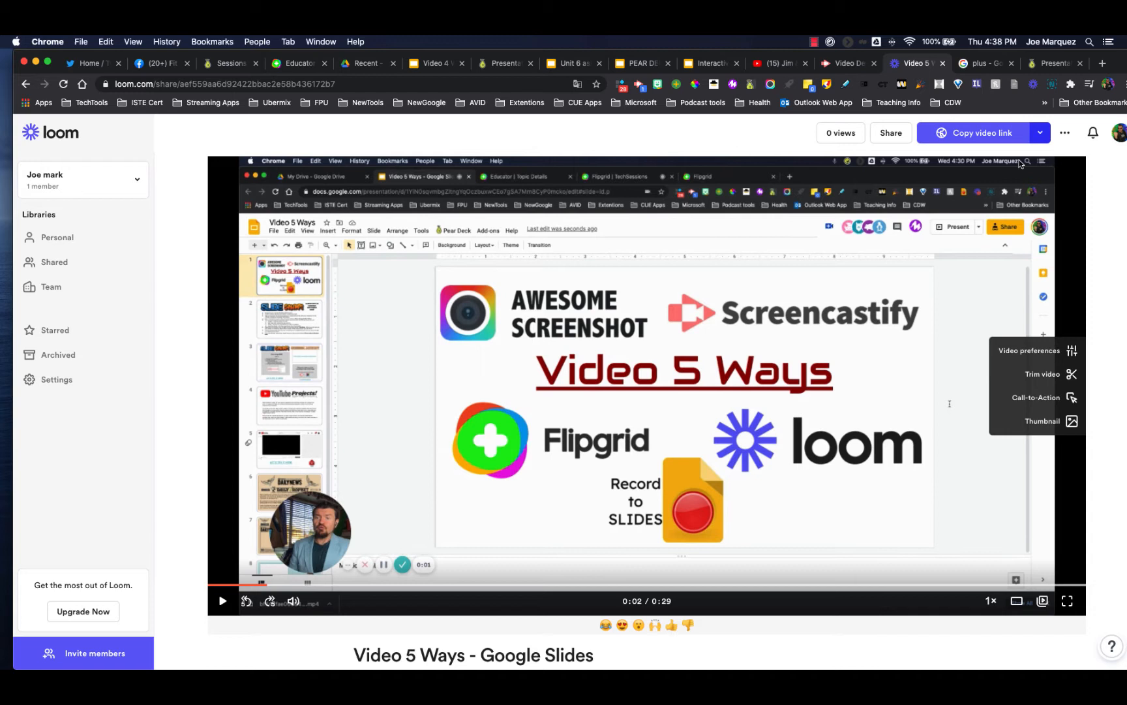
Get the Loom video's responsive embed code and select its embed address for the slide.
click(889, 132)
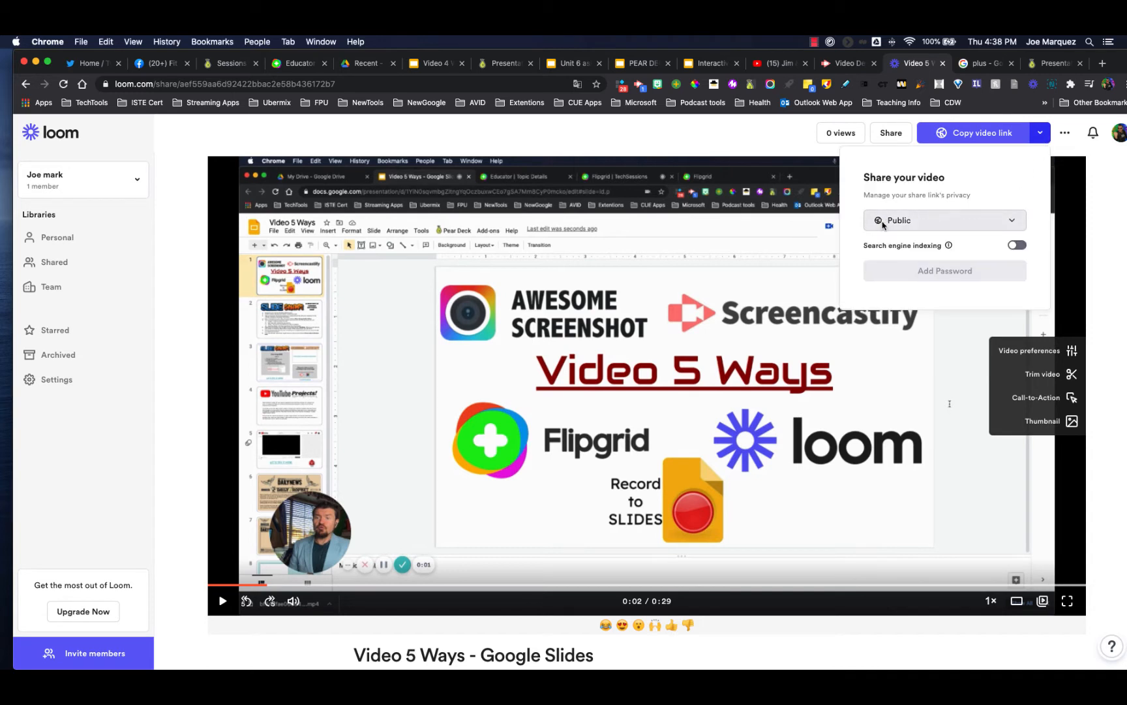
click(769, 144)
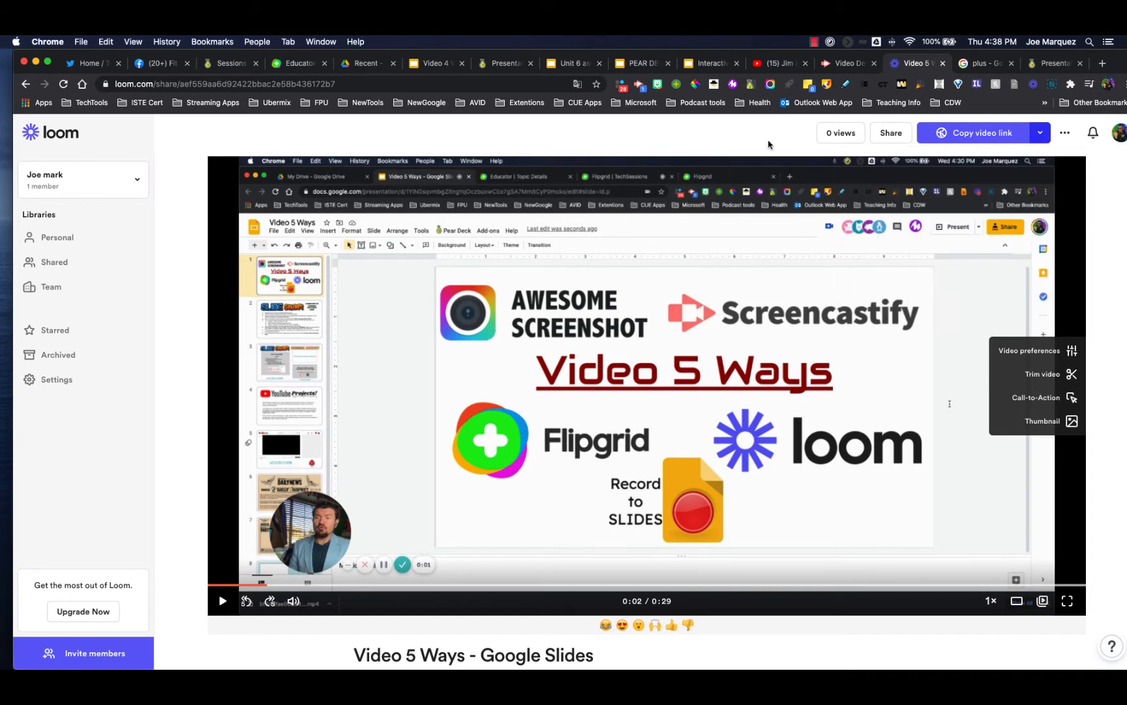
click(890, 132)
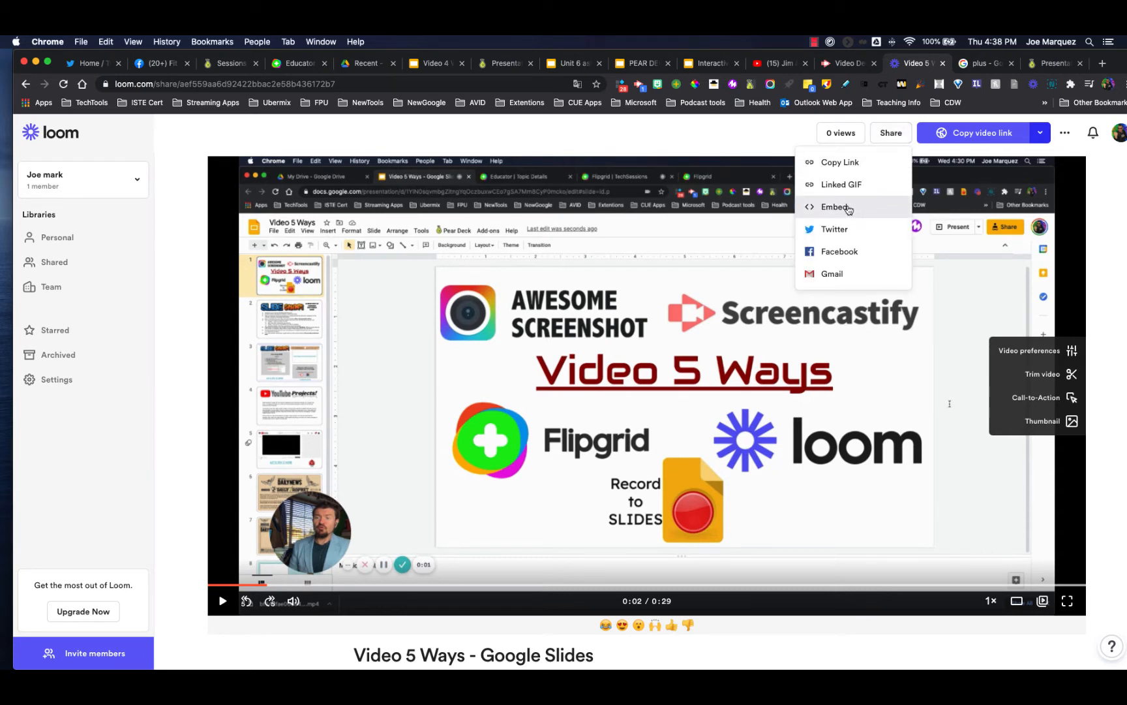
click(835, 207)
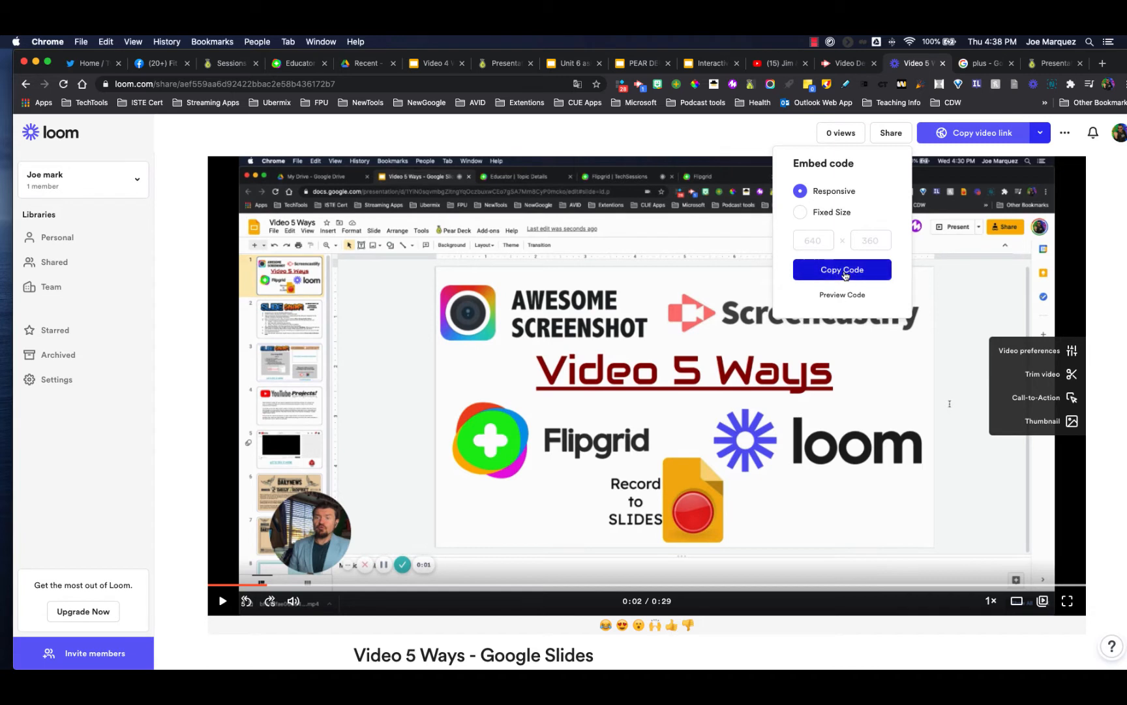
click(842, 270)
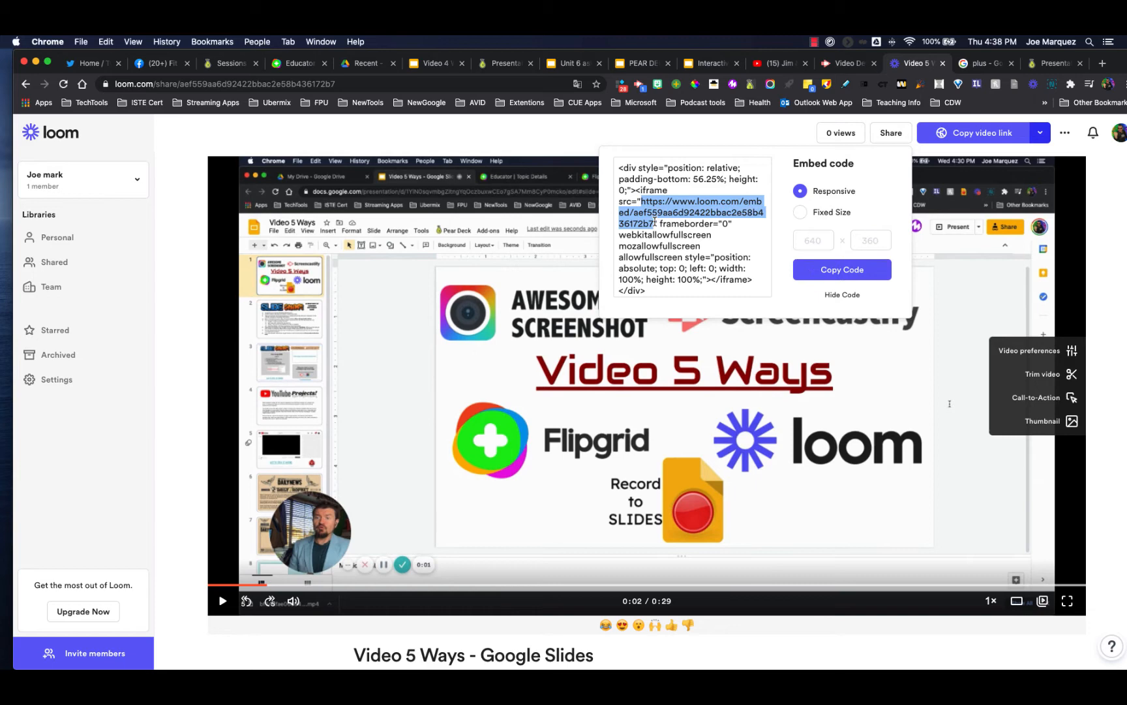
click(841, 269)
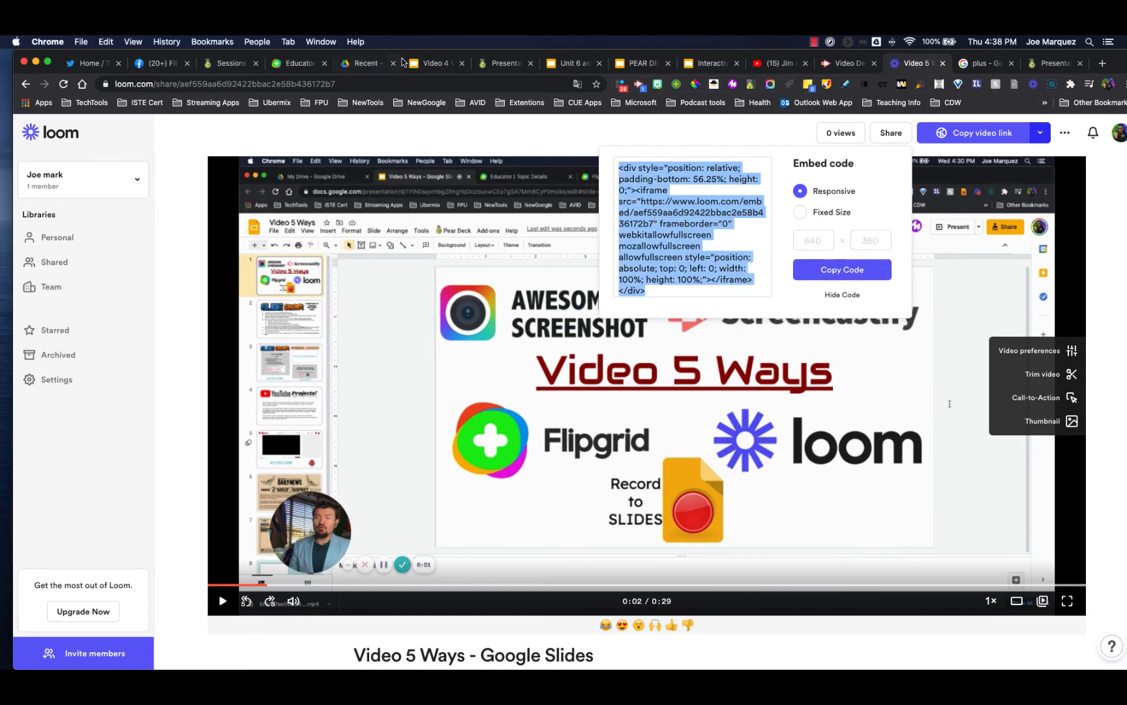
click(431, 63)
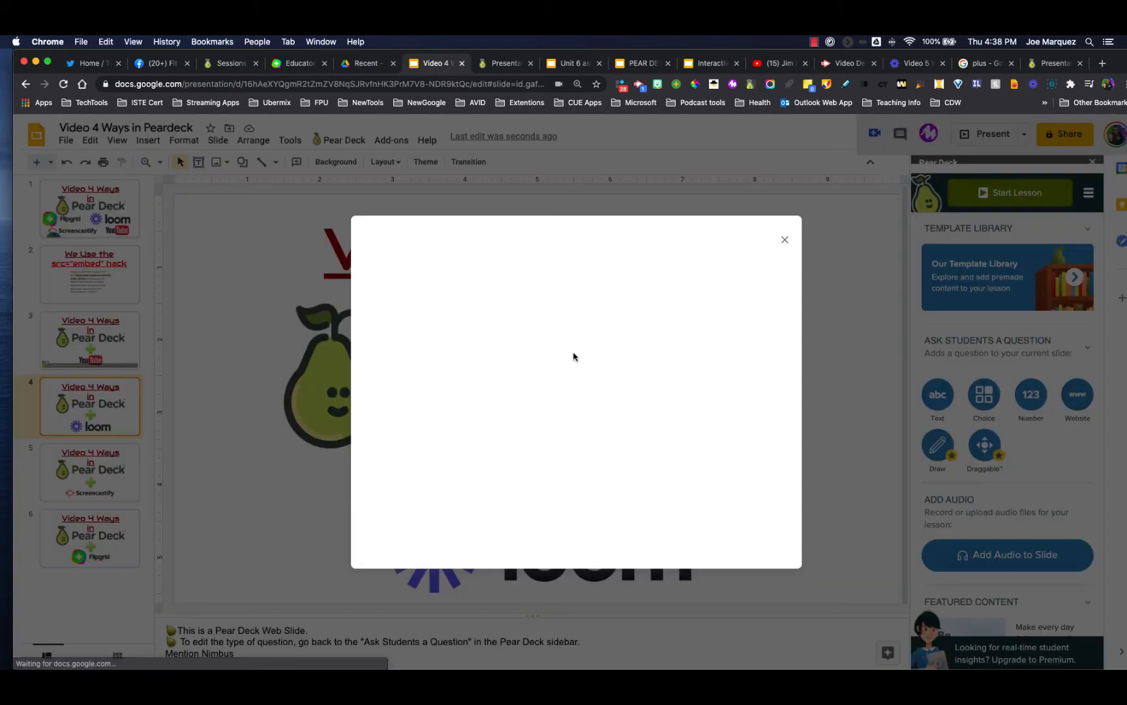
mouse_move(515, 329)
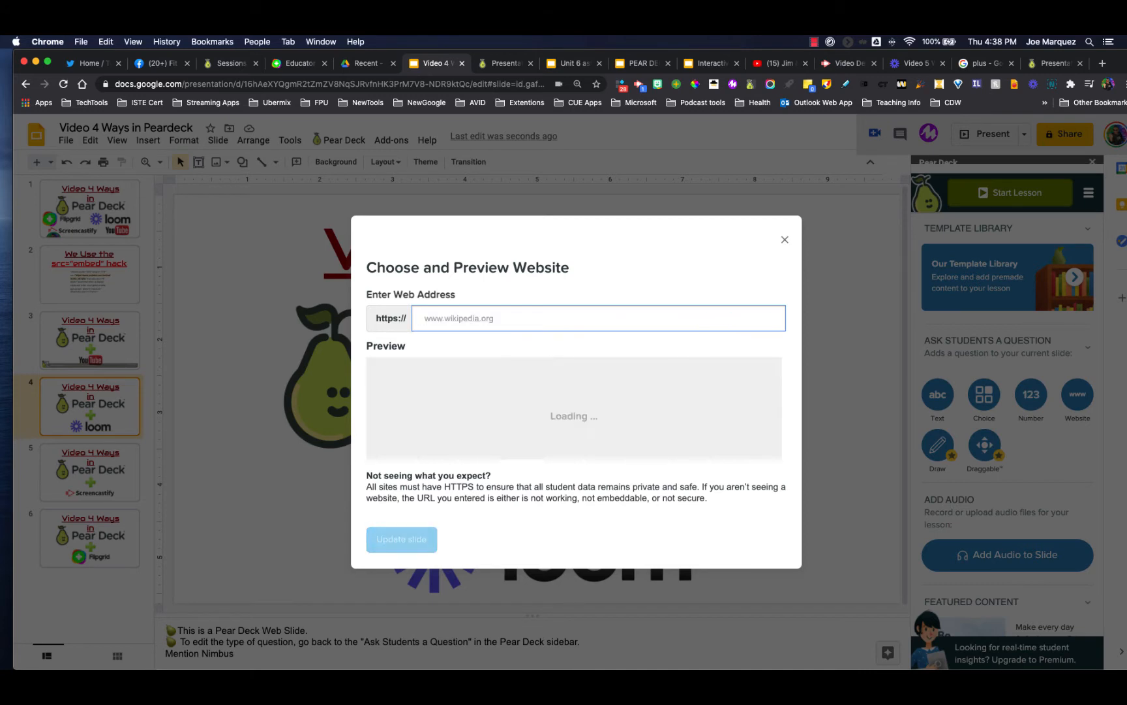
text(www.loom.com/embed/aef559aa6d92422bbac2e58b436172b7)
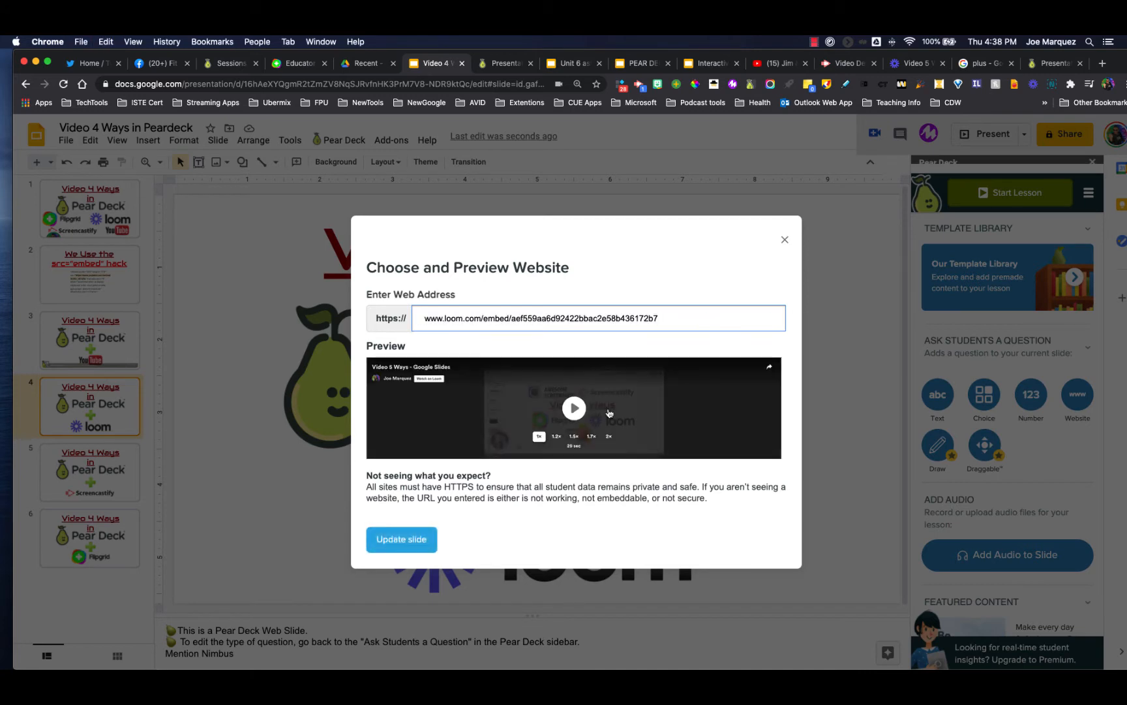
click(400, 539)
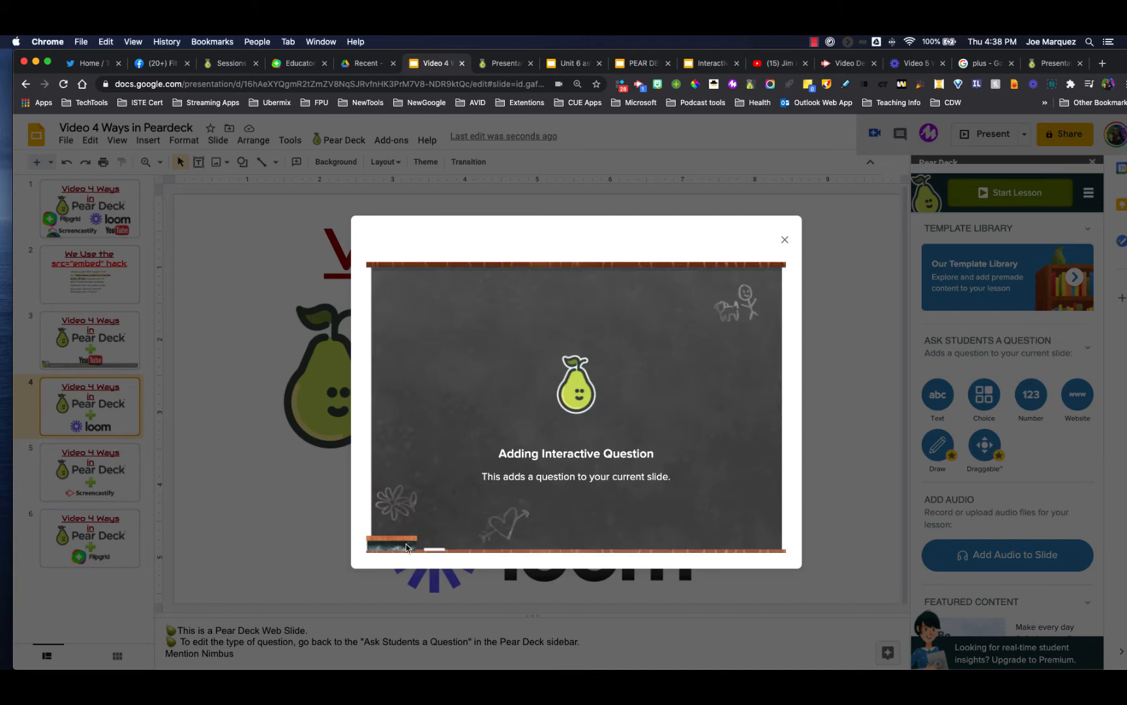
mouse_move(506, 445)
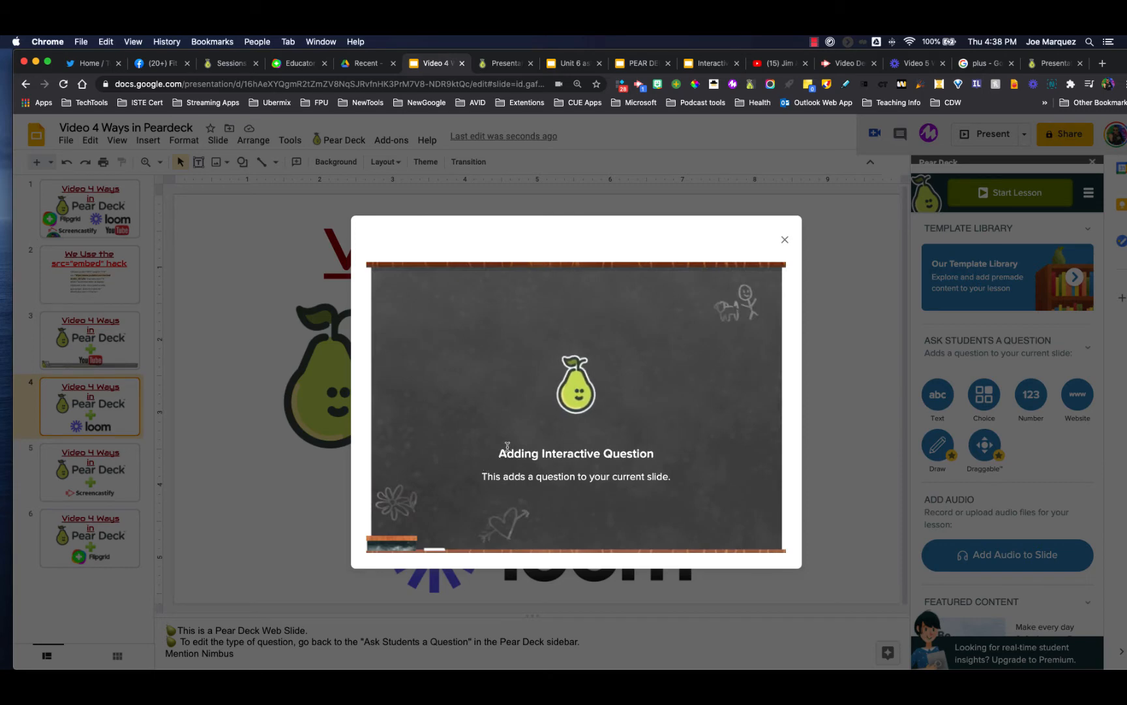
click(784, 239)
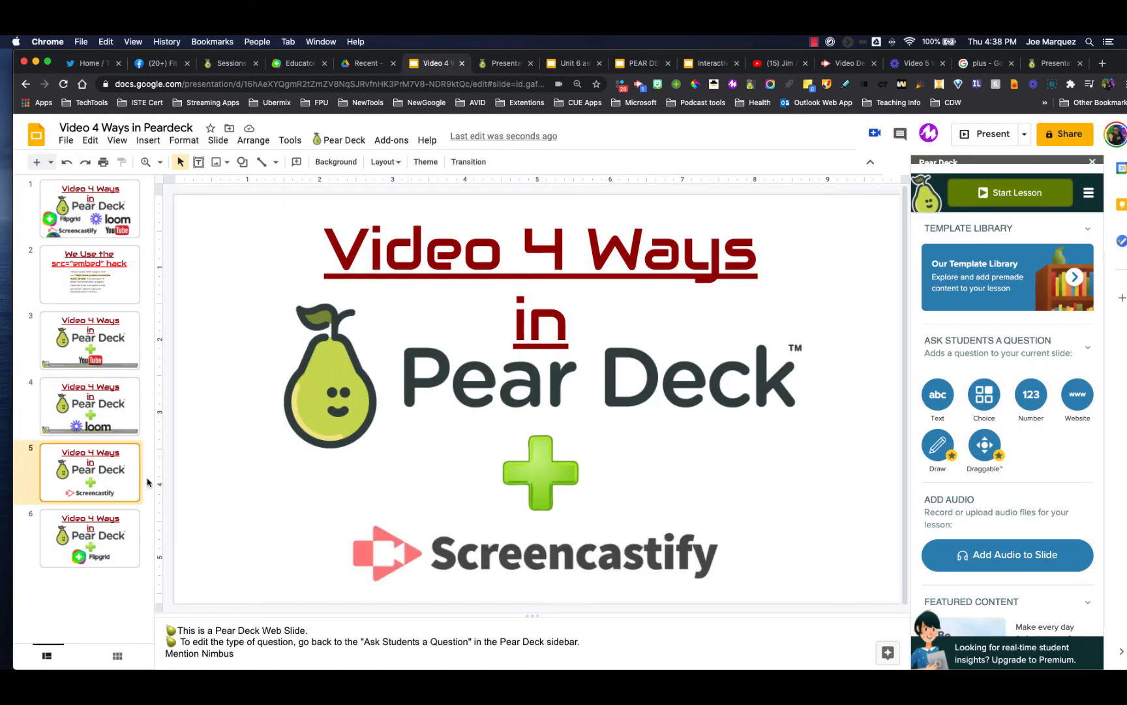
mouse_move(673, 325)
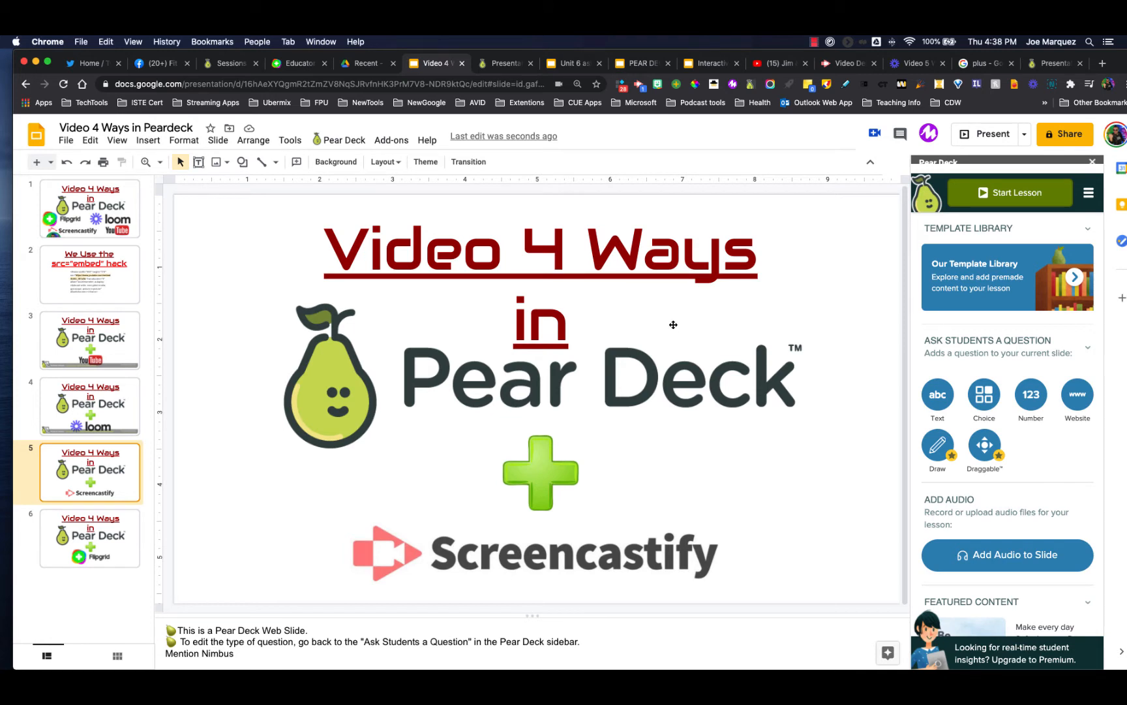
mouse_move(722, 288)
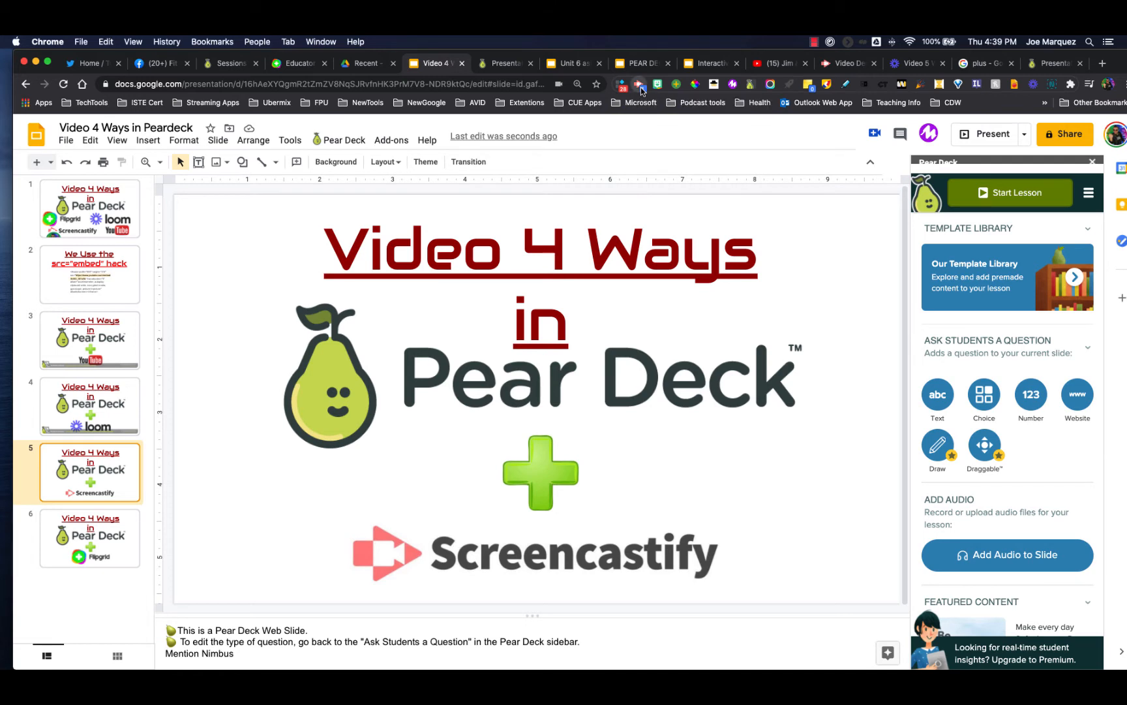
click(639, 83)
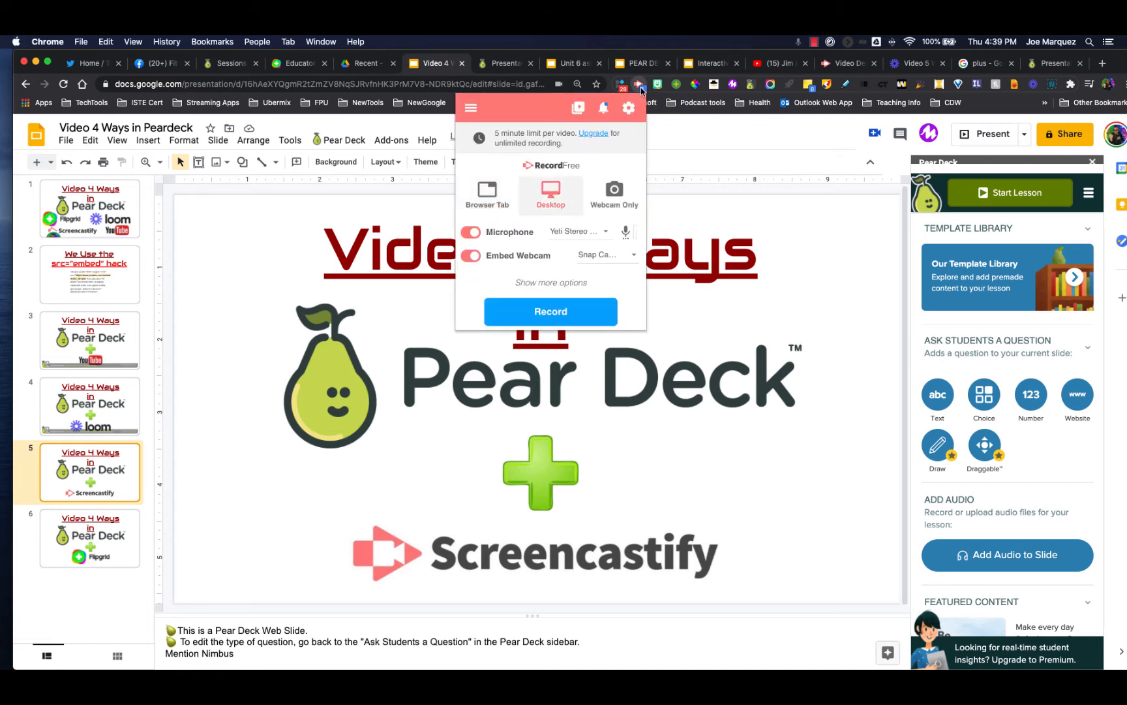
Open the saved Screencastify recording and bring up its embed code with the Drive preview address.
click(642, 84)
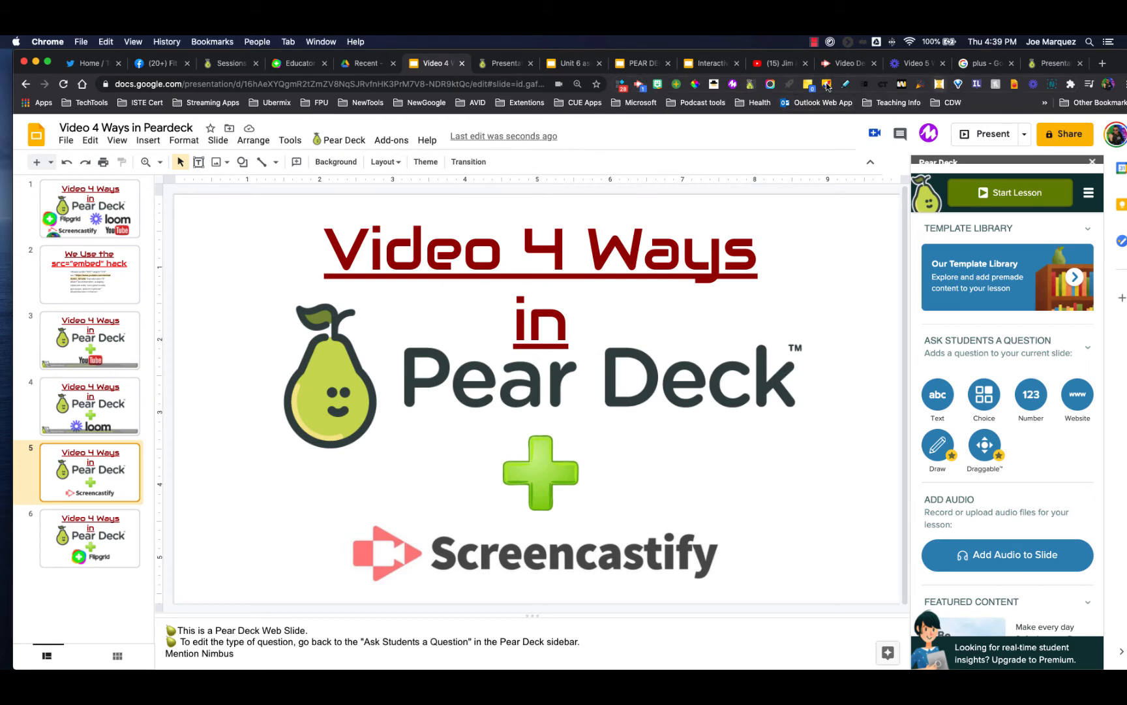
click(847, 62)
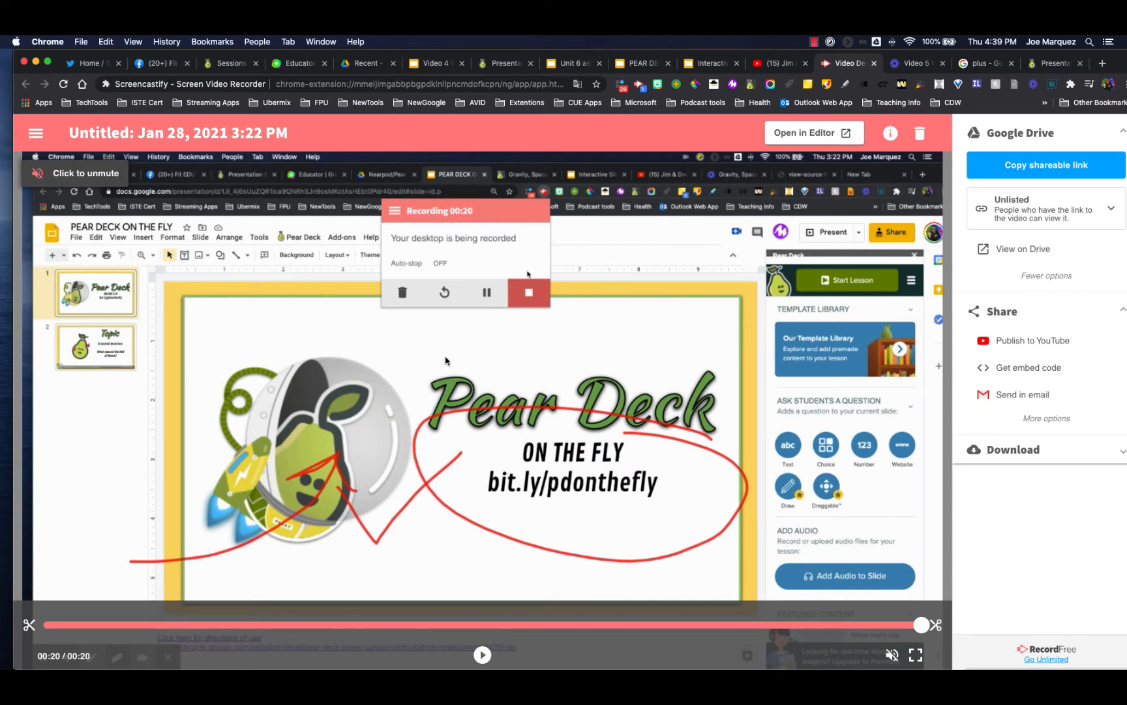
mouse_move(1028, 173)
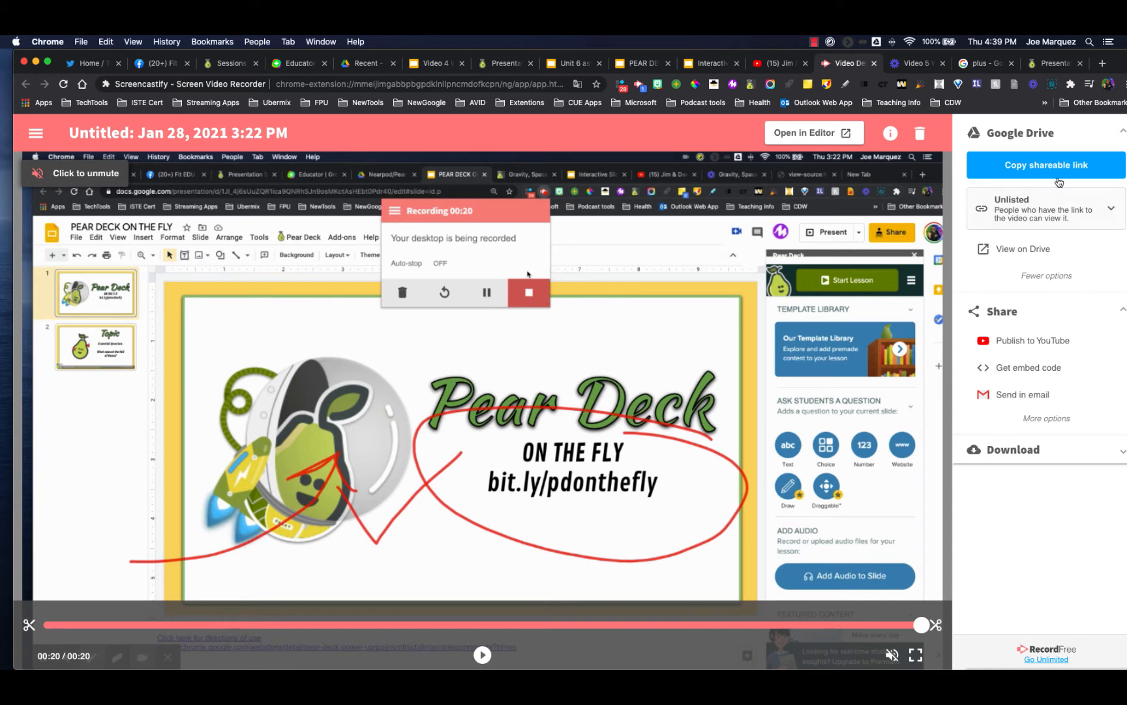
click(1045, 164)
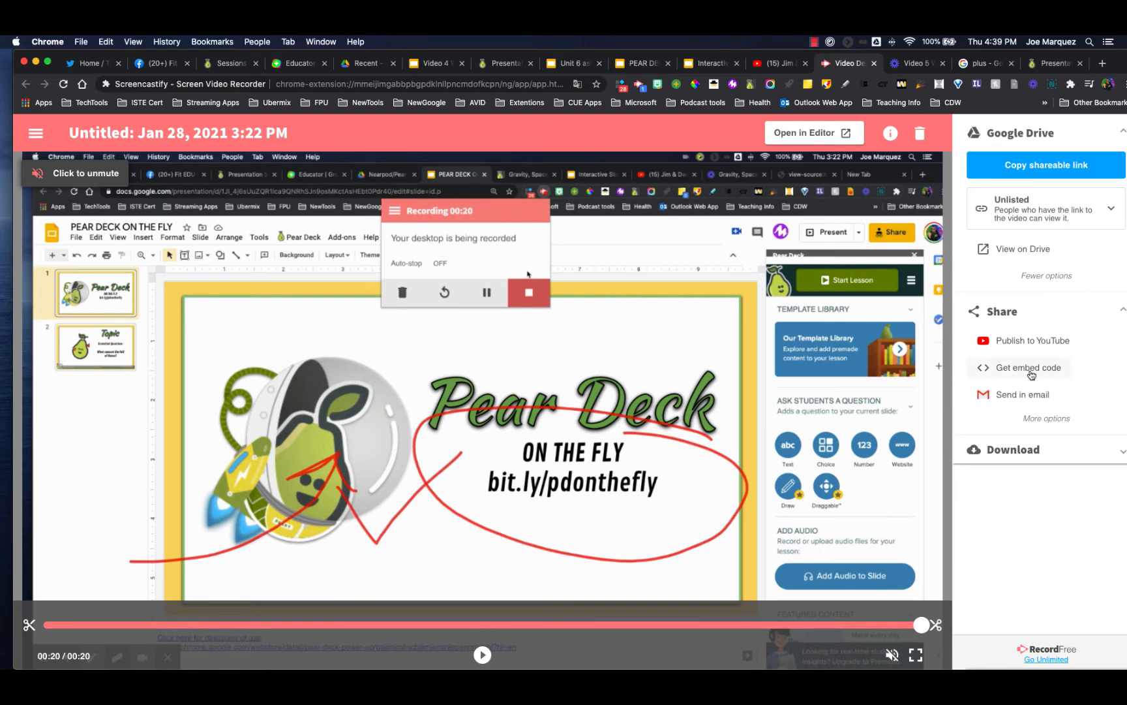
click(1026, 368)
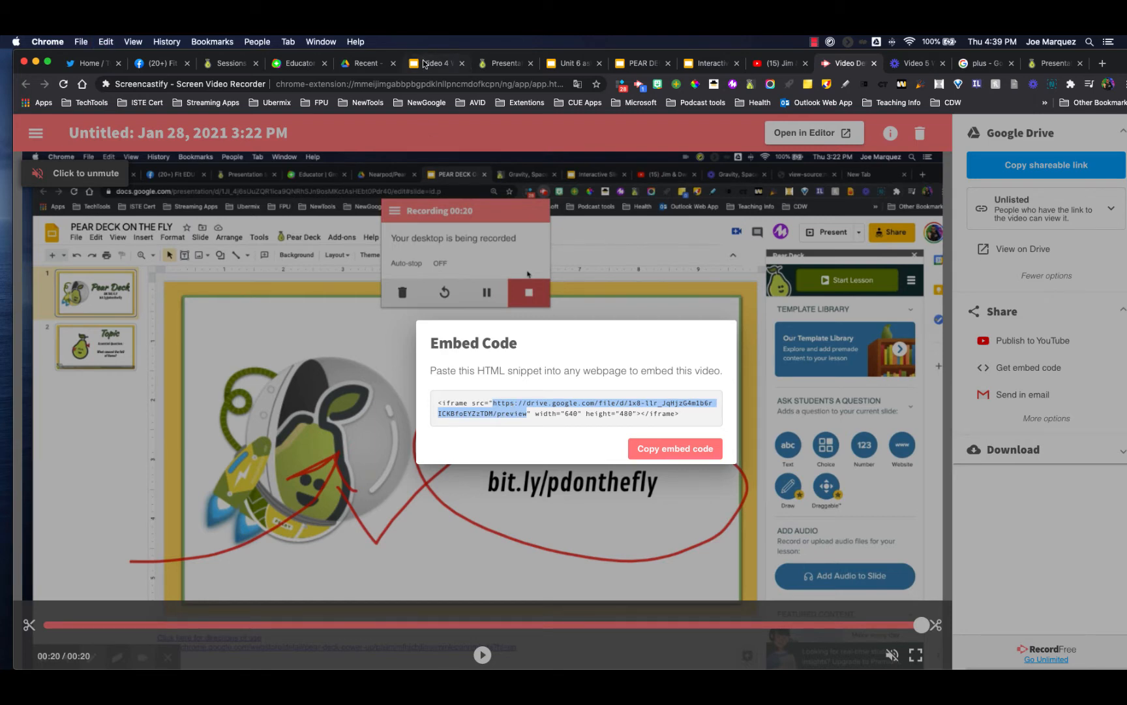
Attach the Drive preview address as the Screencastify slide's website, then move to the Flipgrid slide.
click(432, 63)
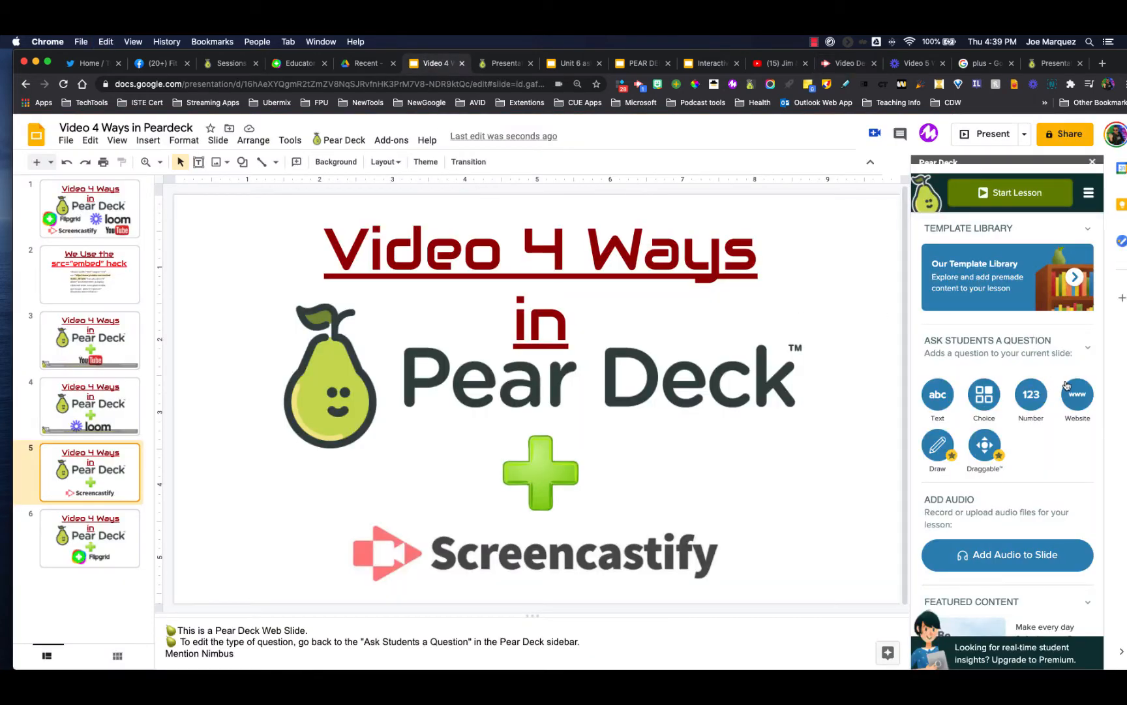
mouse_move(913, 376)
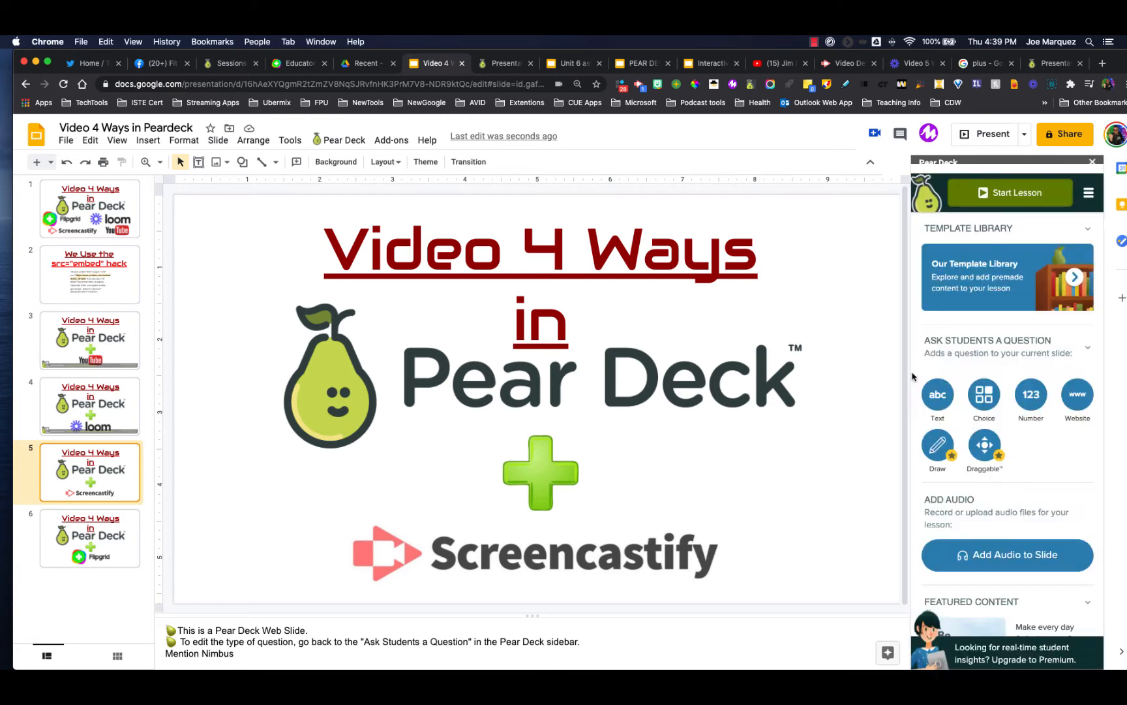
click(1077, 395)
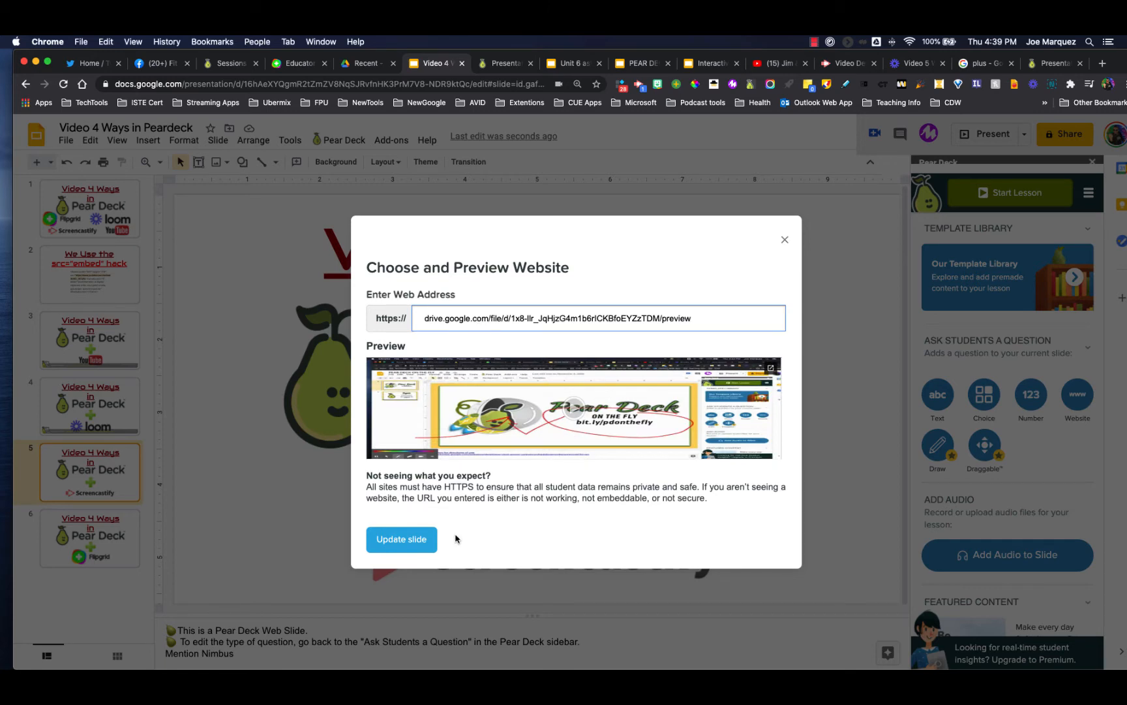
click(400, 538)
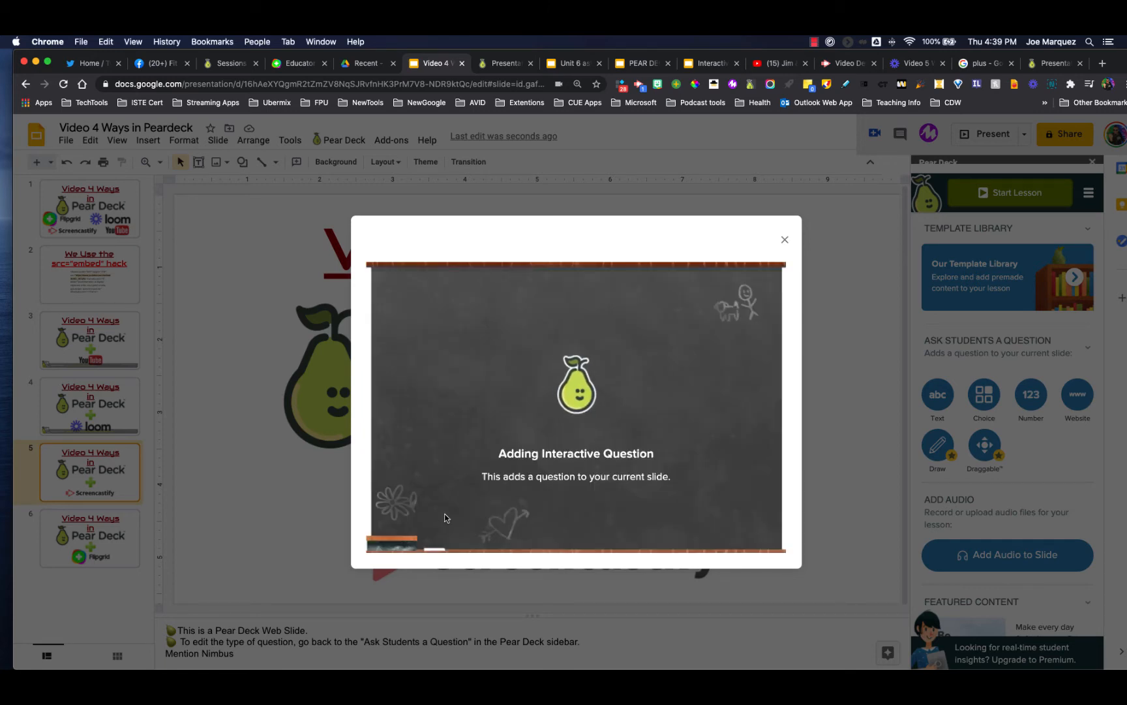
click(784, 238)
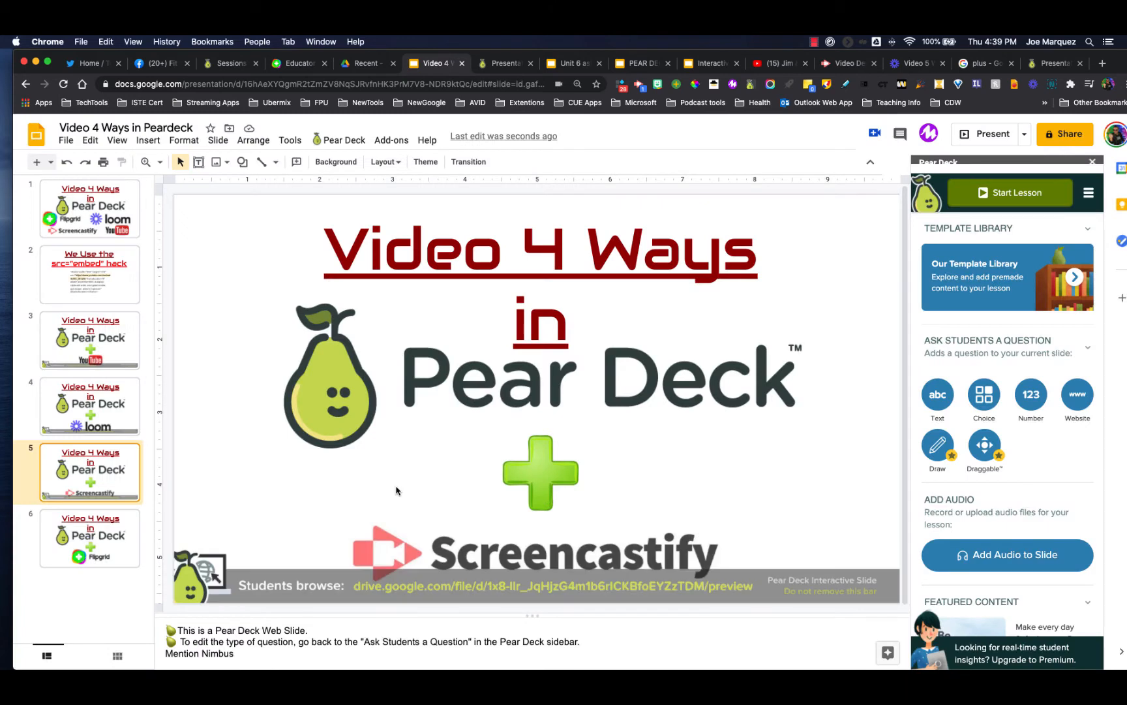
click(89, 538)
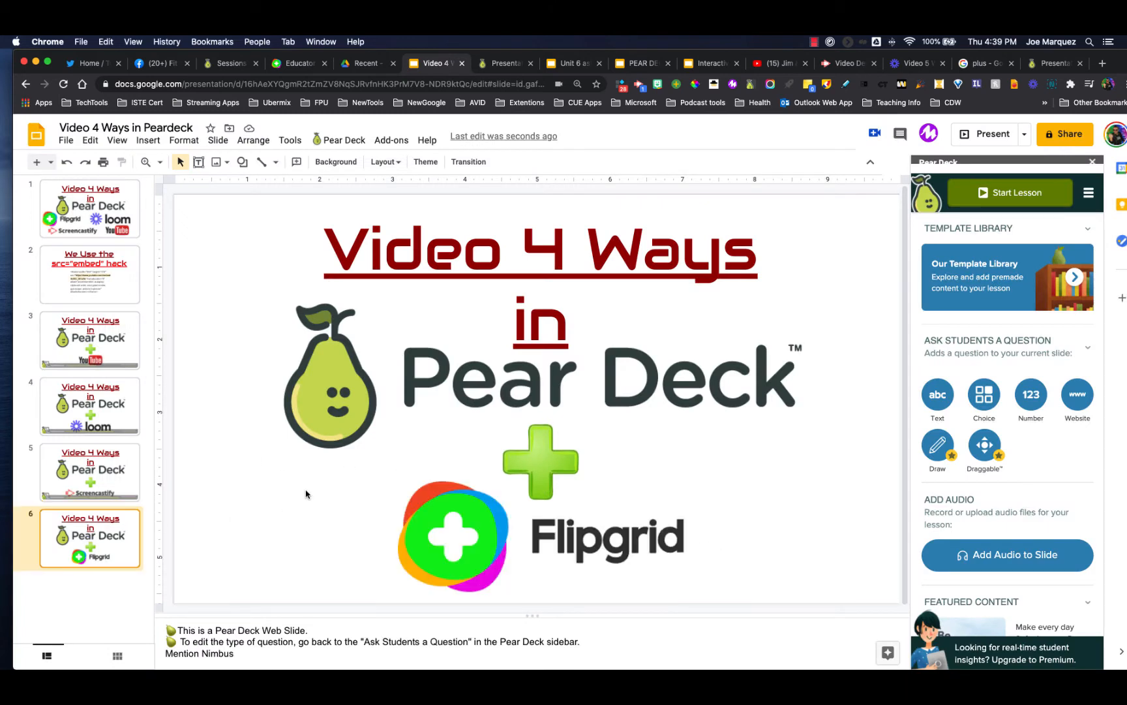
mouse_move(369, 477)
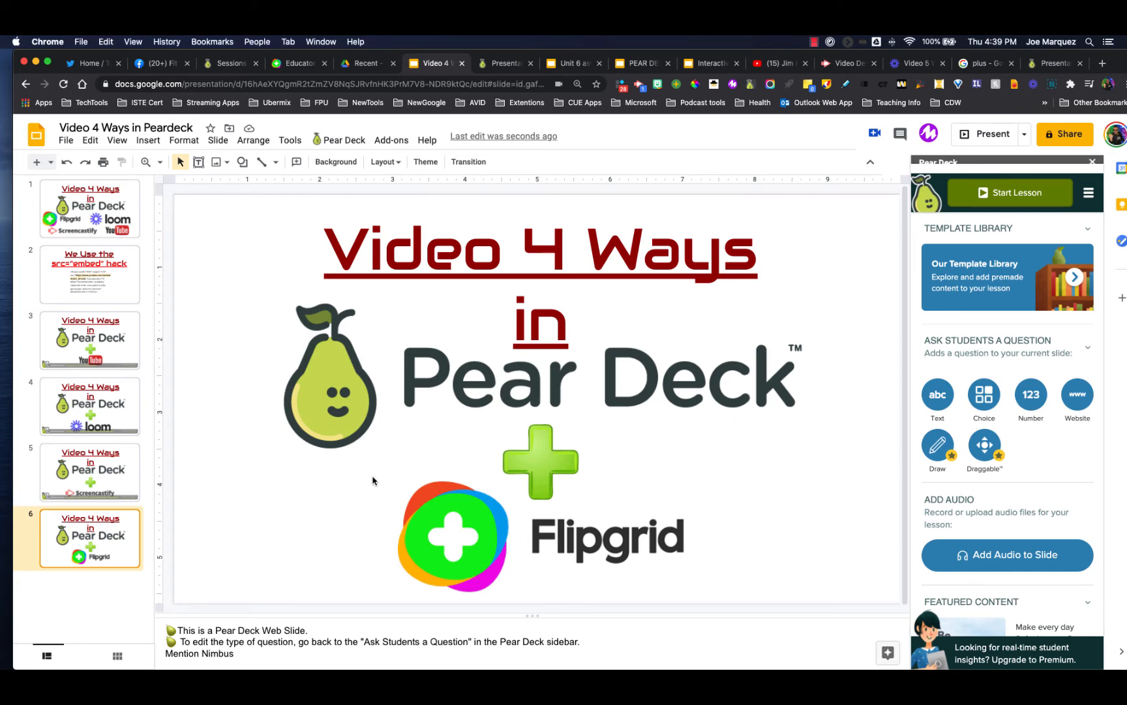
mouse_move(298, 68)
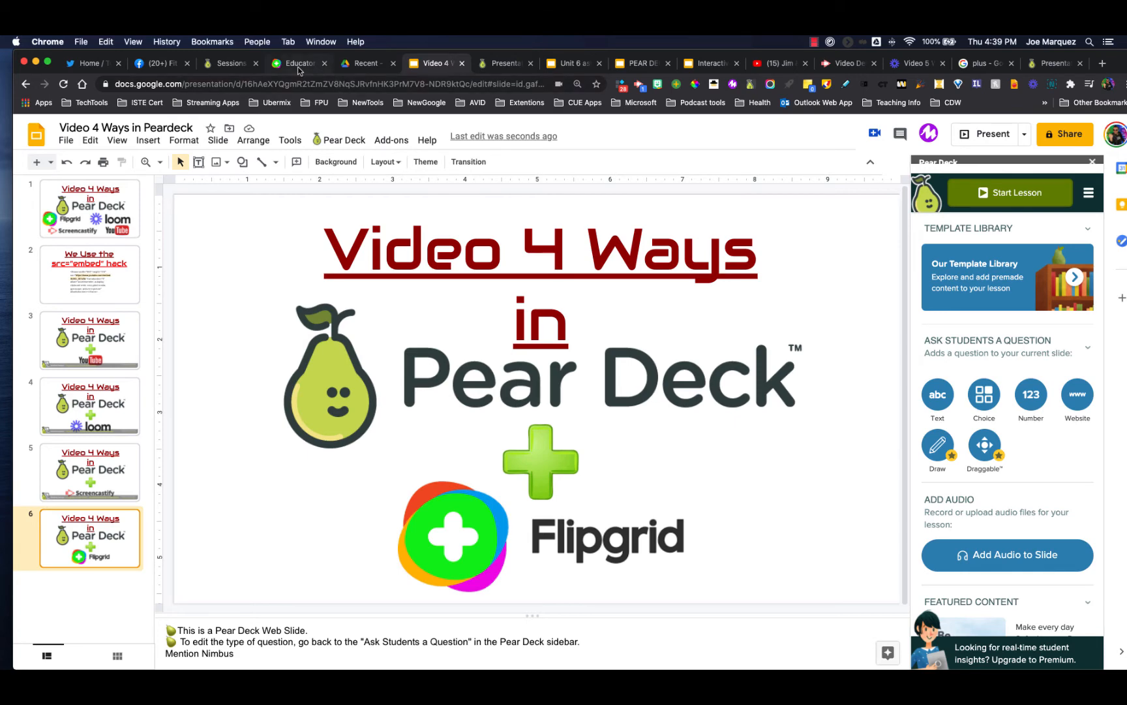
click(295, 63)
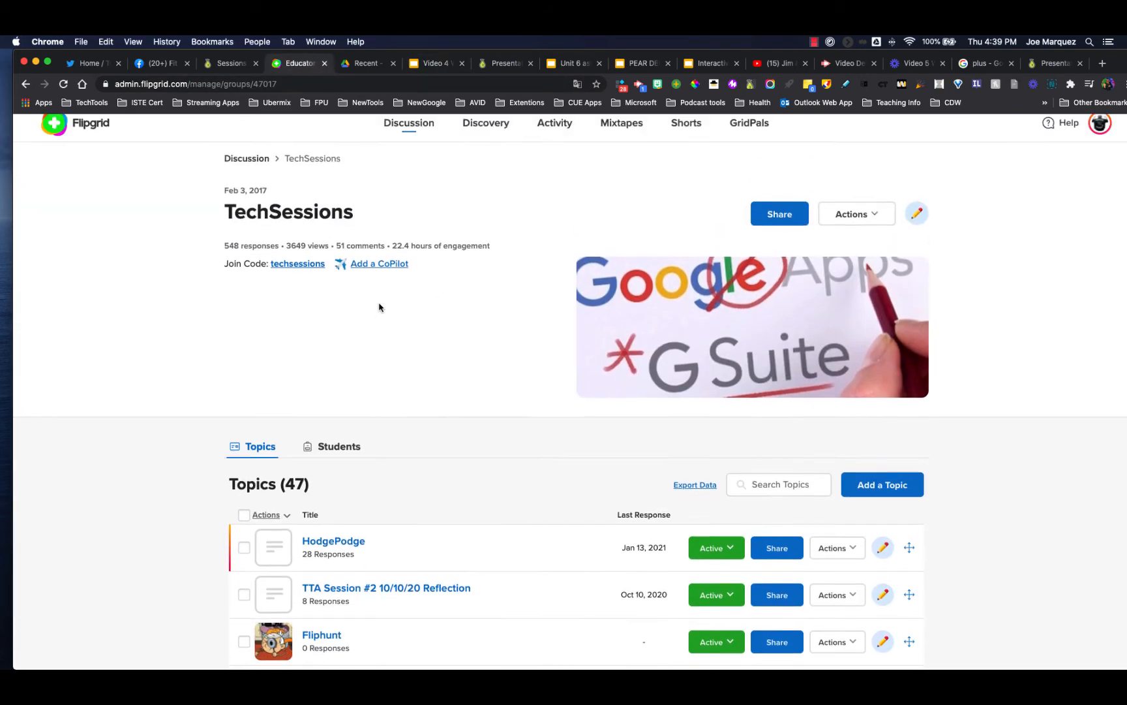
scroll(down, 3)
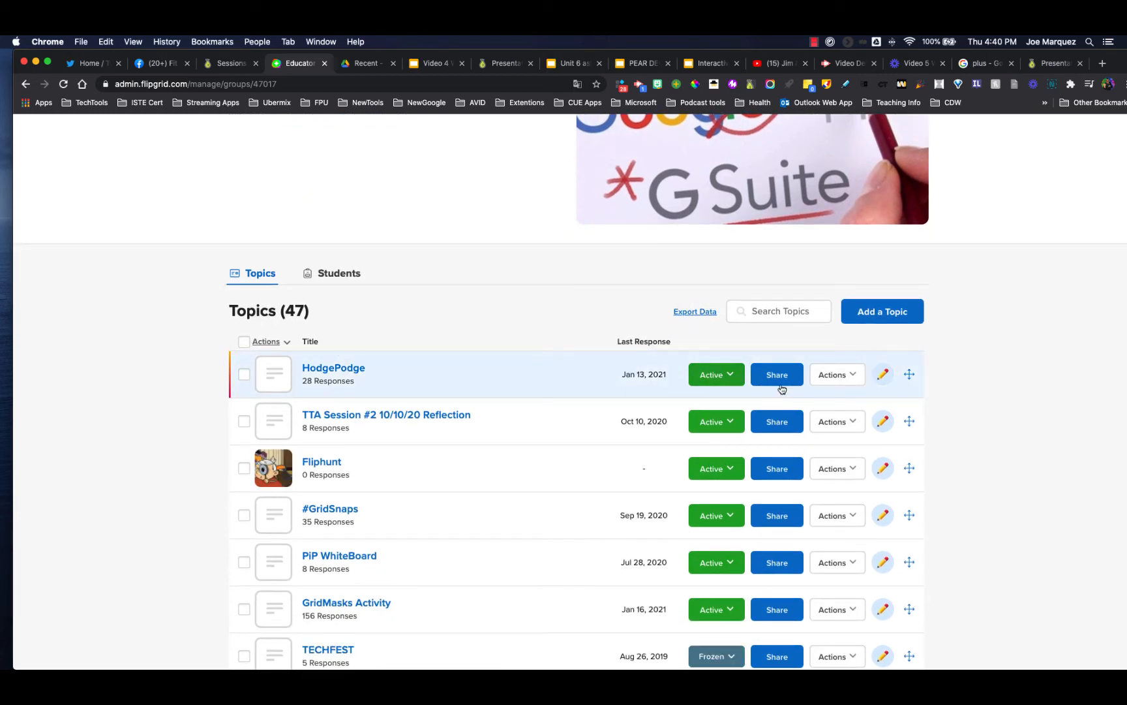
click(777, 374)
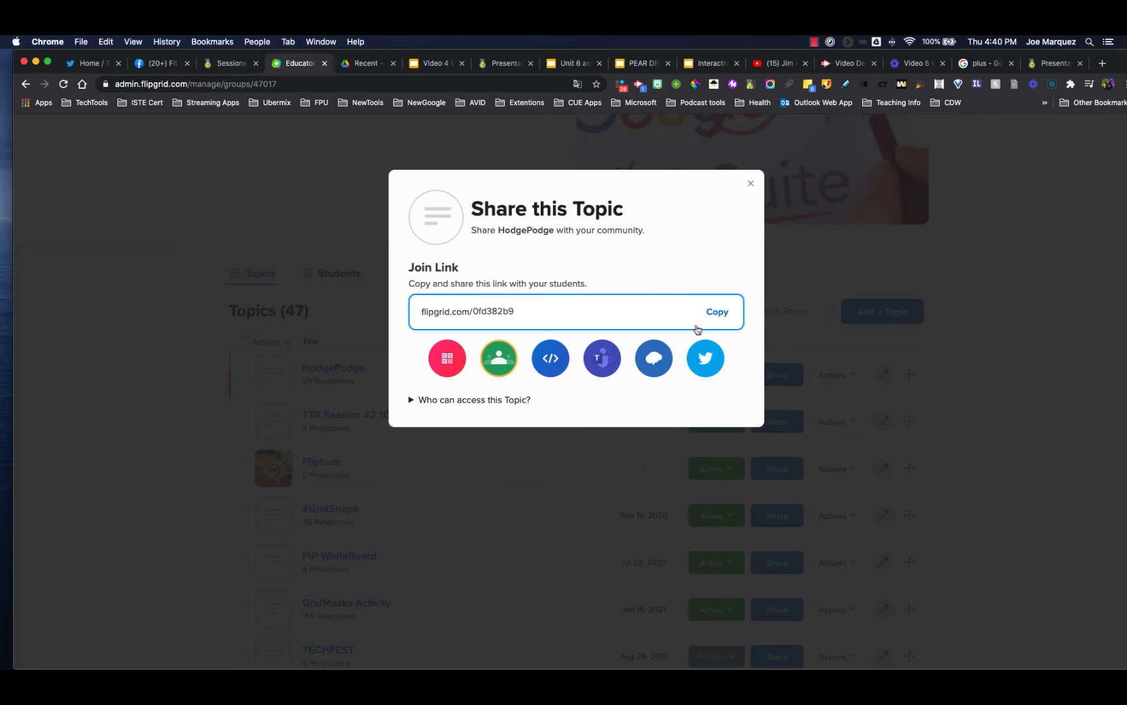
mouse_move(425, 66)
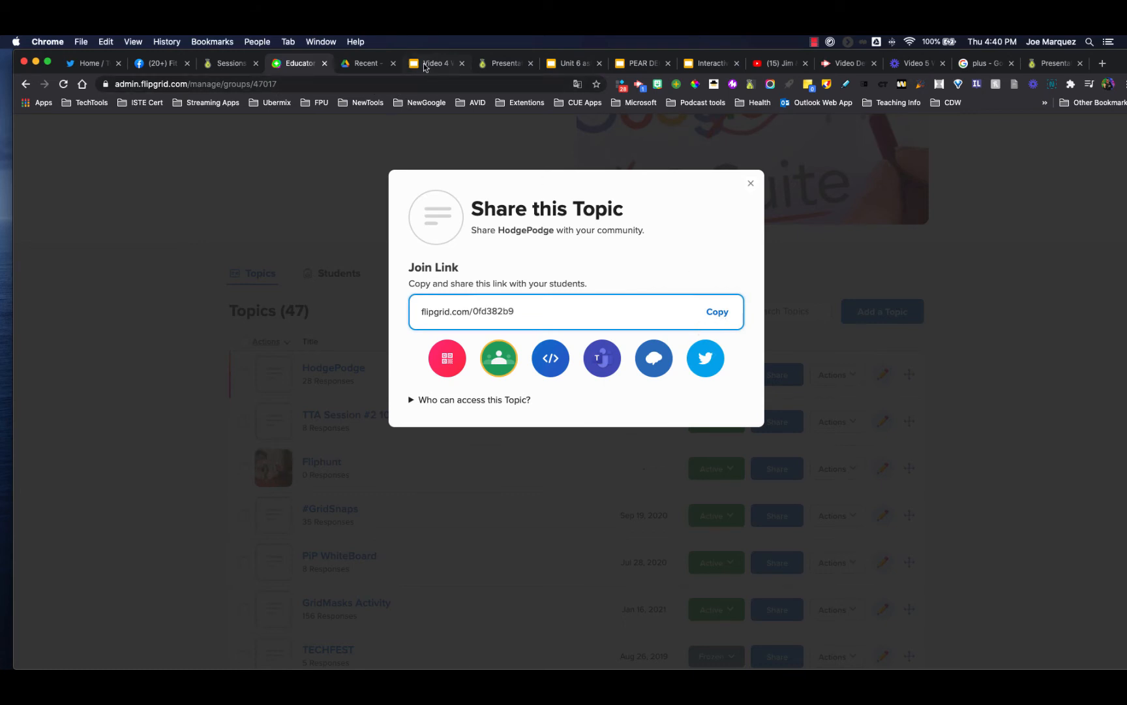
click(432, 63)
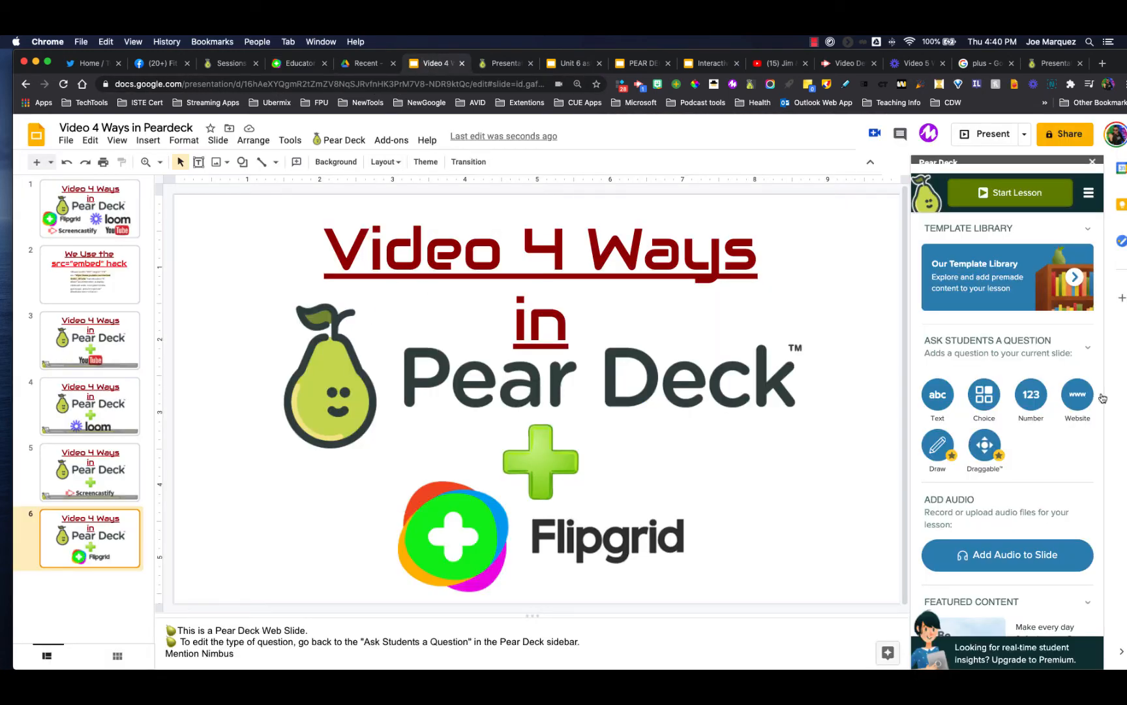
click(1076, 394)
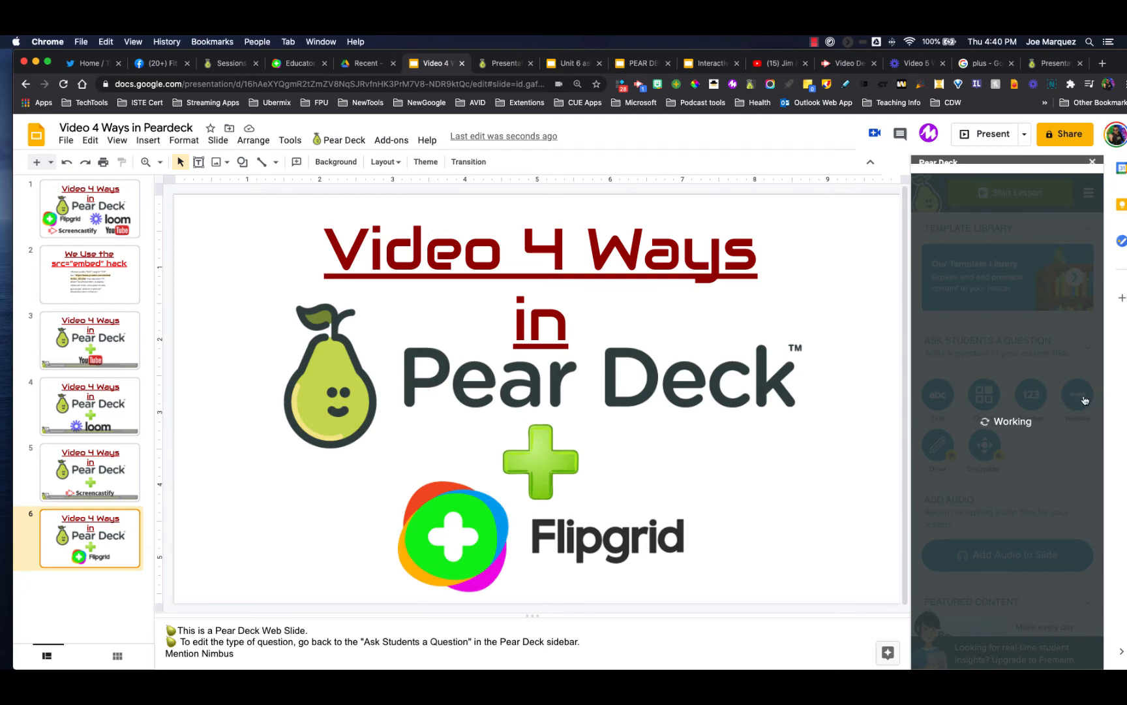
click(1077, 394)
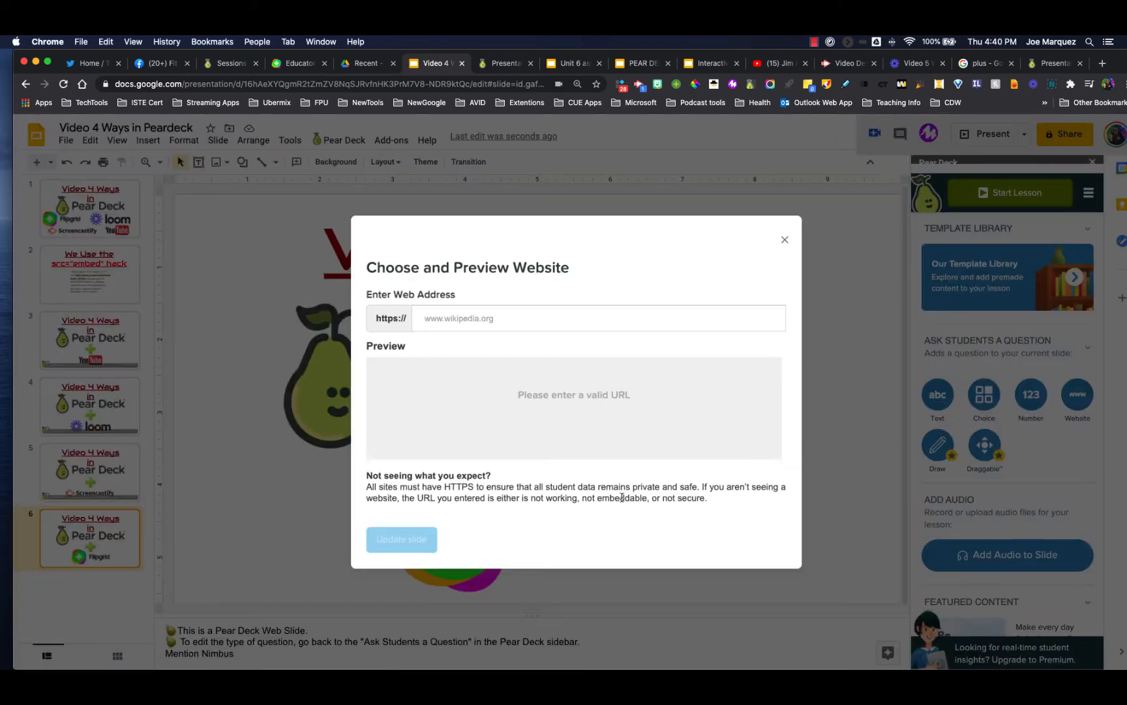
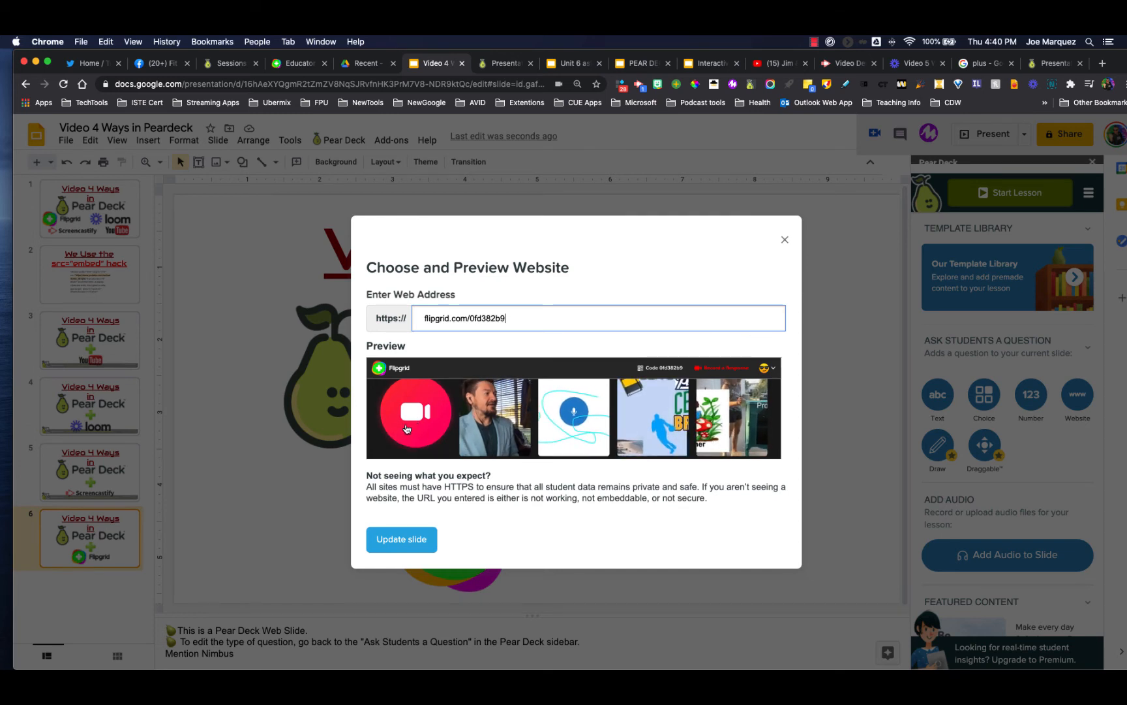
mouse_move(422, 438)
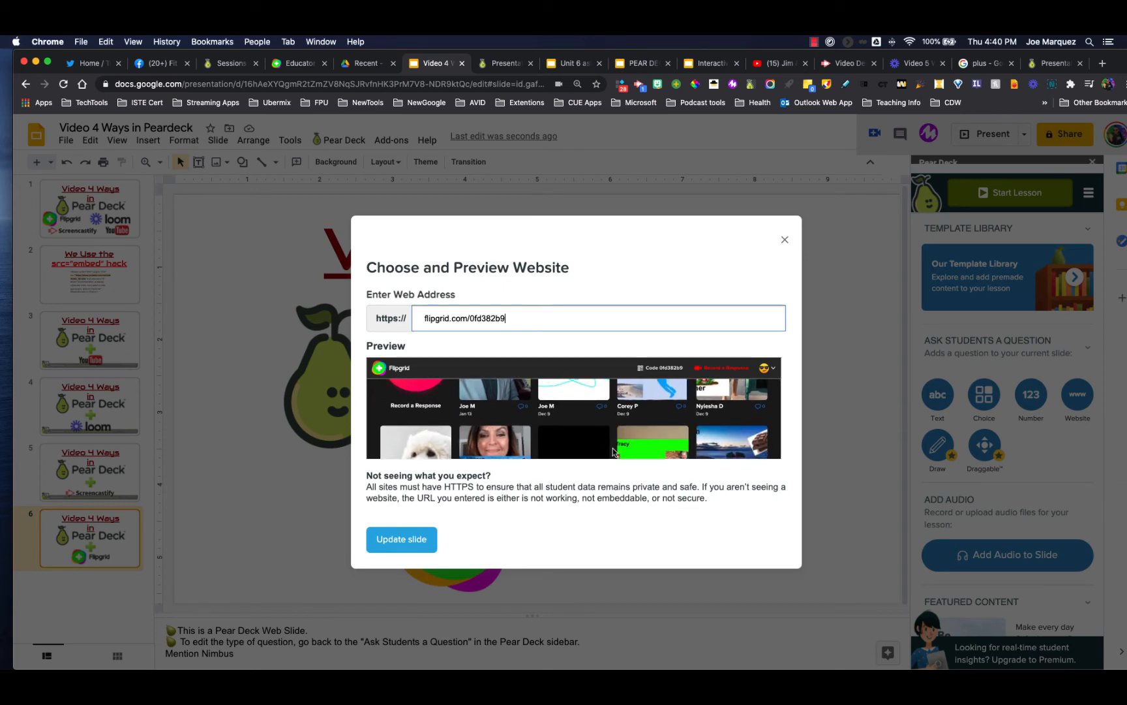
scroll(down, 3)
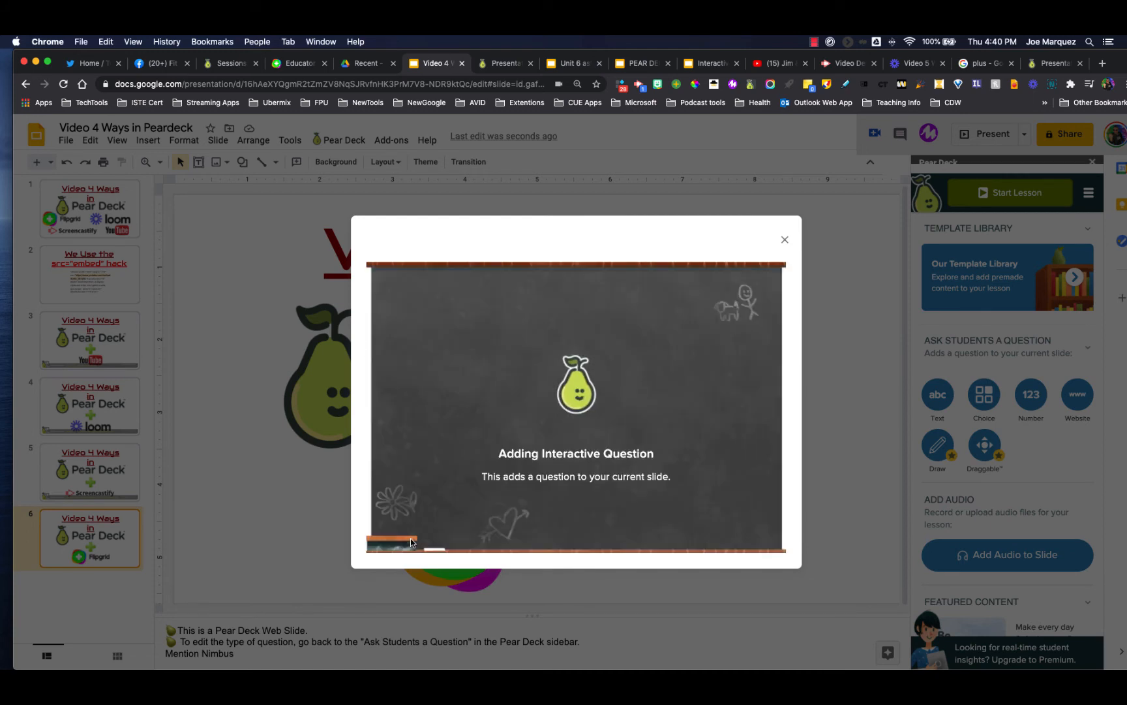
mouse_move(509, 461)
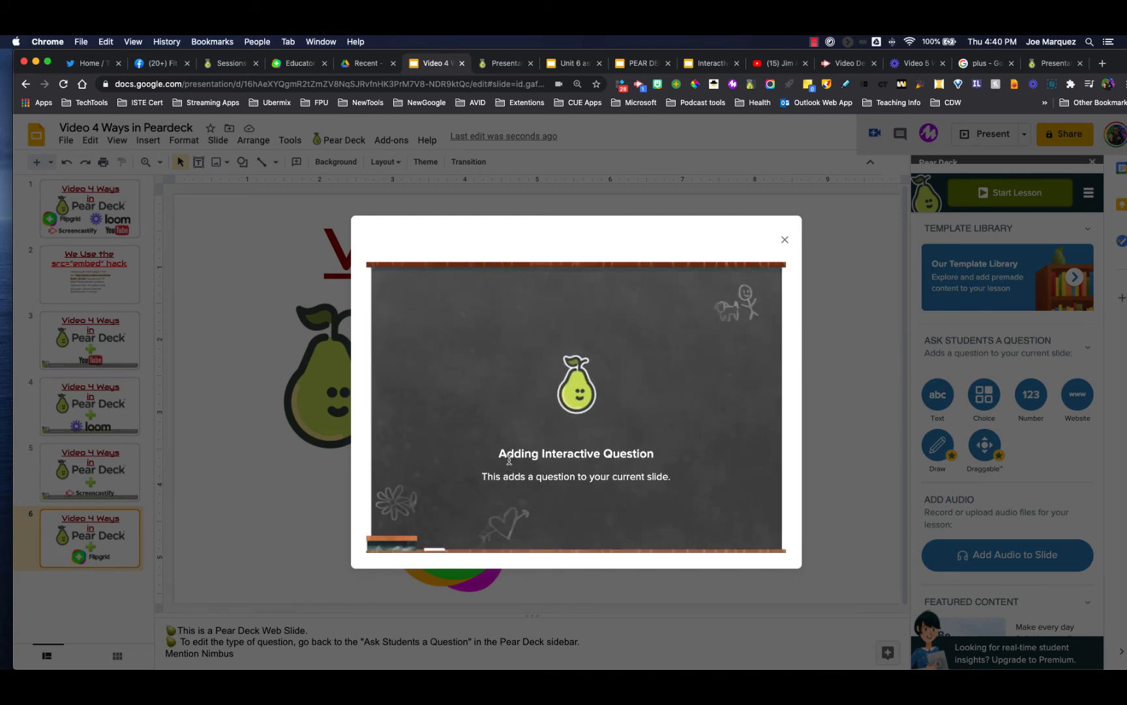
click(784, 238)
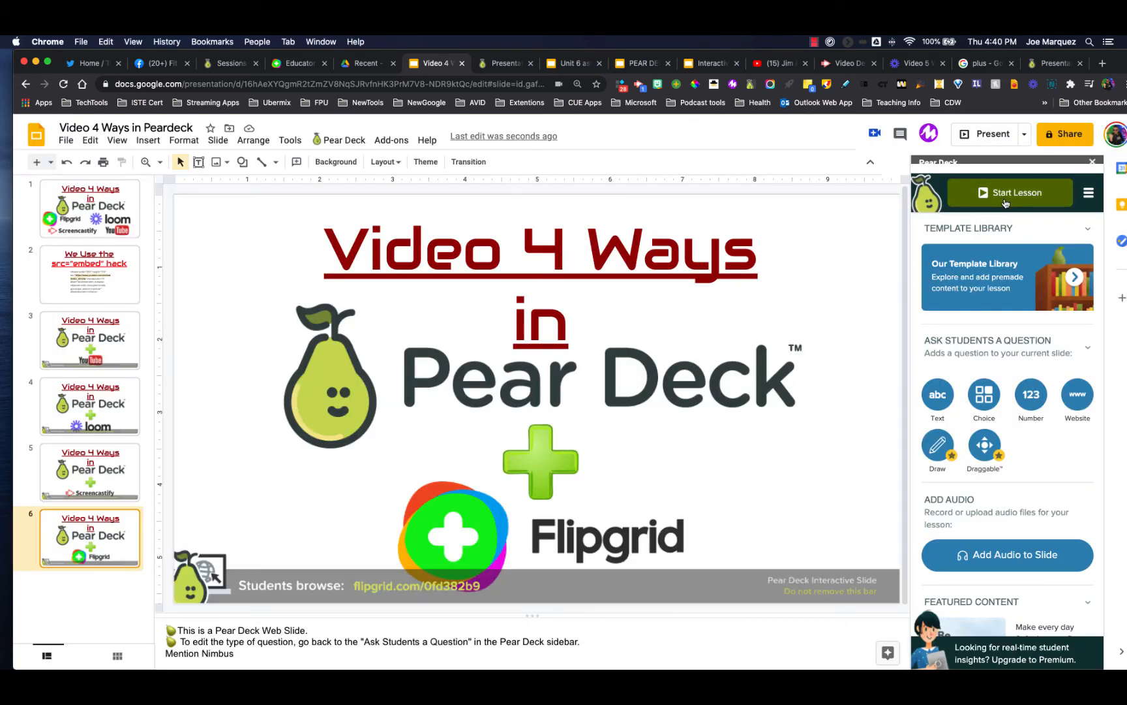
click(1007, 193)
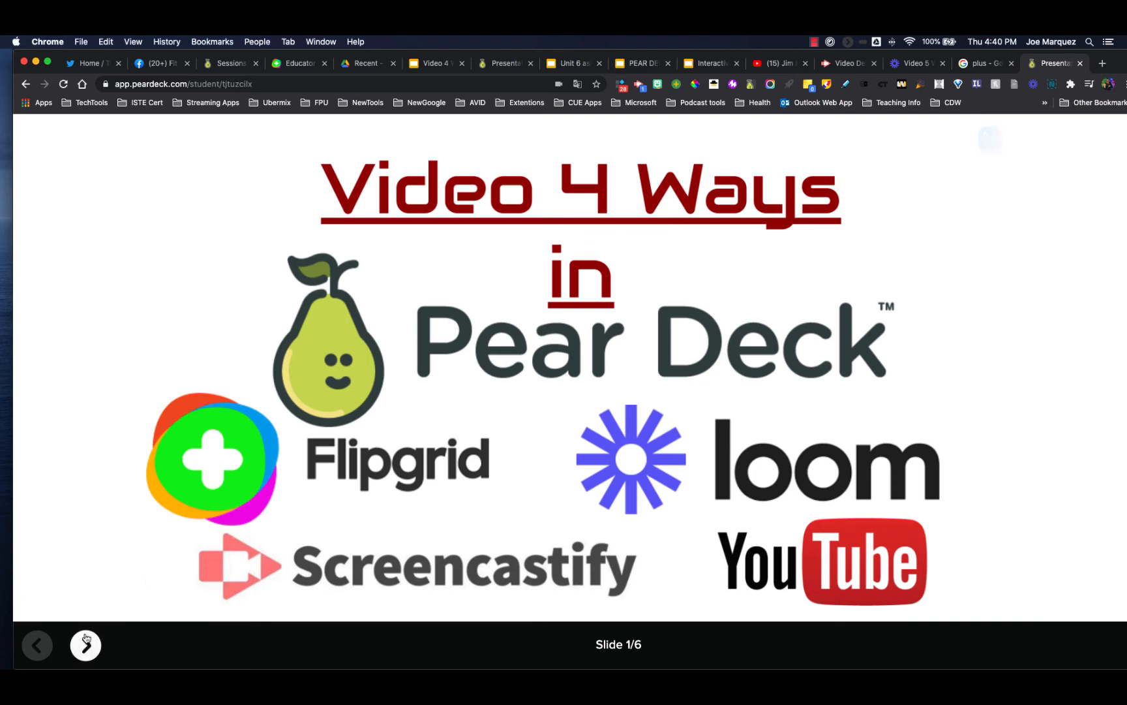
Advance through the YouTube, Loom and Screencastify slides, playing the embedded Loom video on the way.
click(85, 645)
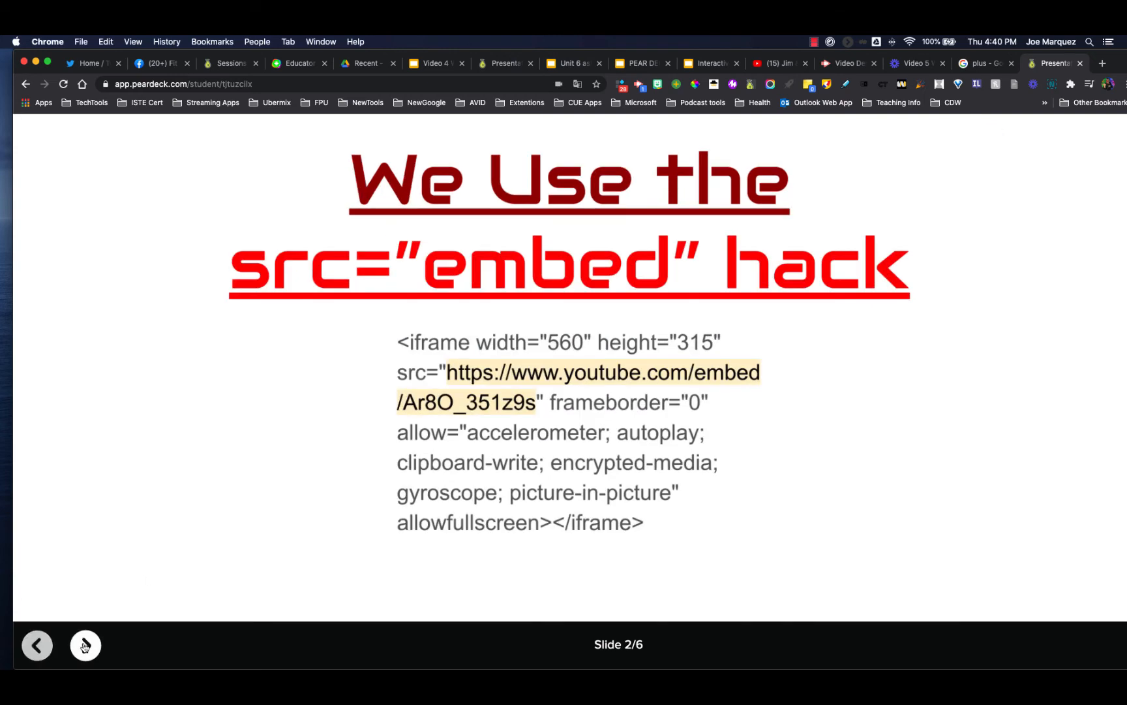
click(85, 645)
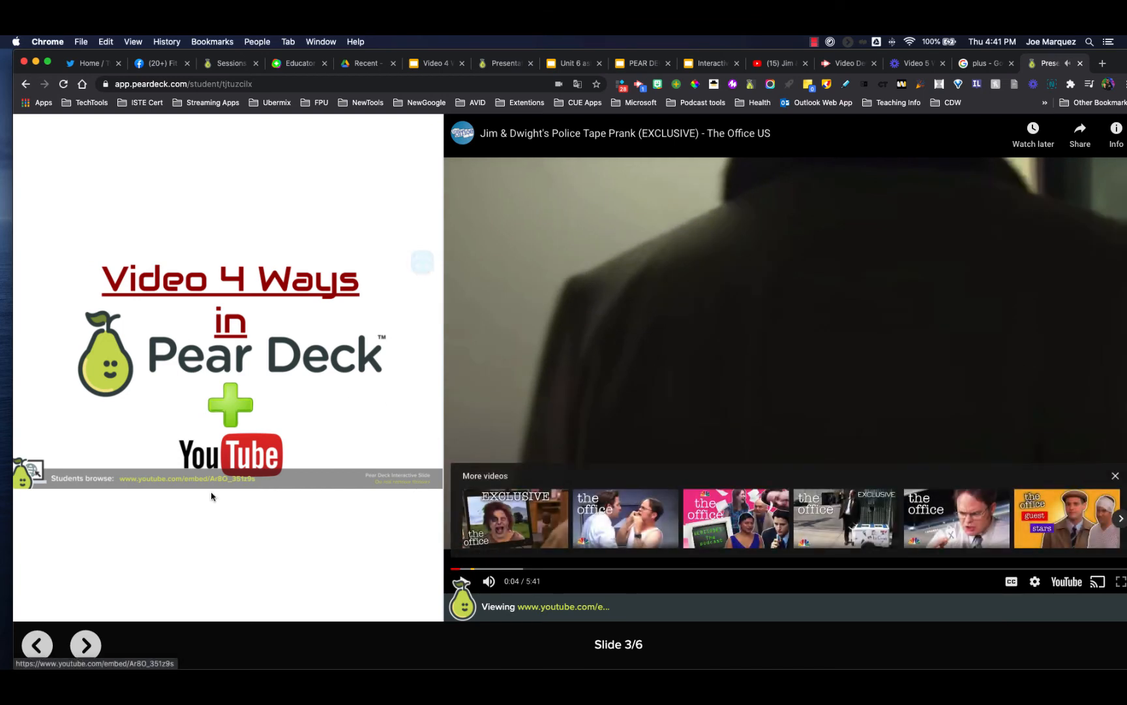
click(85, 644)
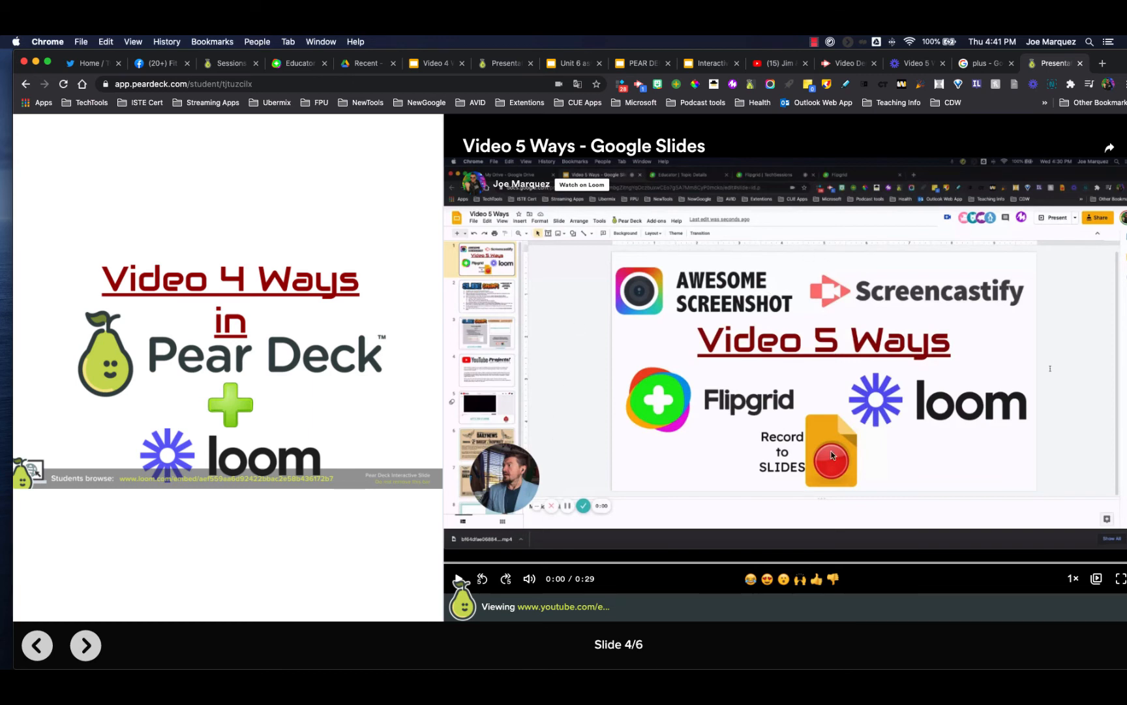
mouse_move(458, 580)
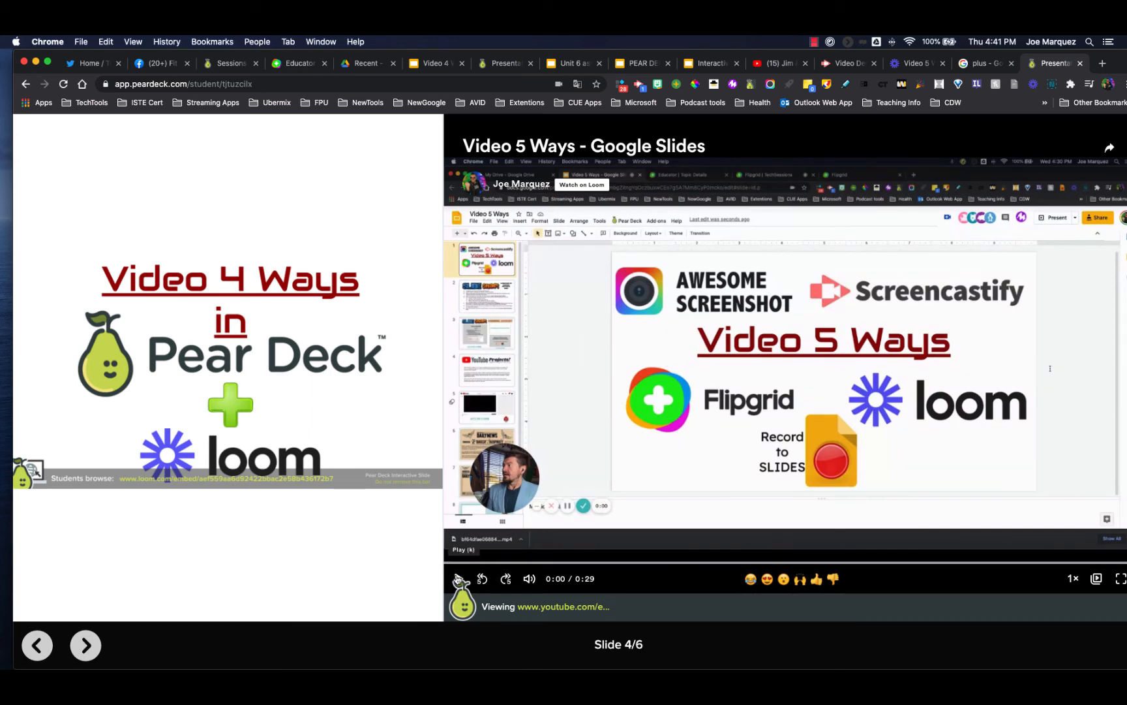
click(459, 578)
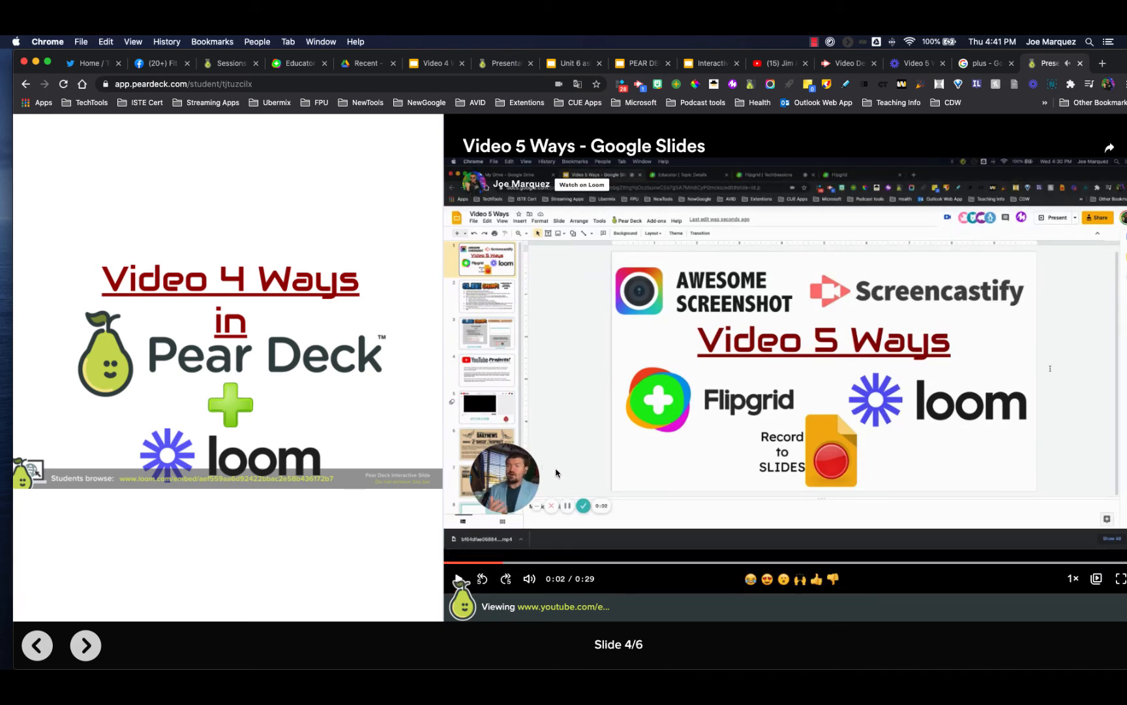
mouse_move(506, 399)
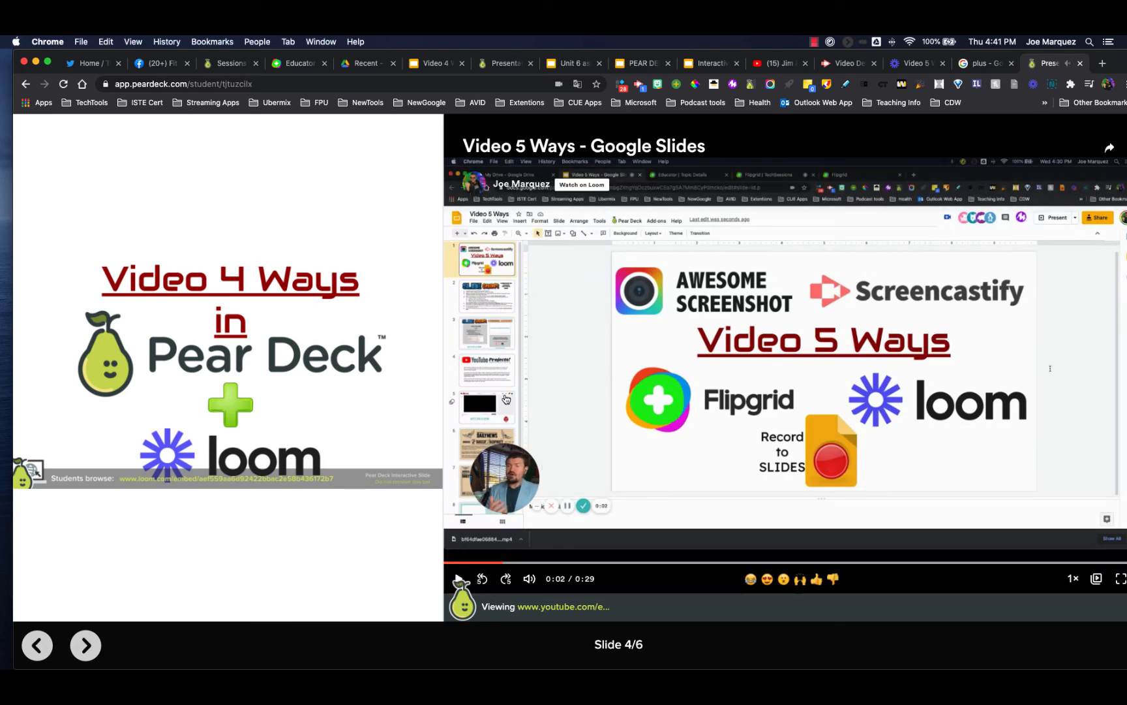
click(85, 645)
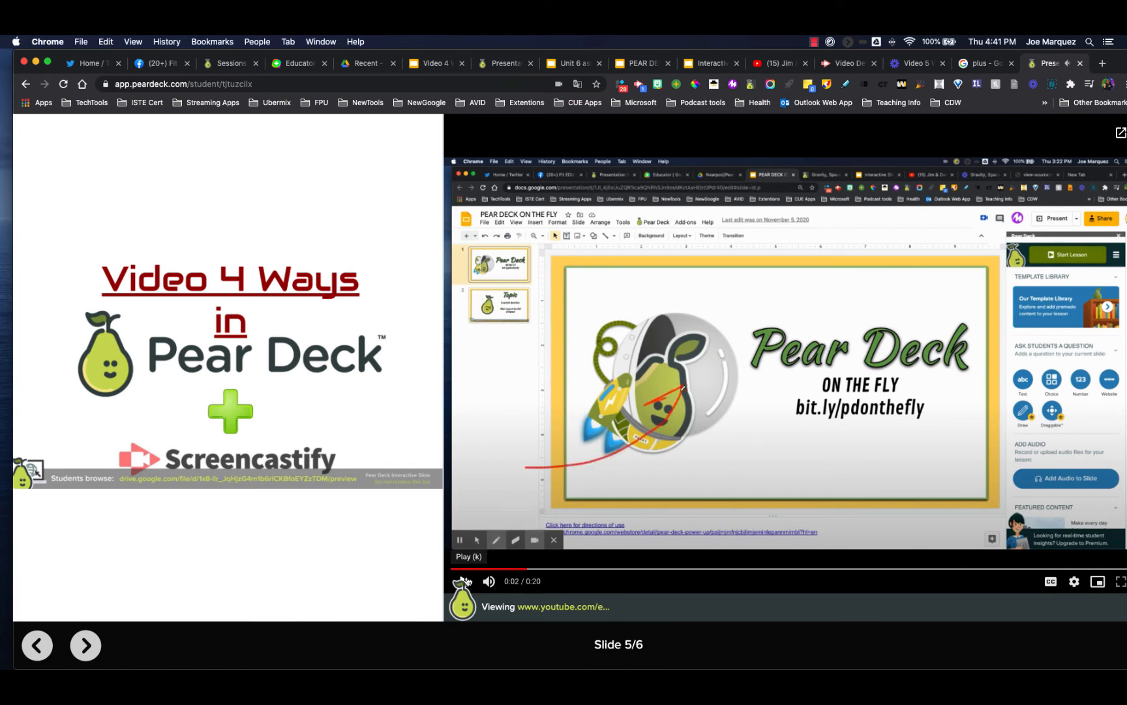
Advance to slide 6 and scroll through the HodgePodge Flipgrid topic.
click(86, 644)
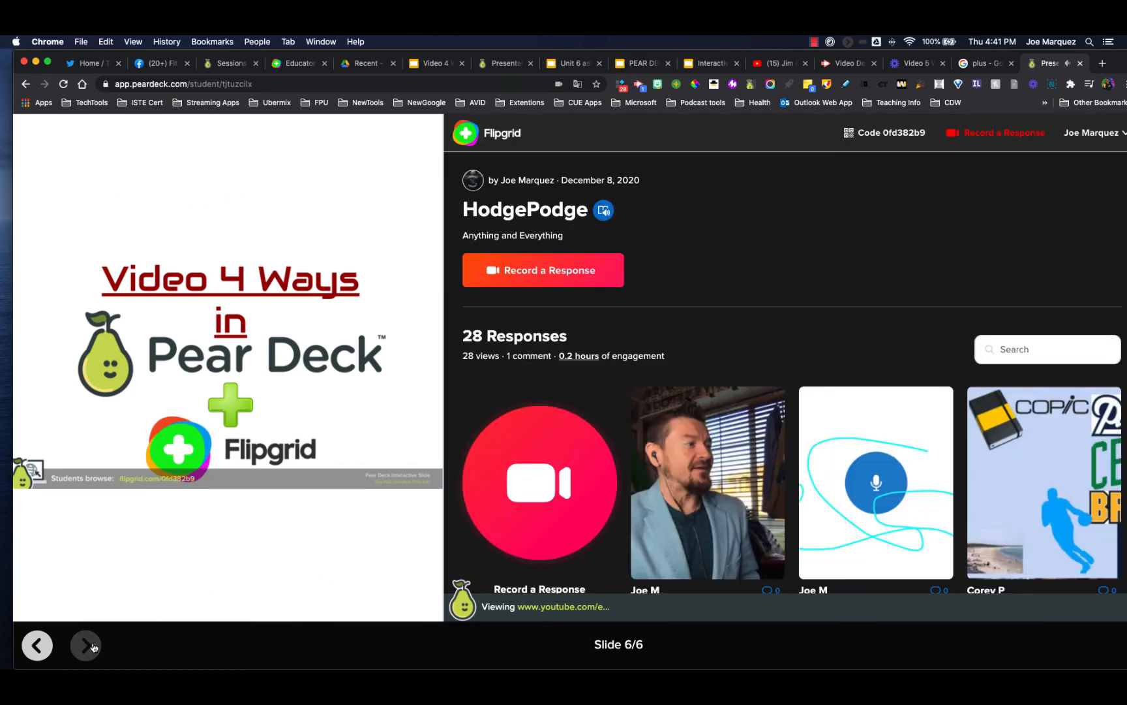
scroll(down, 3)
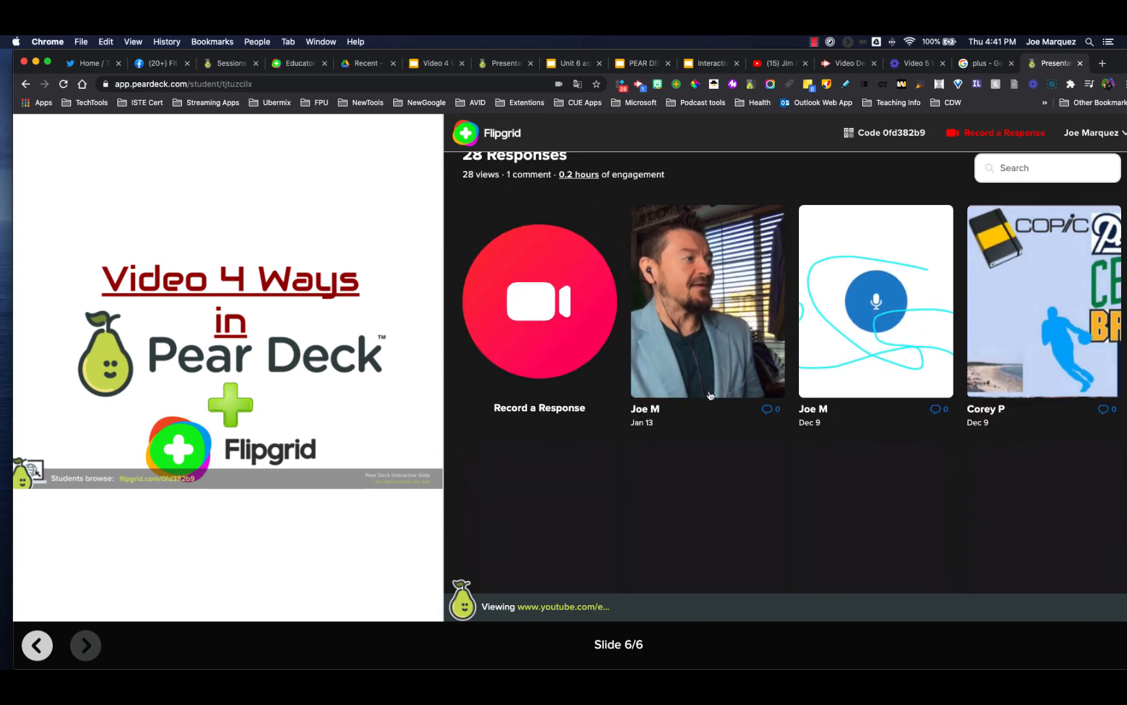
scroll(up, 3)
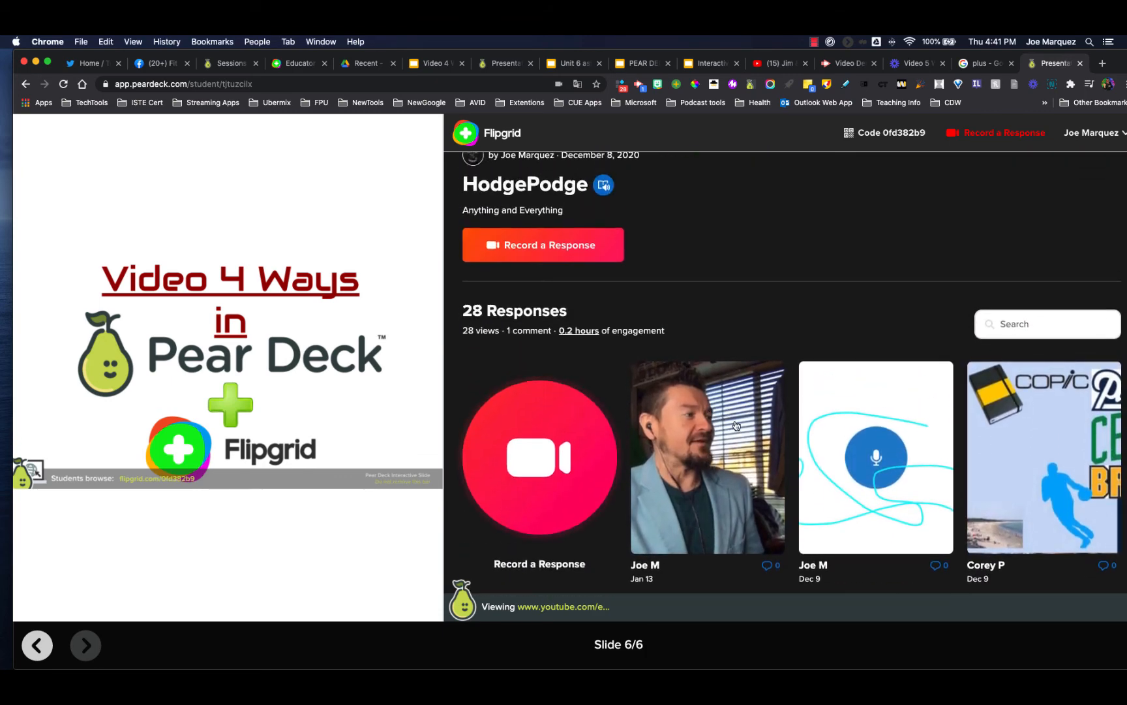
Play and pause the first student response video, then return to the HodgePodge topic.
click(707, 457)
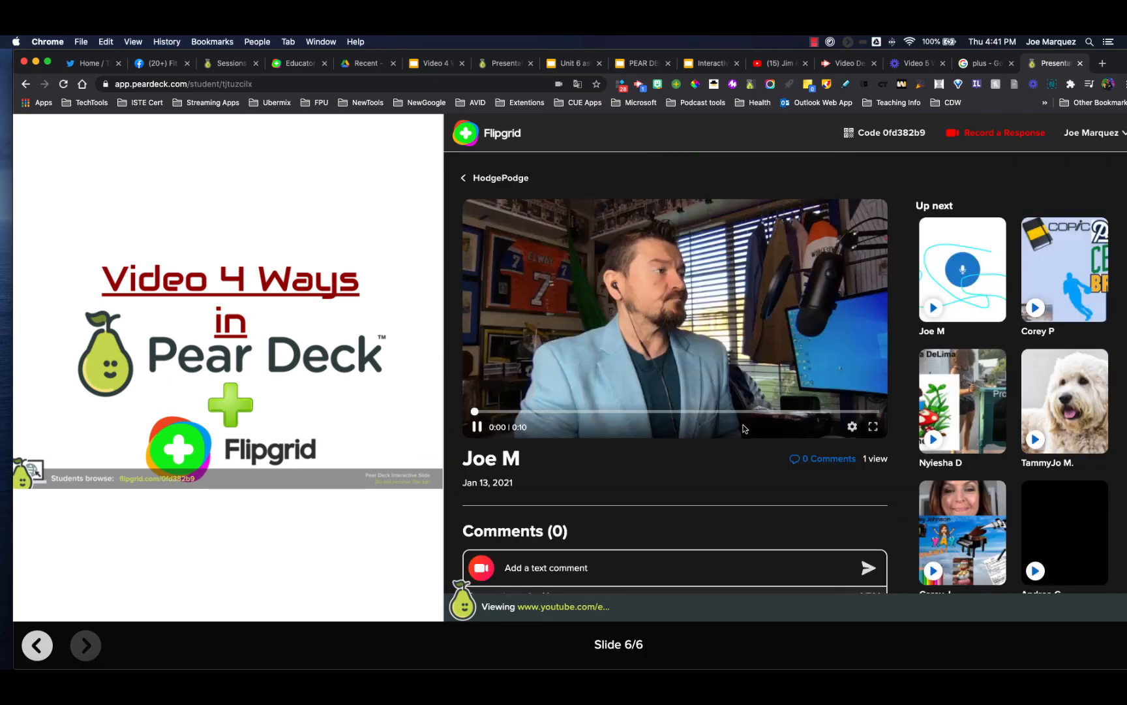
click(476, 427)
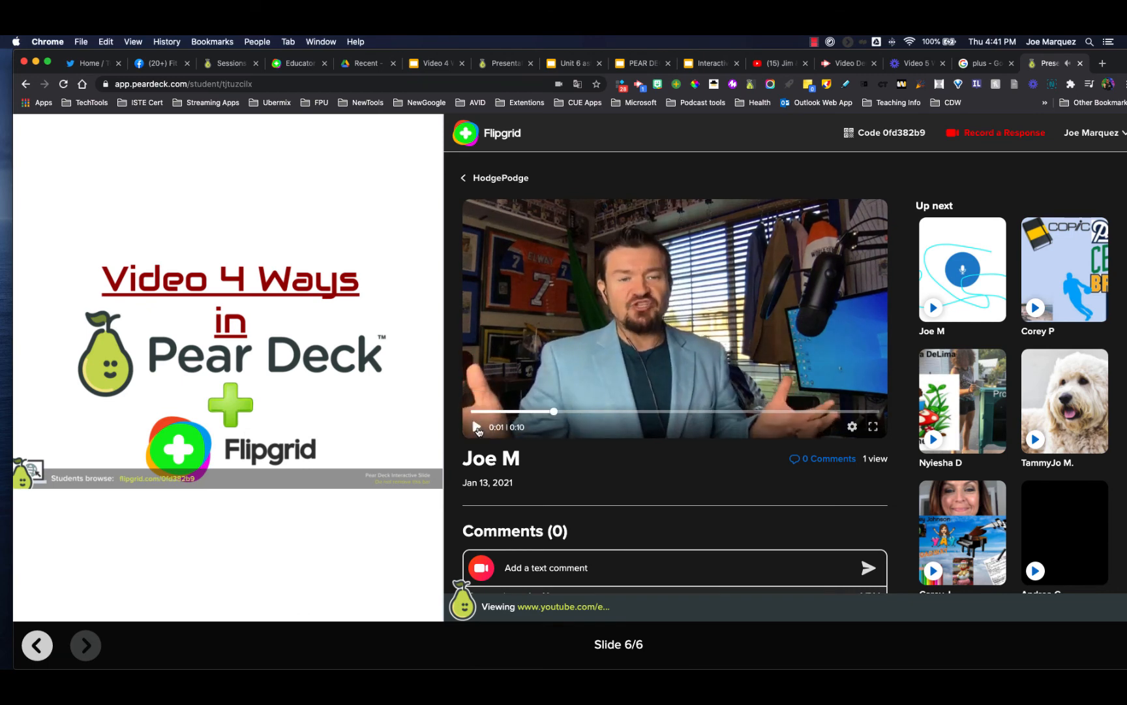
click(501, 177)
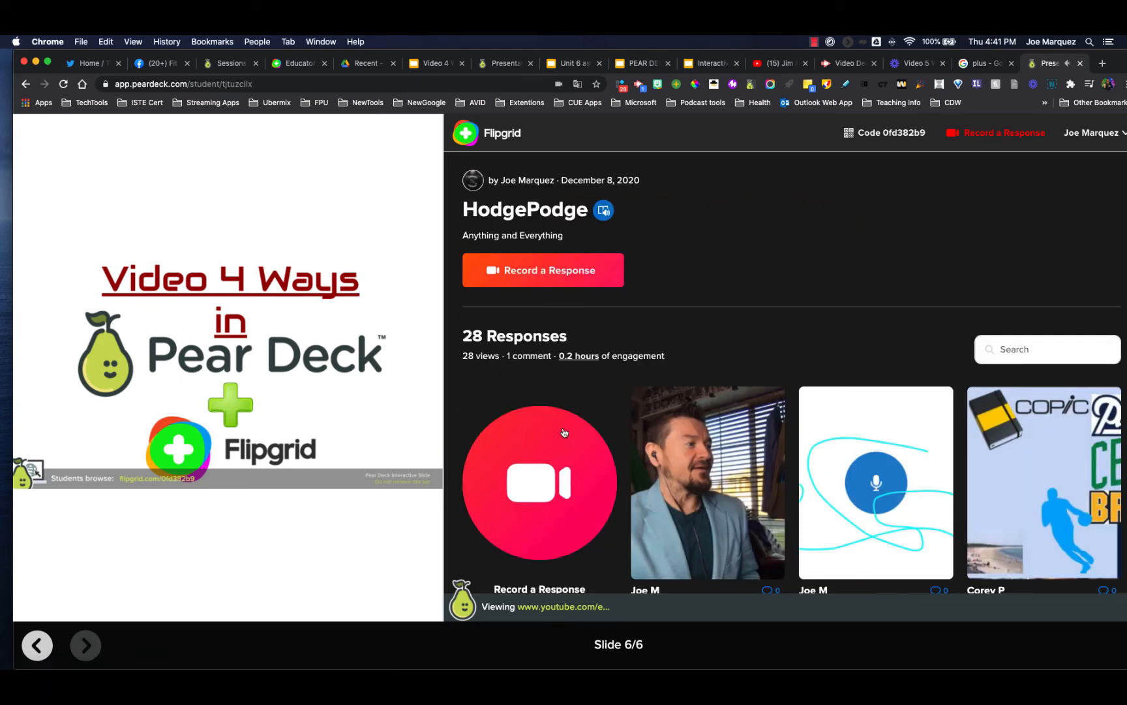